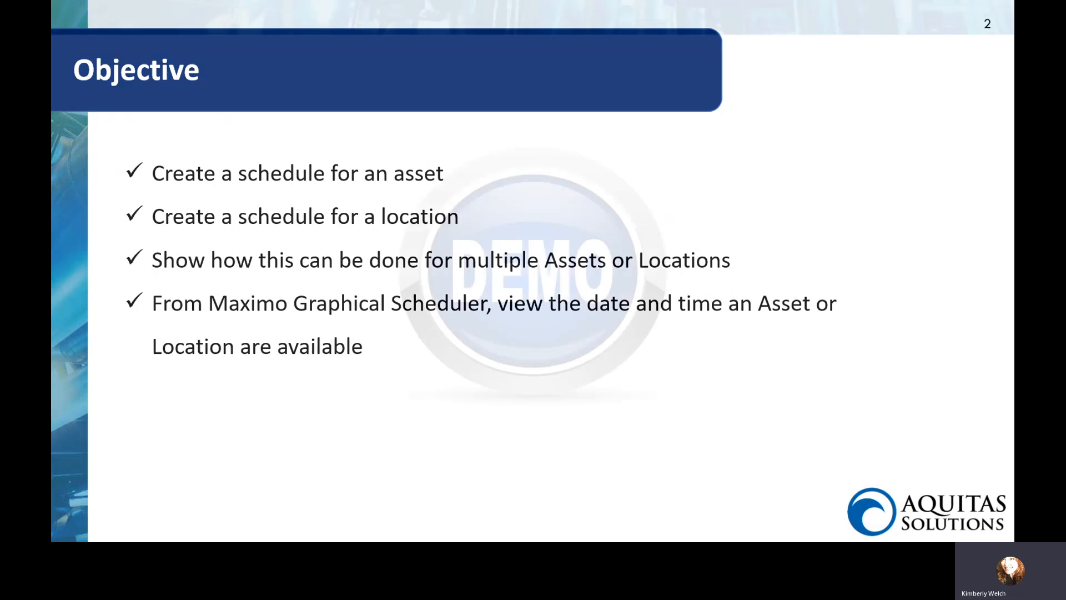
- End the PowerPoint slideshow on the Objective slide to reveal the Maximo Start Center
{"action": "key", "text": "Right"}
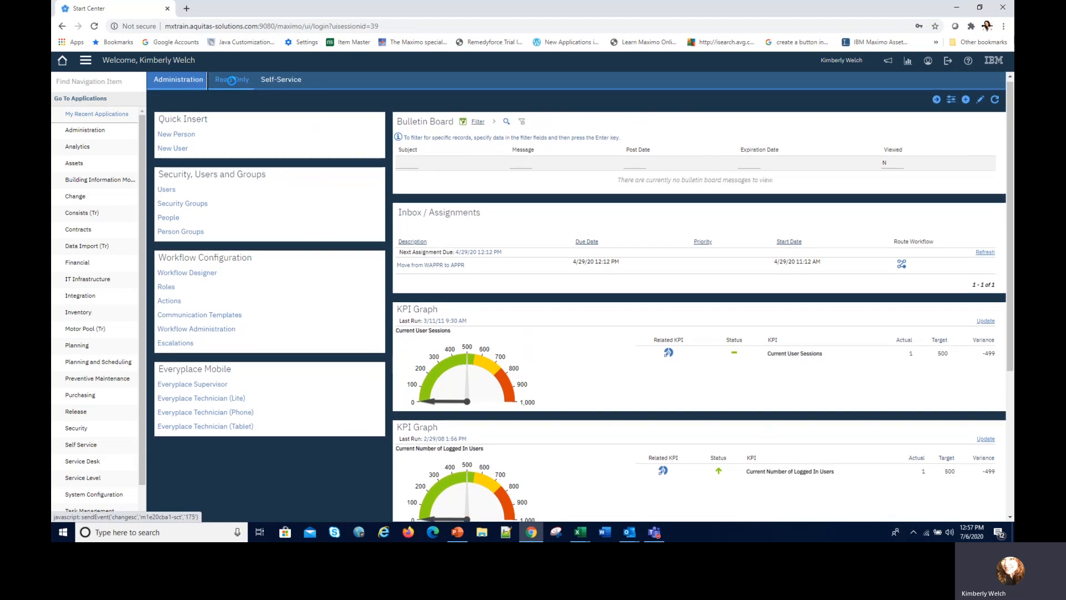
- Open Assets from the Read Only start center and filter Location by BR, showing 15 records
{"action": "left_click", "coordinate": [232, 79]}
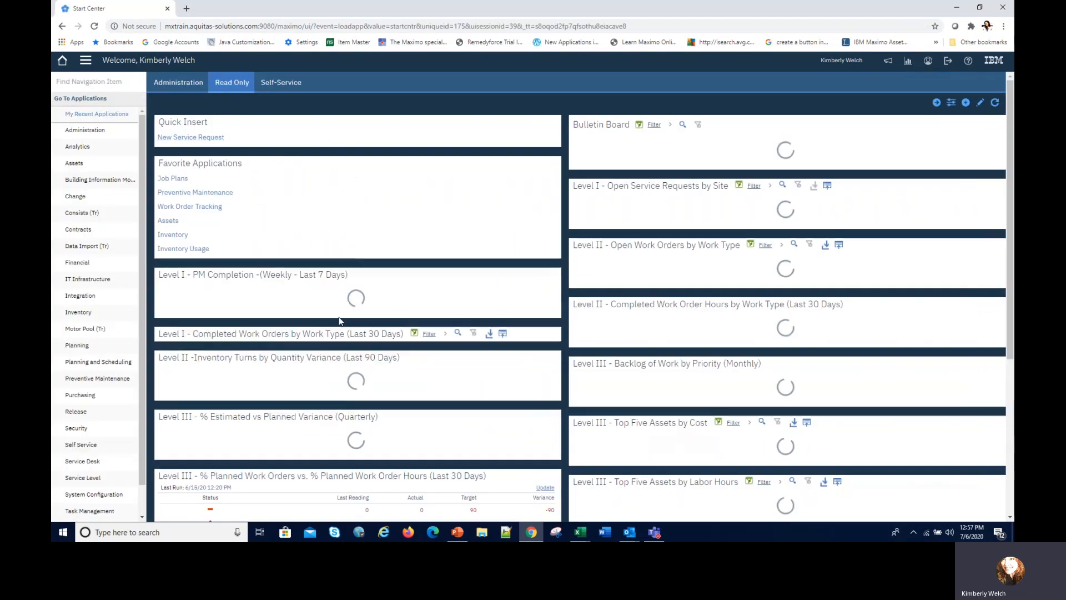
{"action": "left_click", "coordinate": [74, 162]}
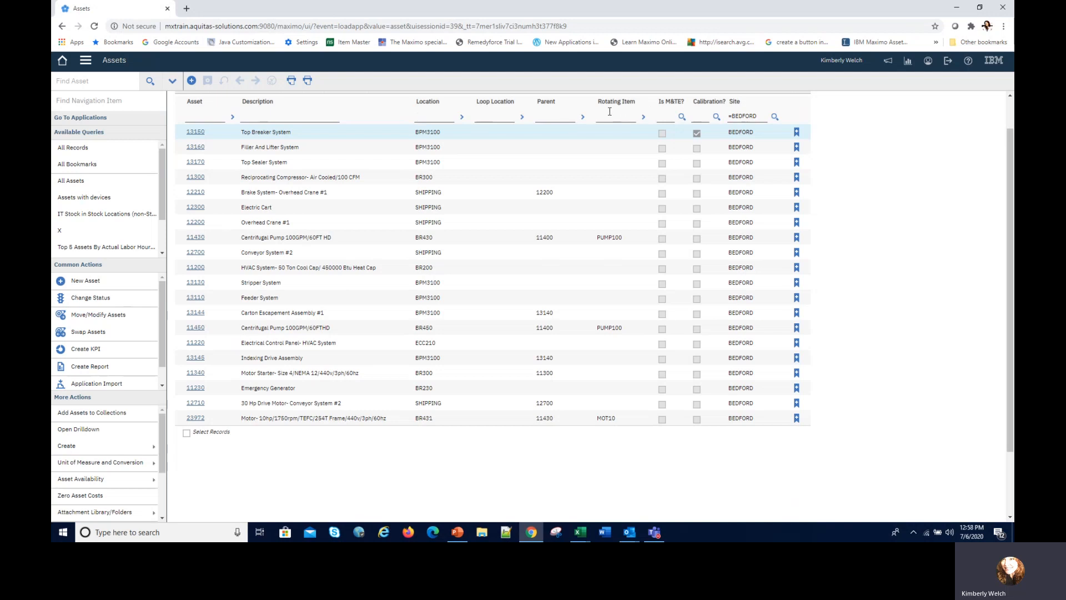
{"action": "type", "text": "BR"}
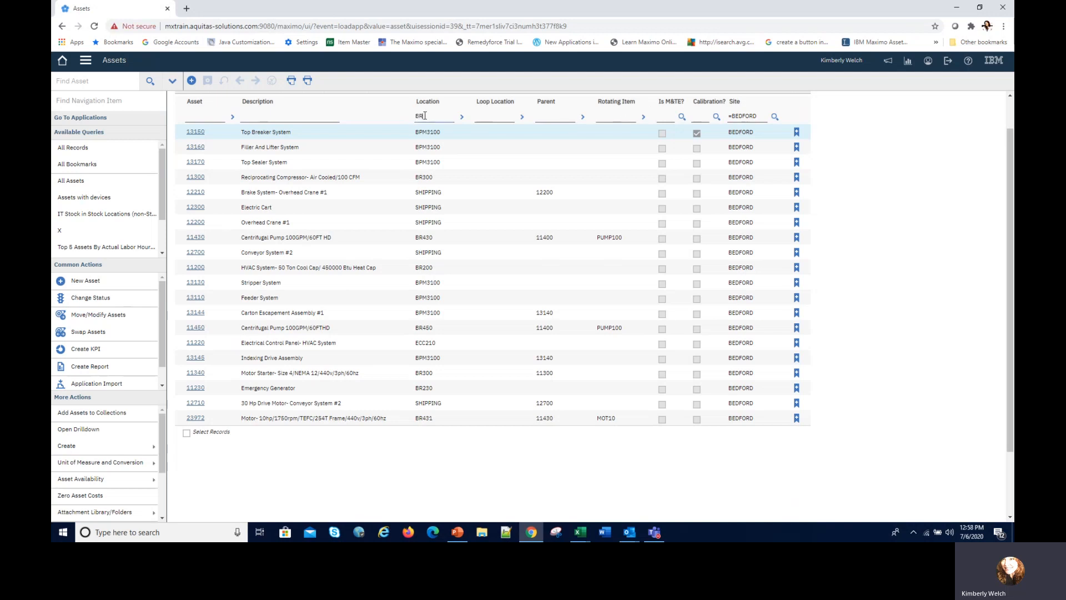
{"action": "key", "text": "Enter"}
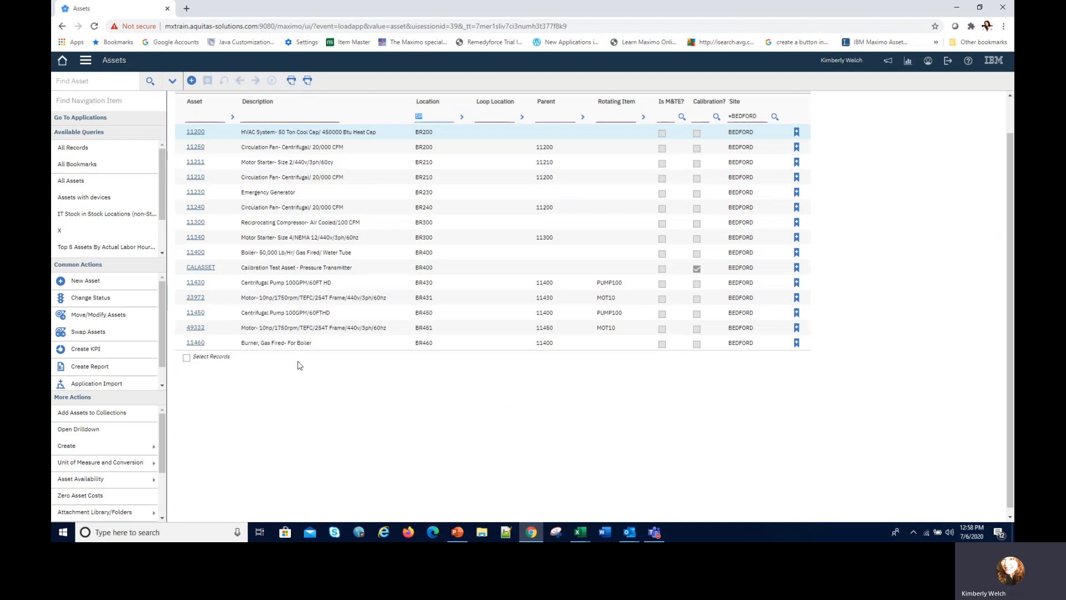
{"action": "mouse_move", "coordinate": [1009, 227]}
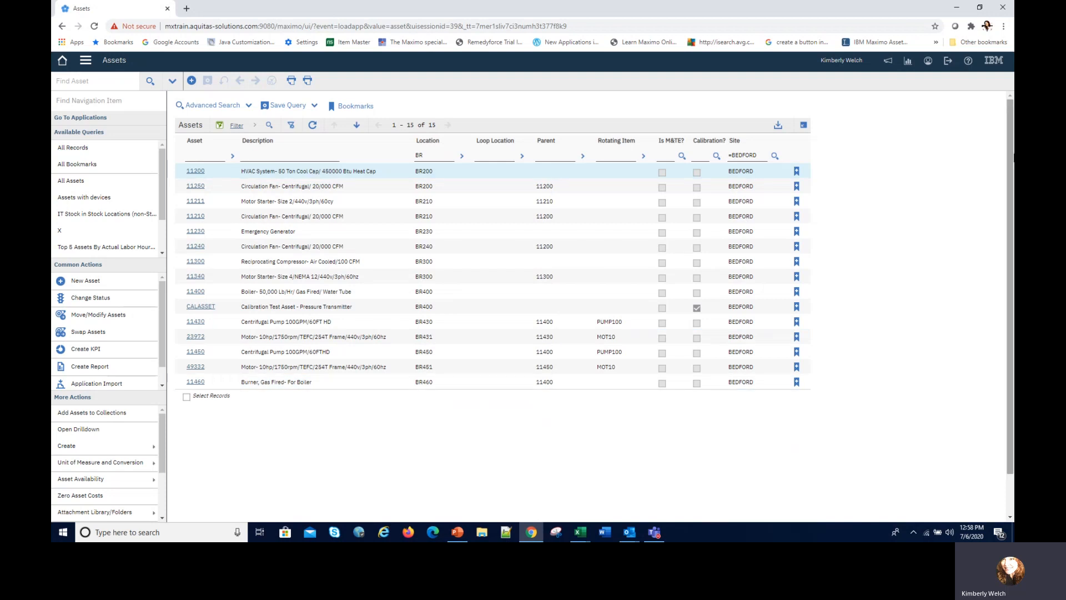
{"action": "scroll", "scroll_direction": "down", "scroll_amount": 3}
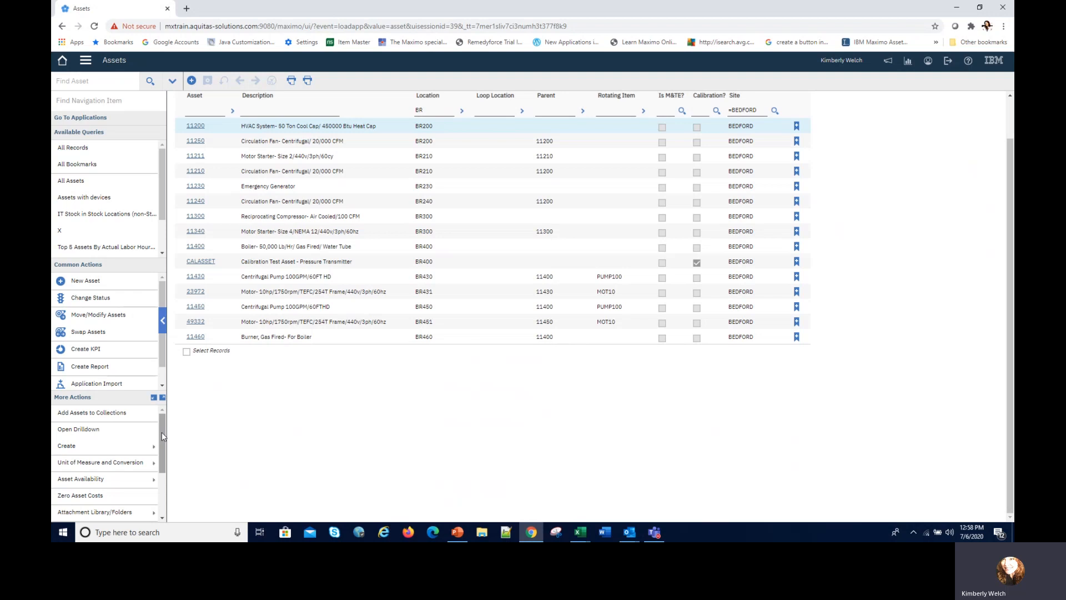
- Open Asset Availability > Define Maintenance Schedule for the 15 BR assets
{"action": "left_click", "coordinate": [276, 336]}
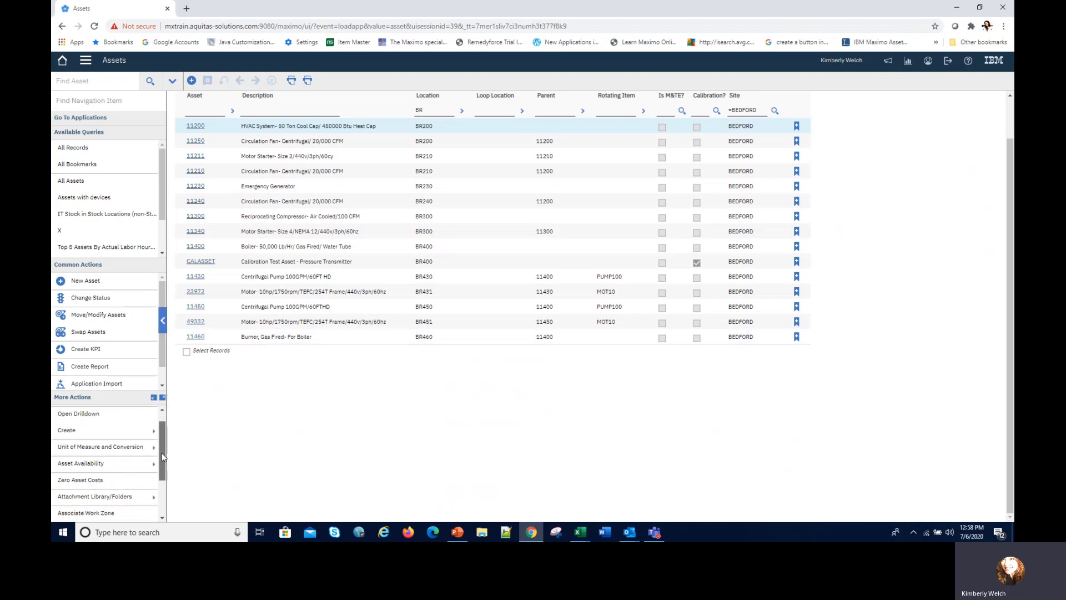
{"action": "left_click", "coordinate": [81, 463]}
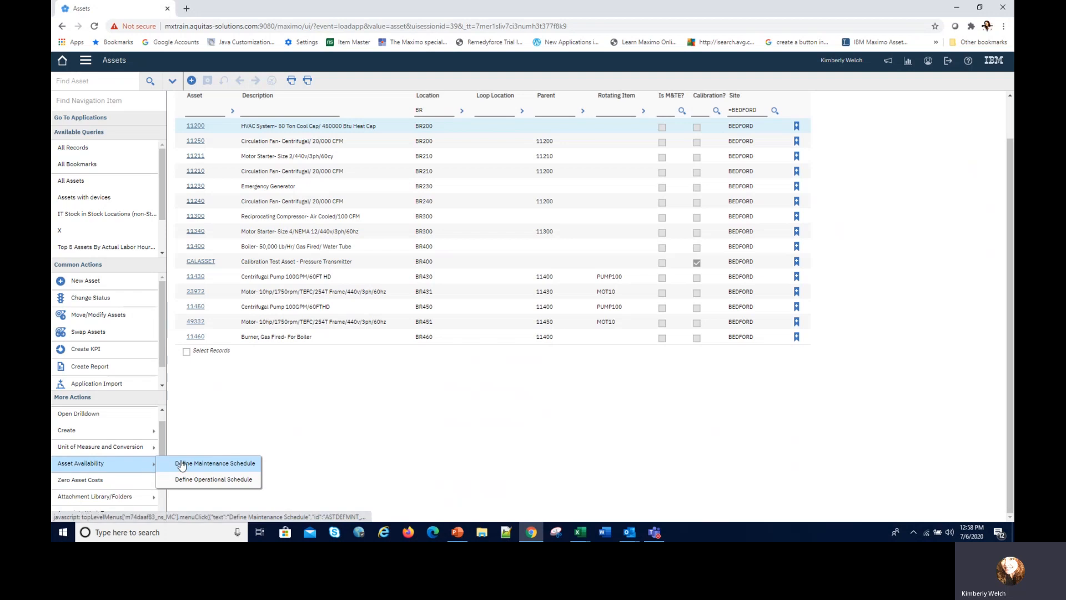
{"action": "left_click", "coordinate": [210, 462]}
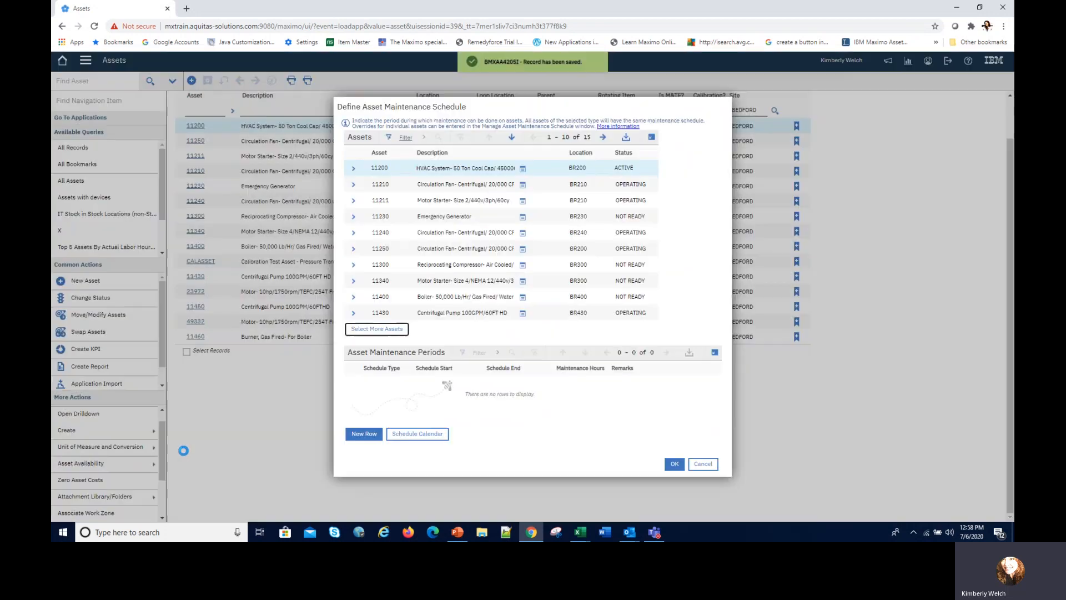
{"action": "left_click", "coordinate": [462, 200]}
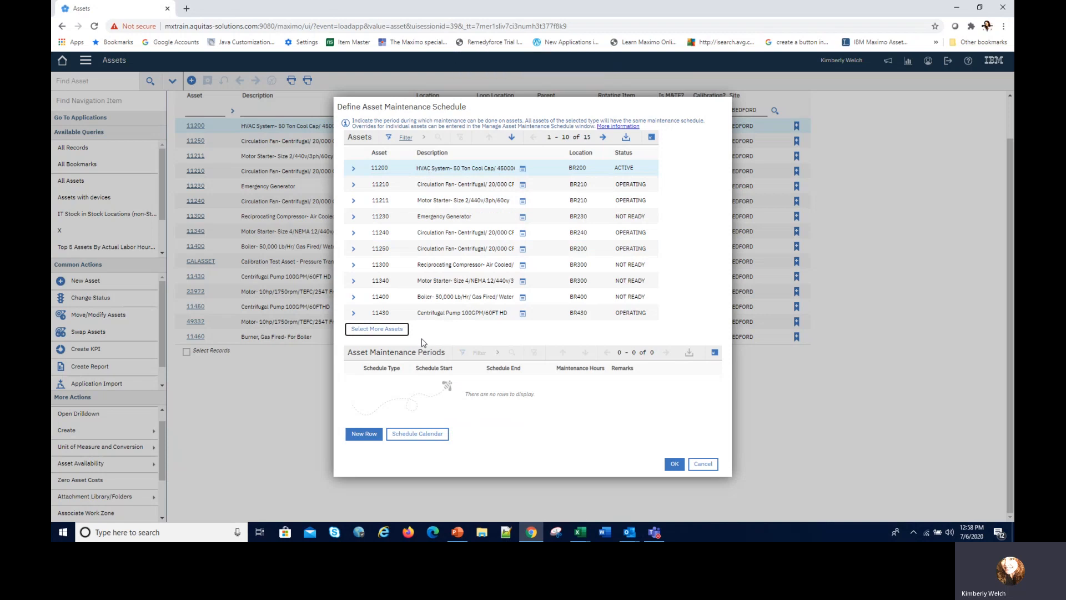
{"action": "mouse_move", "coordinate": [425, 359]}
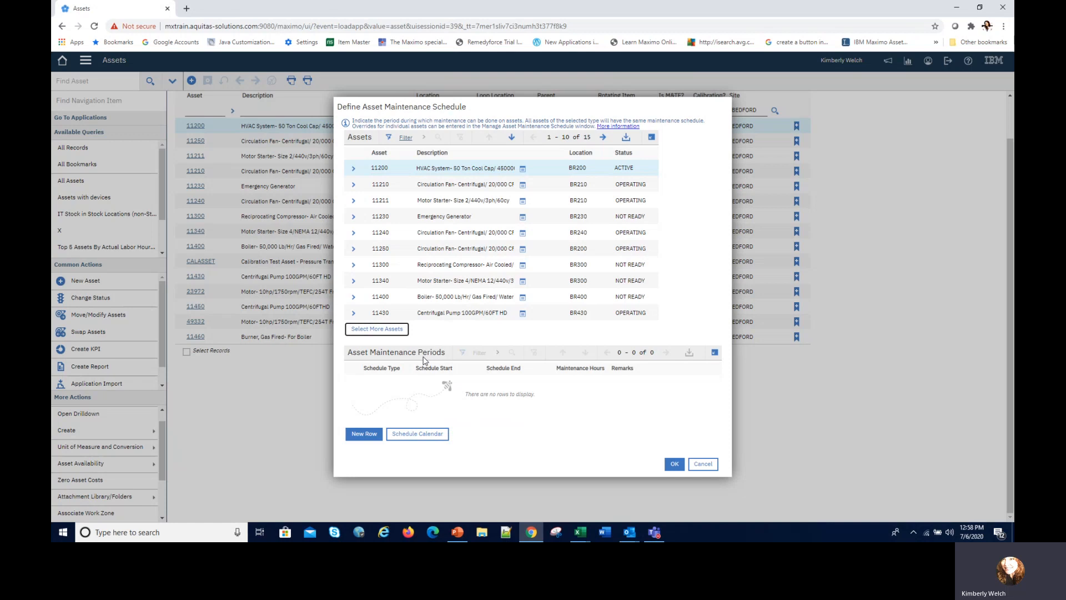
{"action": "mouse_move", "coordinate": [342, 435]}
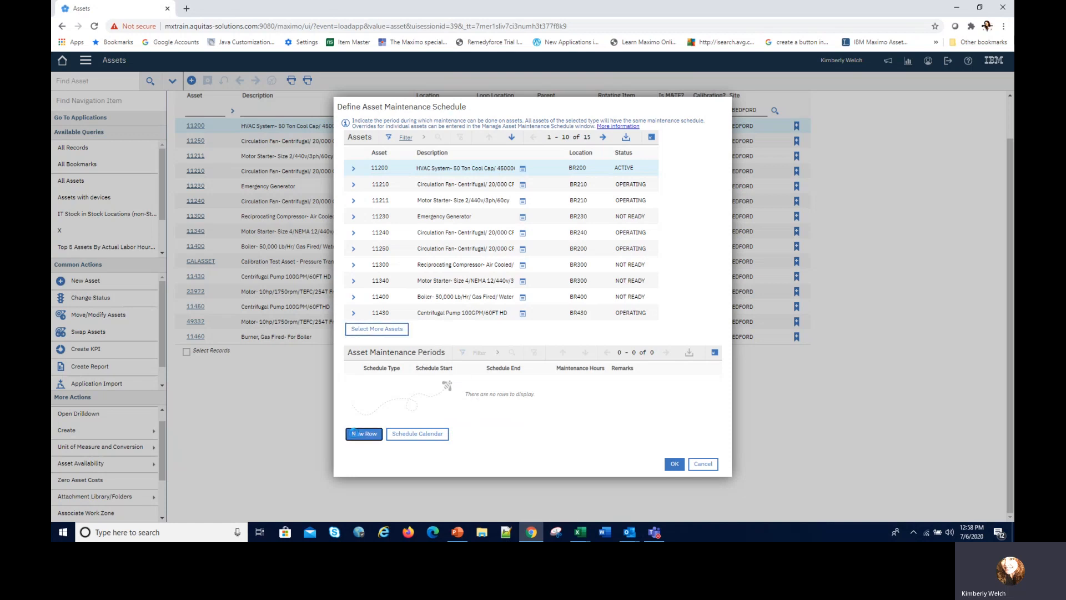
- Add an 8-hour maintenance period starting 7/13/2020 12:00 AM and save it
{"action": "left_click", "coordinate": [363, 434]}
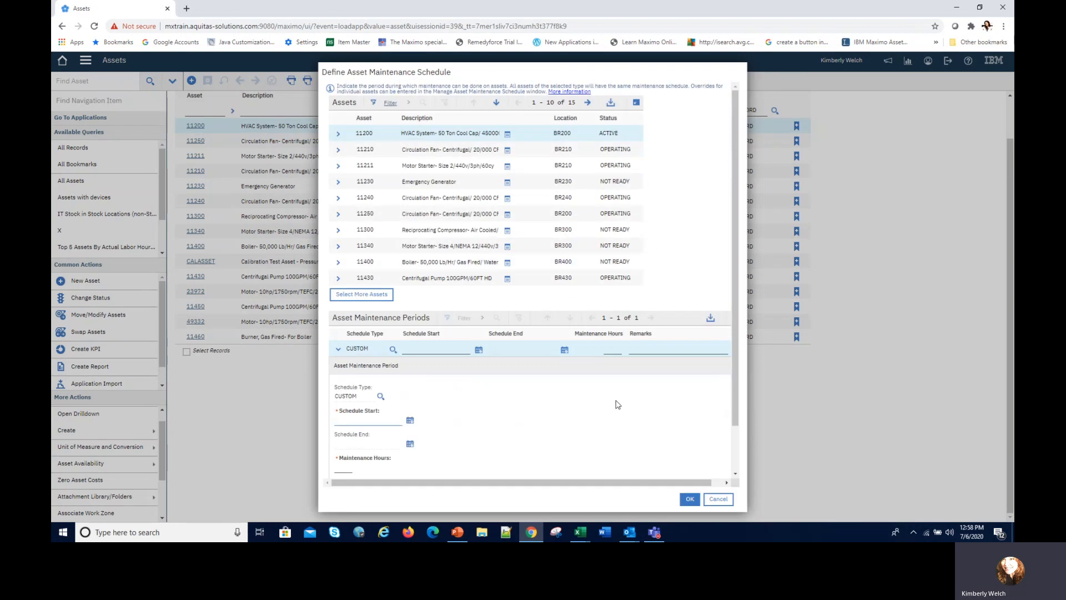
{"action": "left_click", "coordinate": [366, 420]}
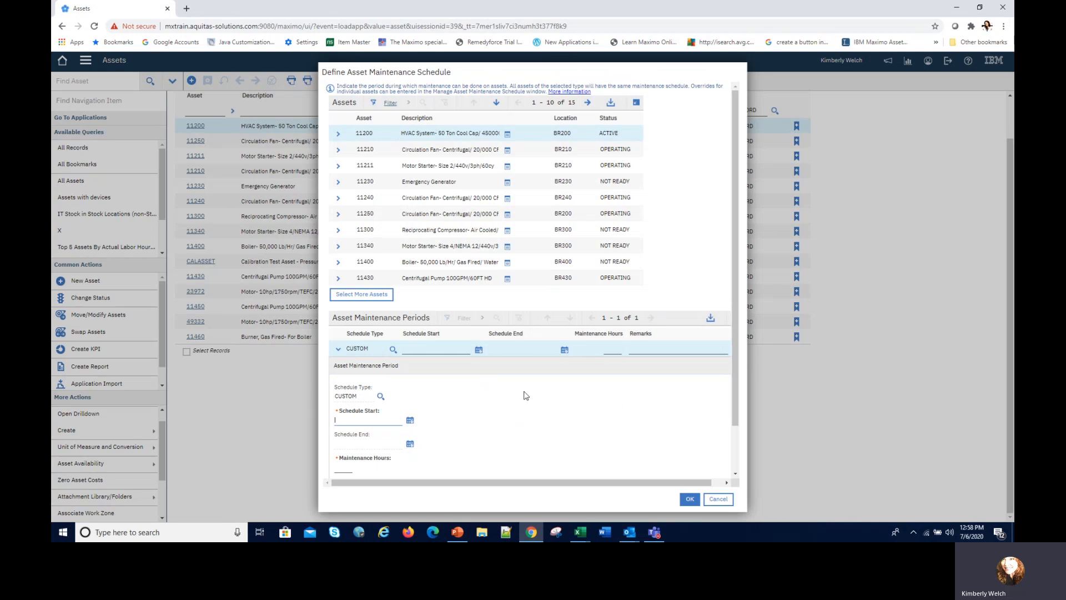
{"action": "left_click", "coordinate": [409, 420]}
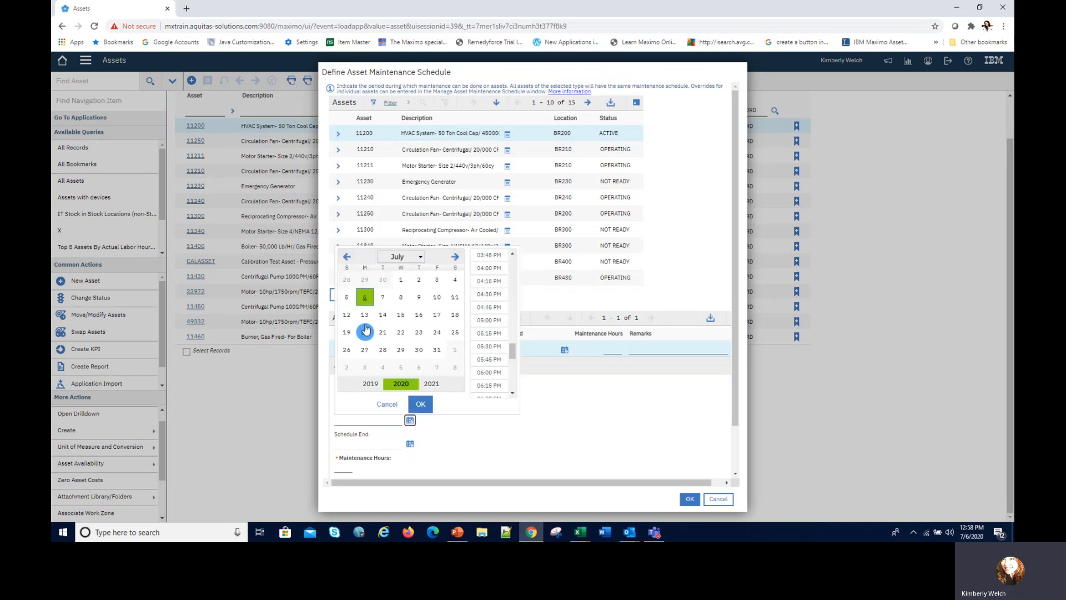
{"action": "left_click", "coordinate": [364, 314]}
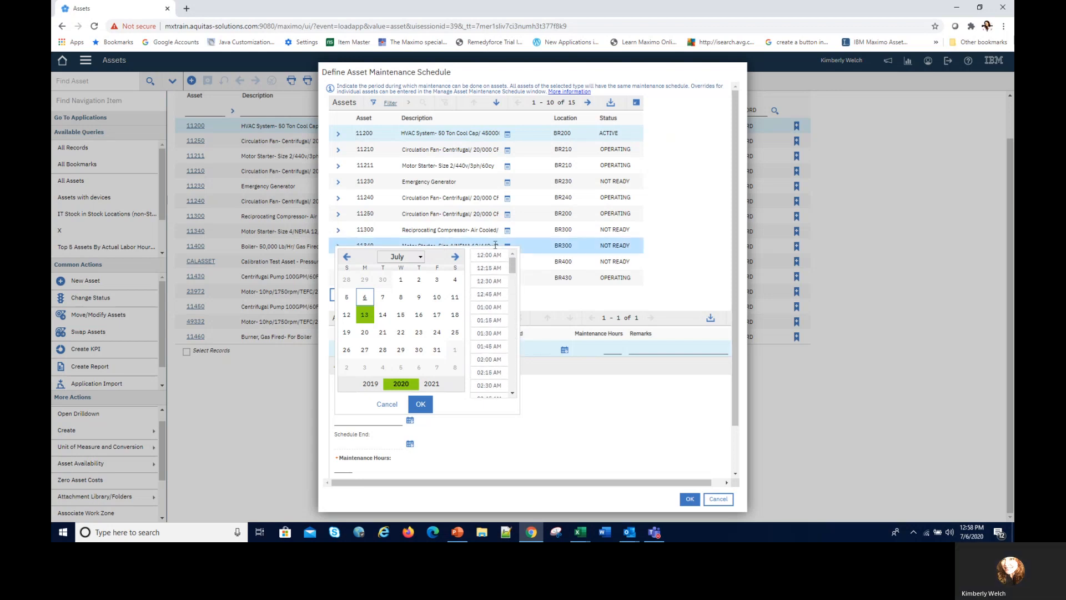
{"action": "left_click", "coordinate": [489, 255]}
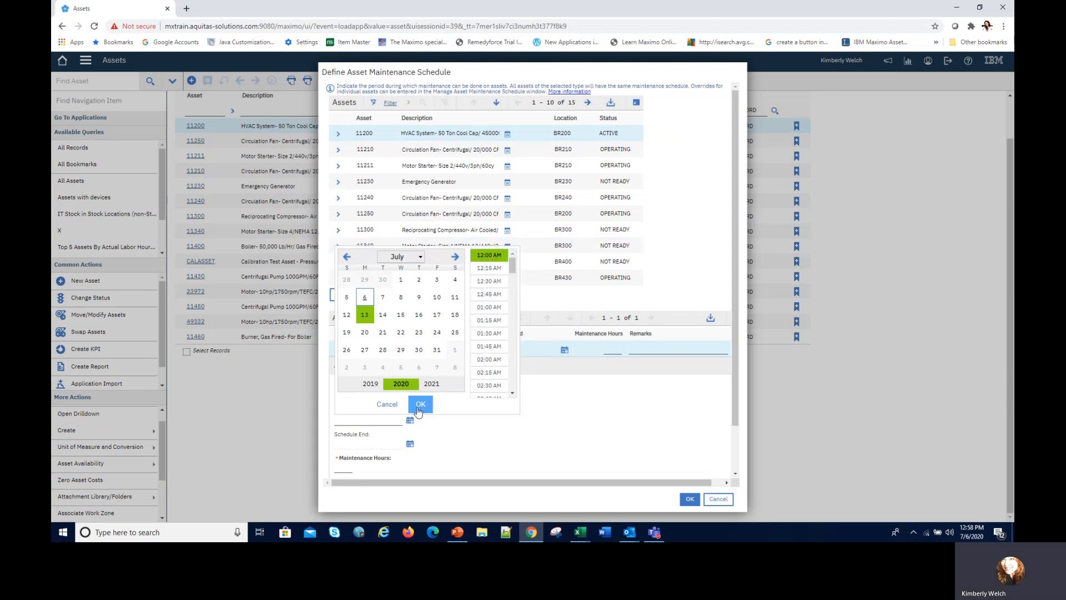
{"action": "left_click", "coordinate": [420, 404]}
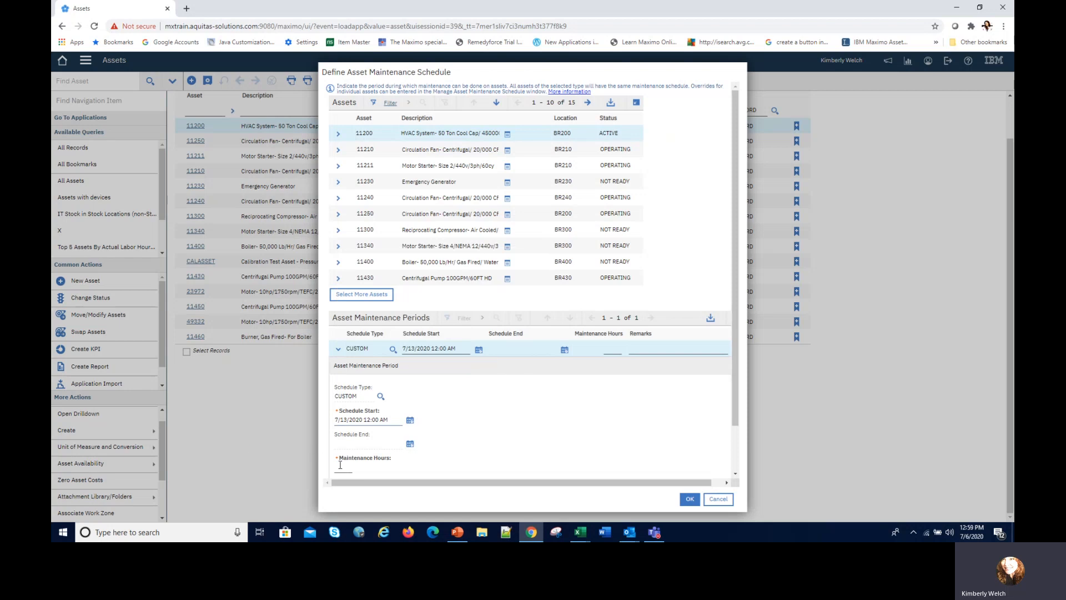
{"action": "type", "text": "8:00"}
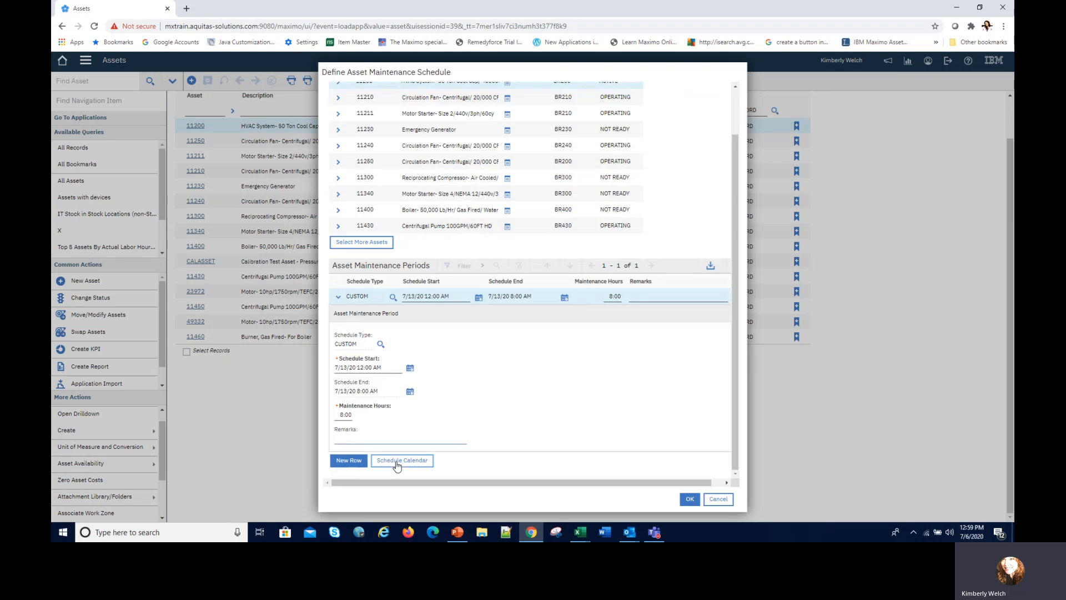
{"action": "mouse_move", "coordinate": [339, 402]}
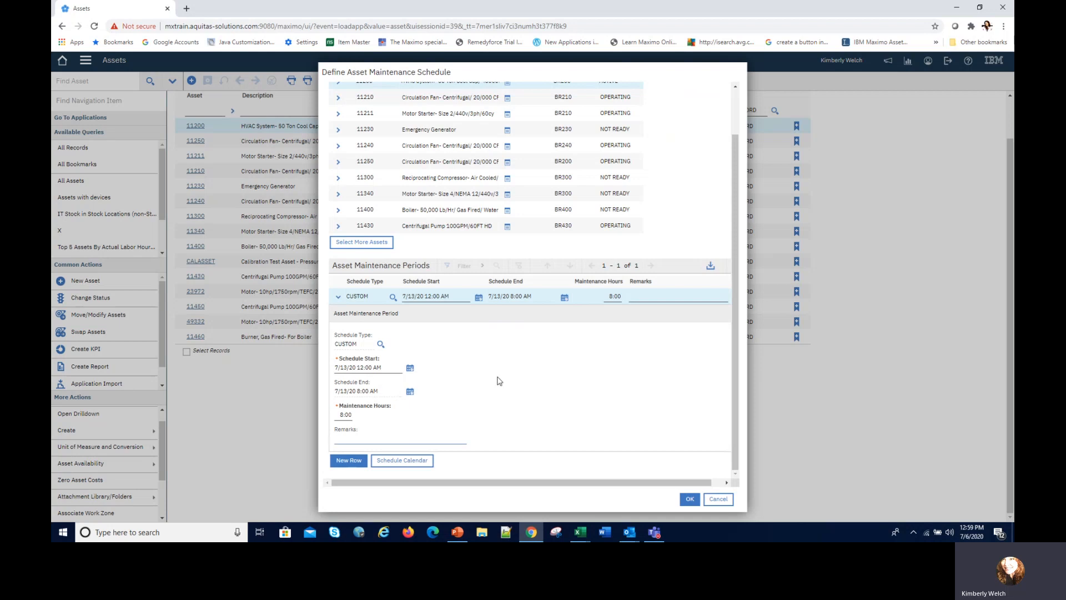
{"action": "left_click", "coordinate": [399, 438]}
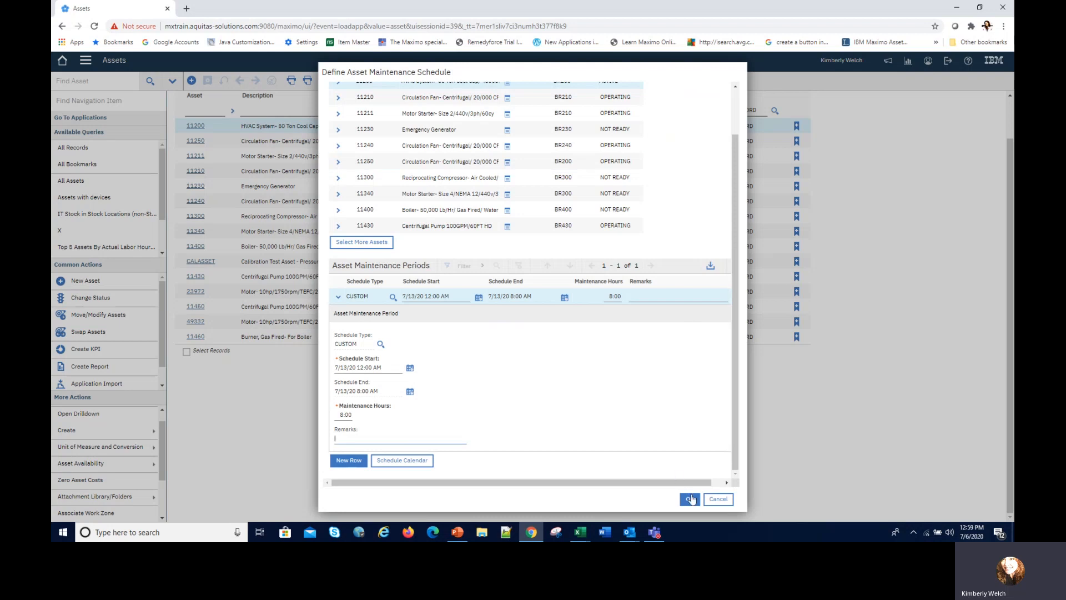
{"action": "left_click", "coordinate": [689, 498]}
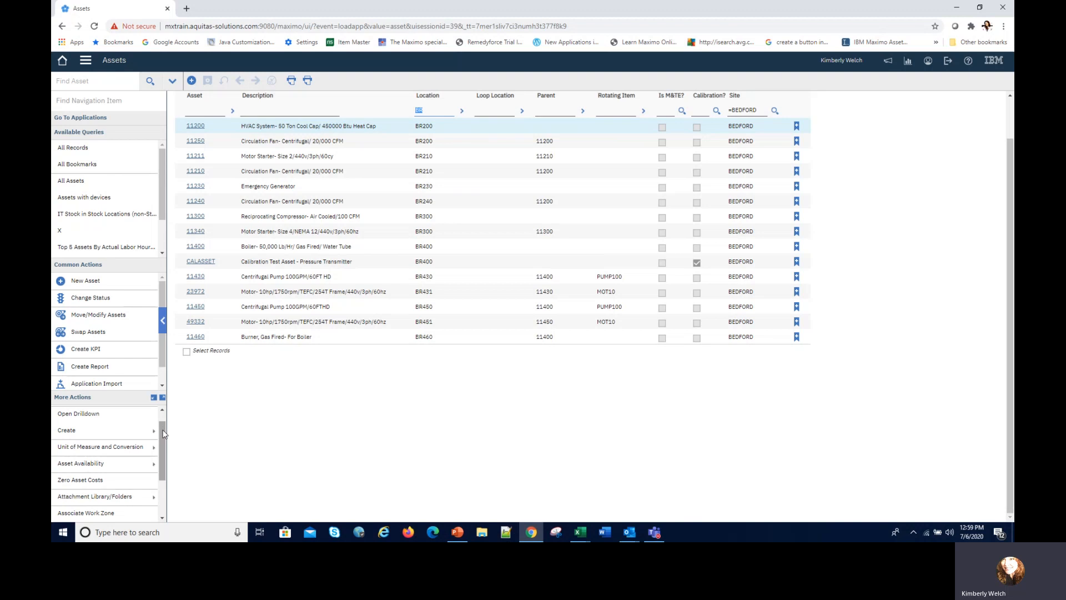
- Define an 8-hour operational period on 7/13/2020, 9:00 AM to 5:00 PM, and save
{"action": "left_click", "coordinate": [81, 463]}
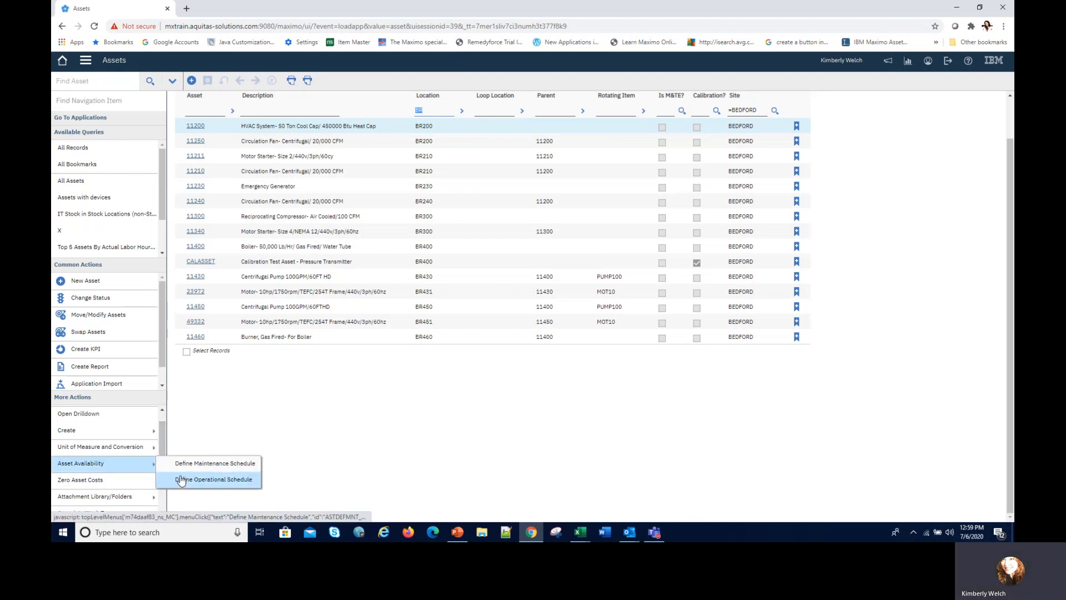
{"action": "left_click", "coordinate": [214, 479]}
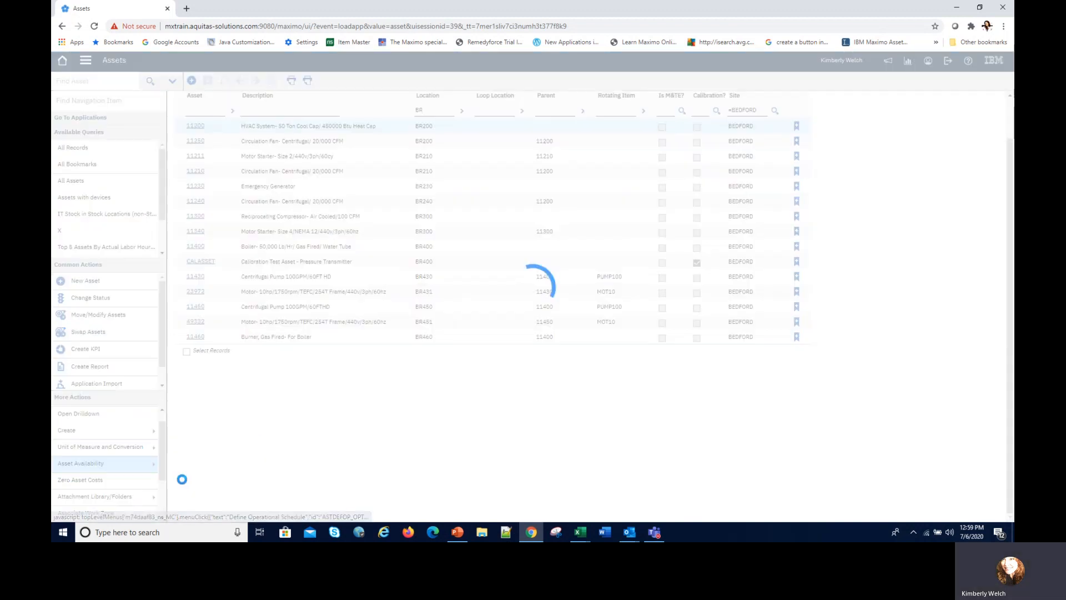
{"action": "left_click", "coordinate": [80, 463]}
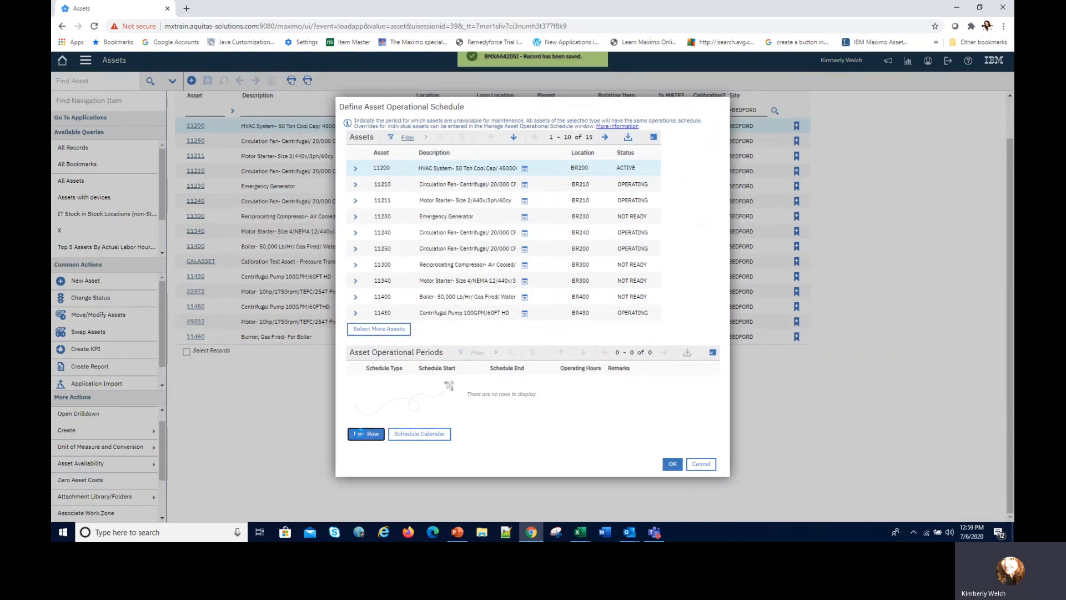
{"action": "left_click", "coordinate": [365, 434]}
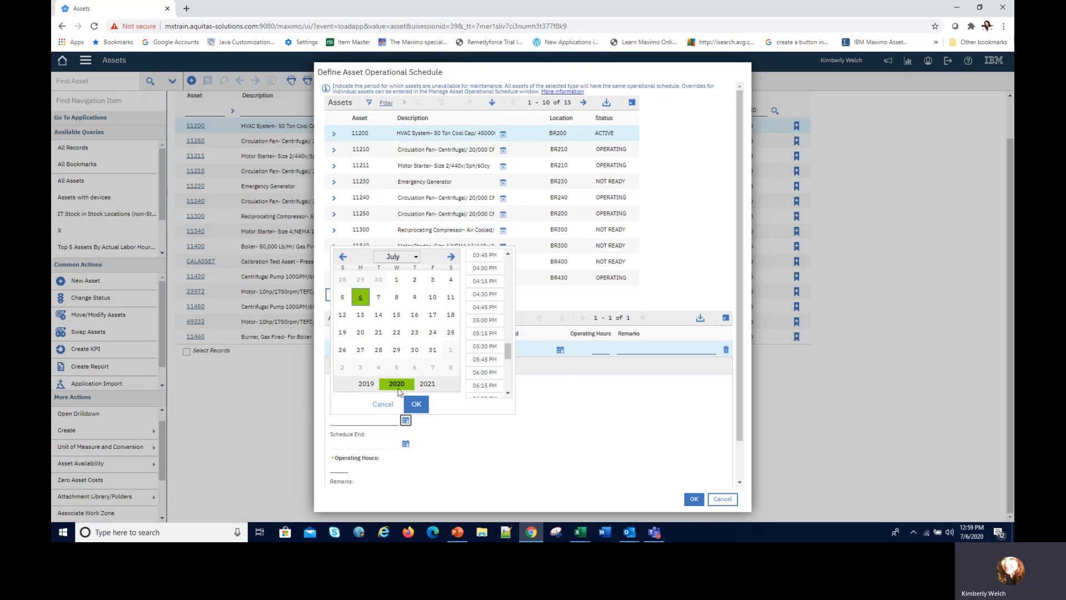
{"action": "left_click", "coordinate": [360, 315]}
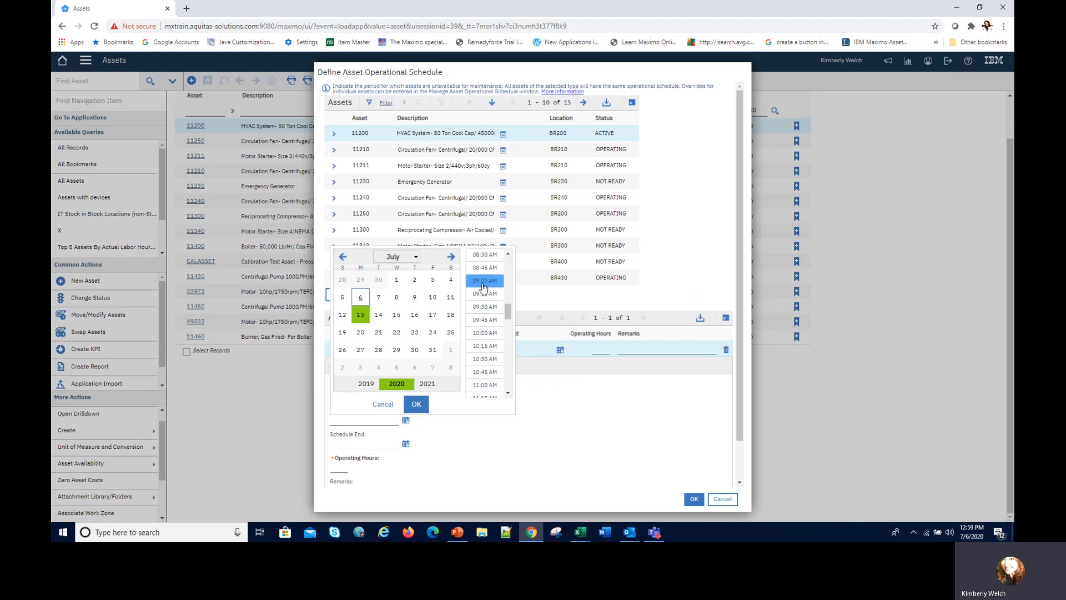
{"action": "left_click", "coordinate": [415, 403]}
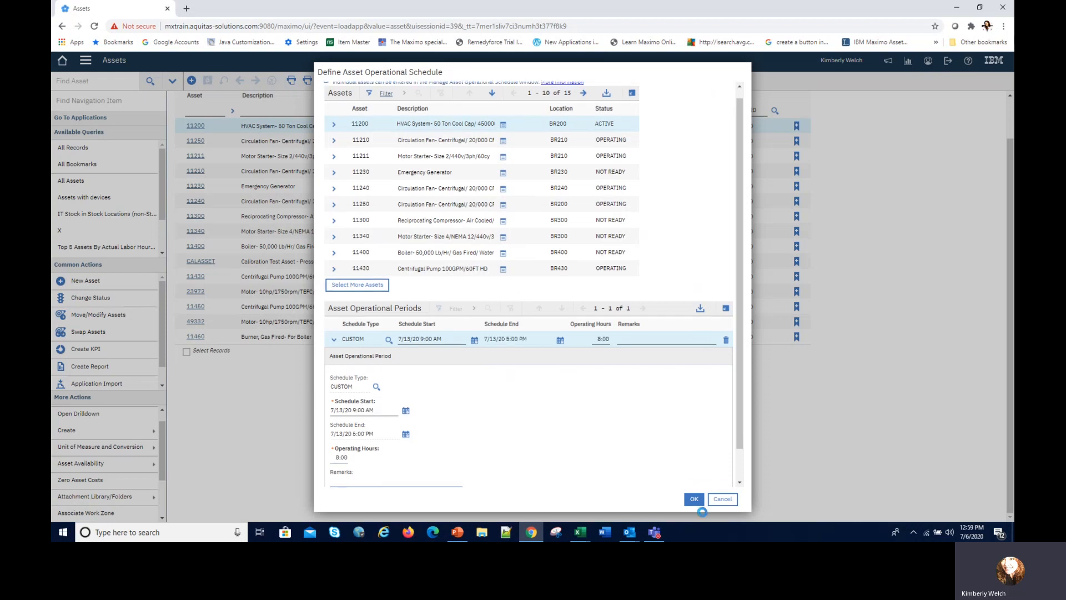
{"action": "left_click", "coordinate": [693, 499]}
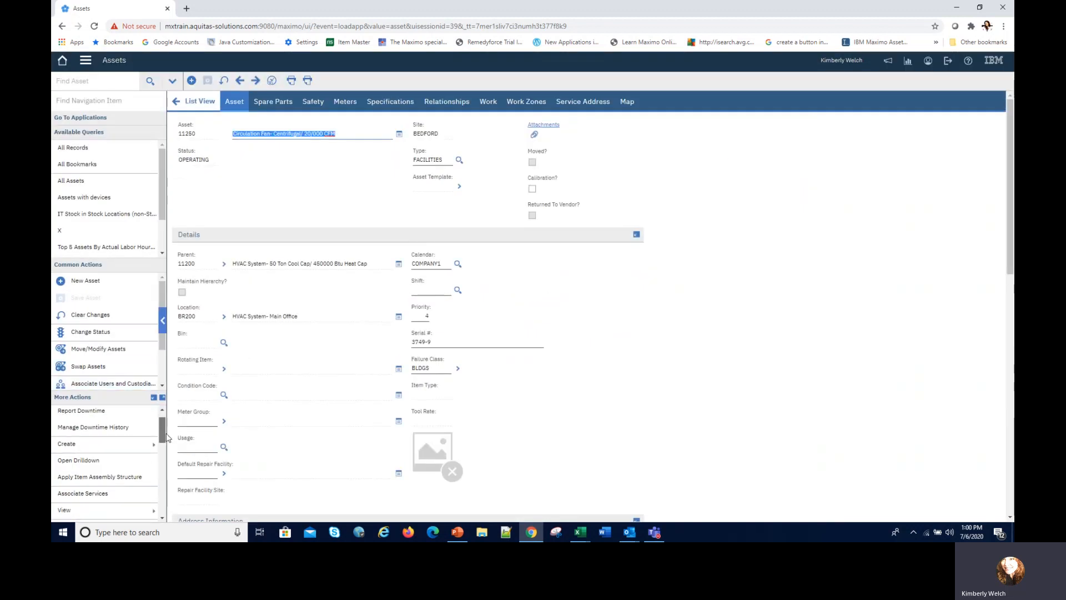
- Check asset 11260's CUSTOM 7/13/20 12:00–8:00 AM maintenance row and close with OK
{"action": "scroll", "scroll_direction": "down", "scroll_amount": 3}
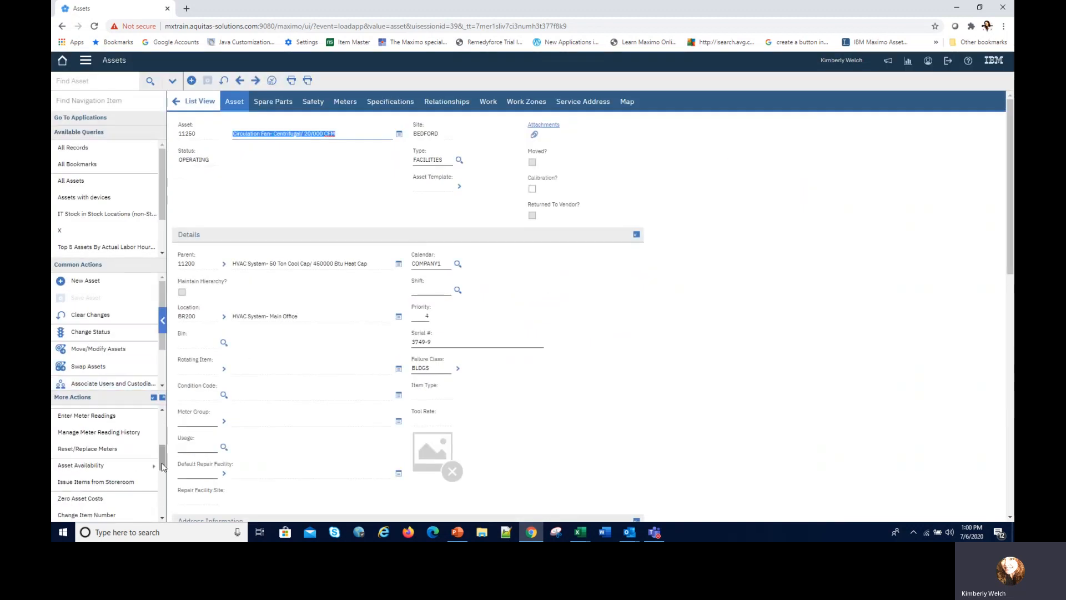
{"action": "left_click", "coordinate": [81, 465]}
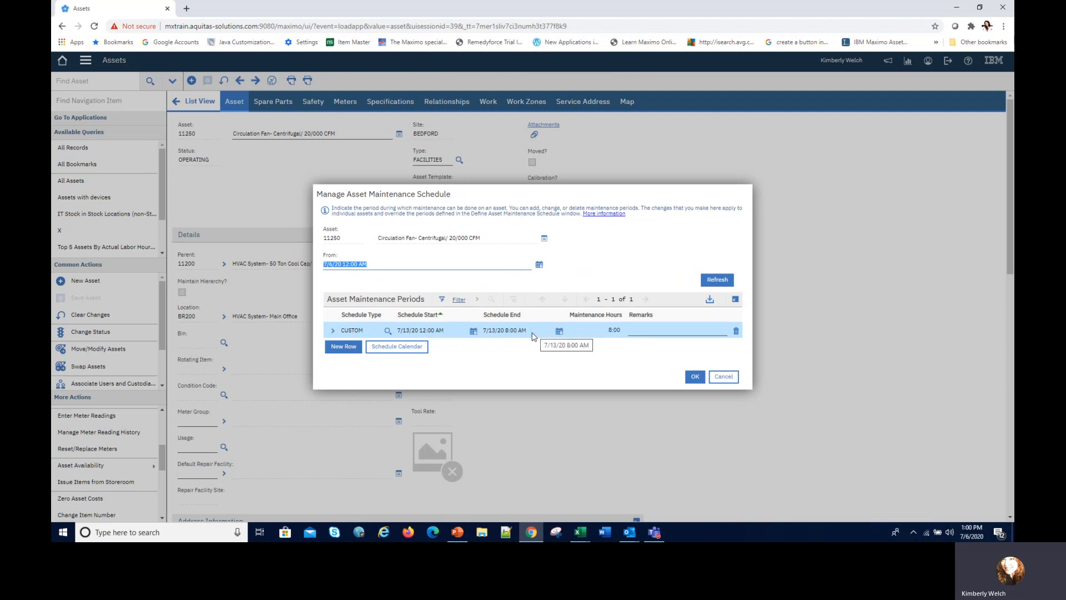
{"action": "mouse_move", "coordinate": [688, 357]}
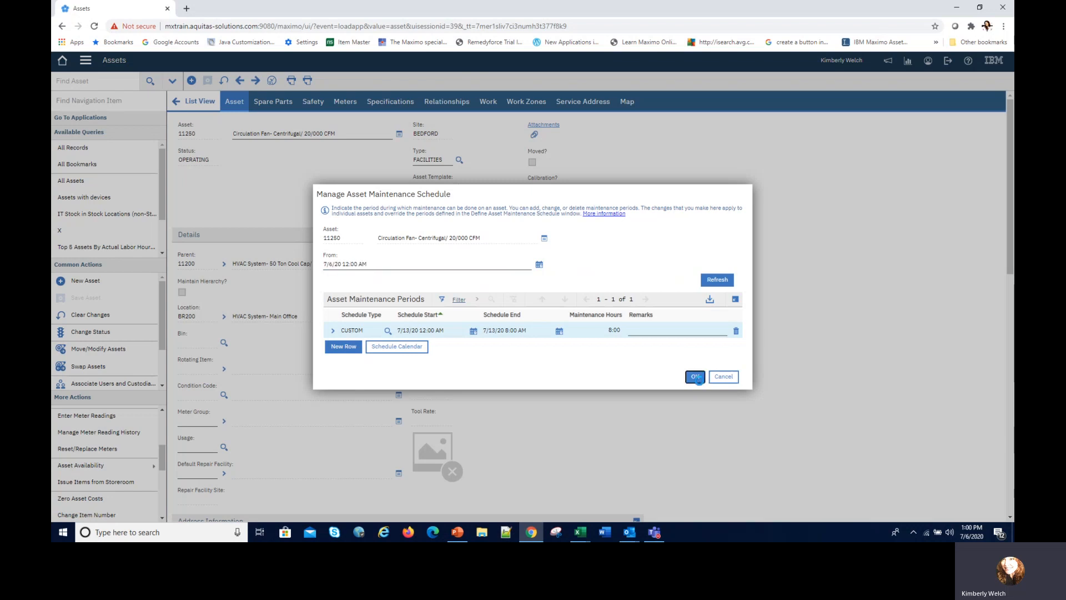
{"action": "left_click", "coordinate": [695, 376]}
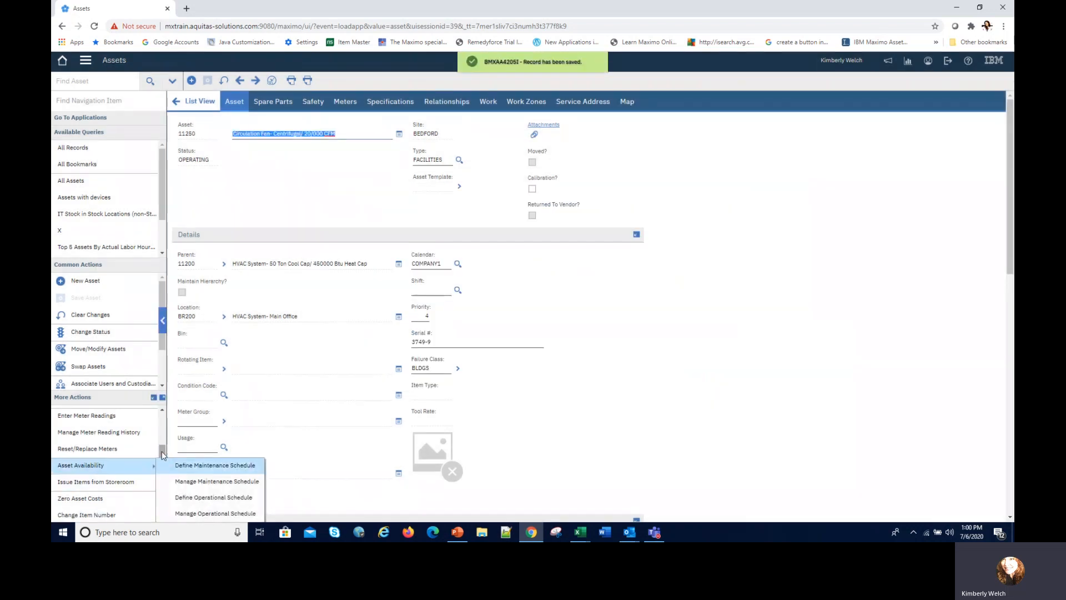
{"action": "mouse_move", "coordinate": [160, 465]}
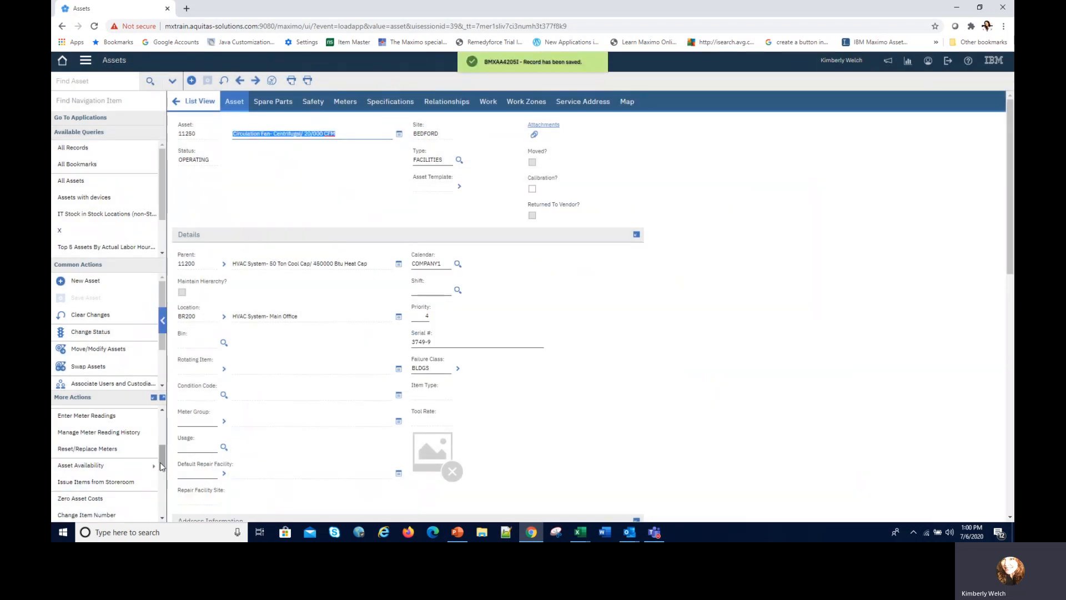
{"action": "left_click", "coordinate": [80, 465]}
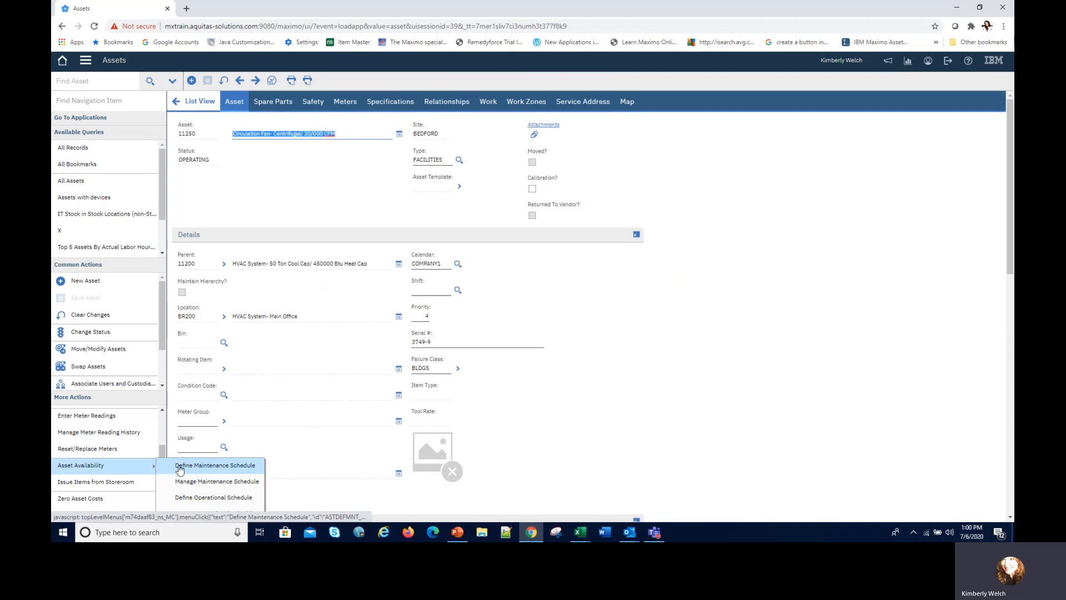
{"action": "left_click", "coordinate": [214, 464]}
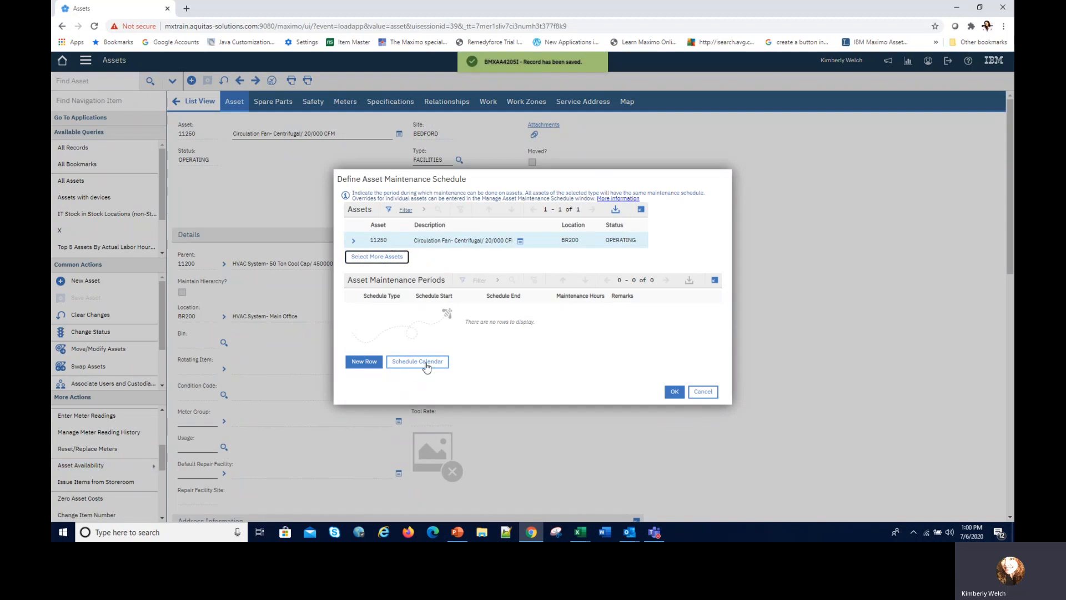
{"action": "left_click", "coordinate": [417, 361]}
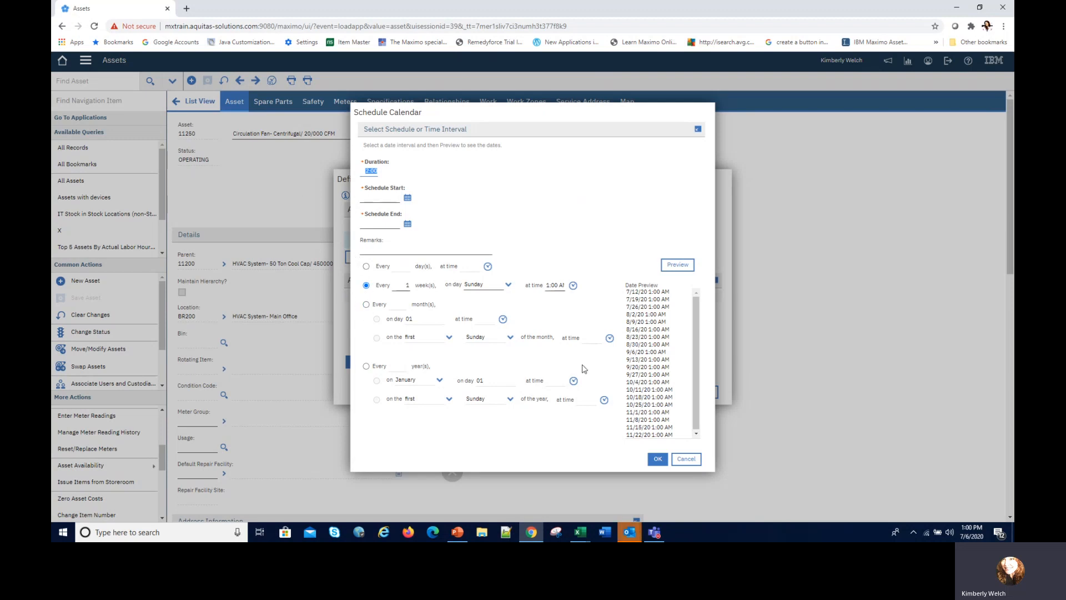
{"action": "mouse_move", "coordinate": [652, 430]}
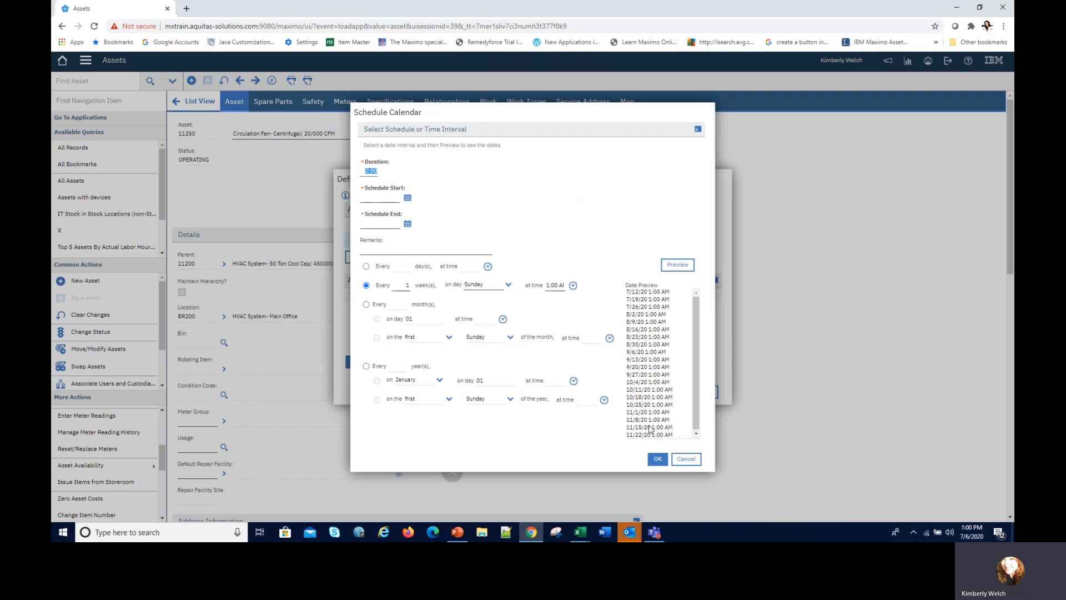
{"action": "mouse_move", "coordinate": [487, 201]}
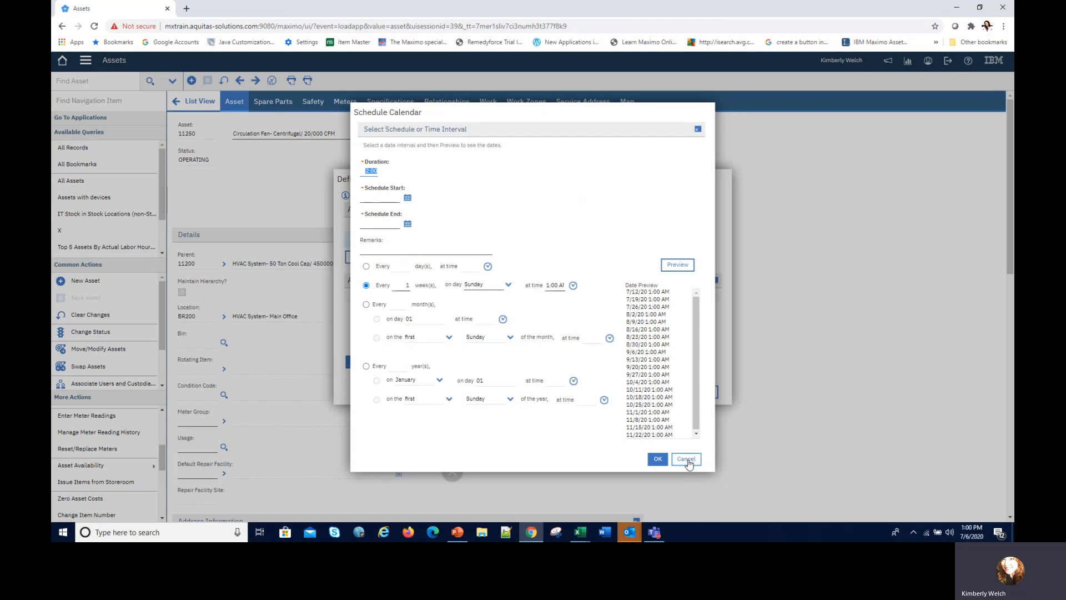
{"action": "left_click", "coordinate": [686, 459]}
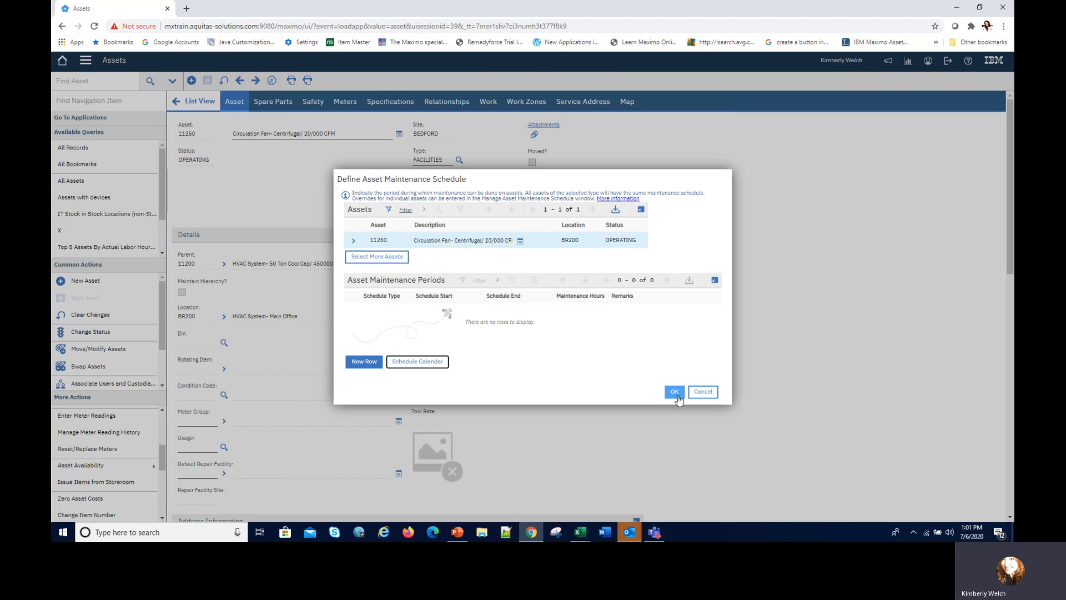
{"action": "left_click", "coordinate": [674, 391]}
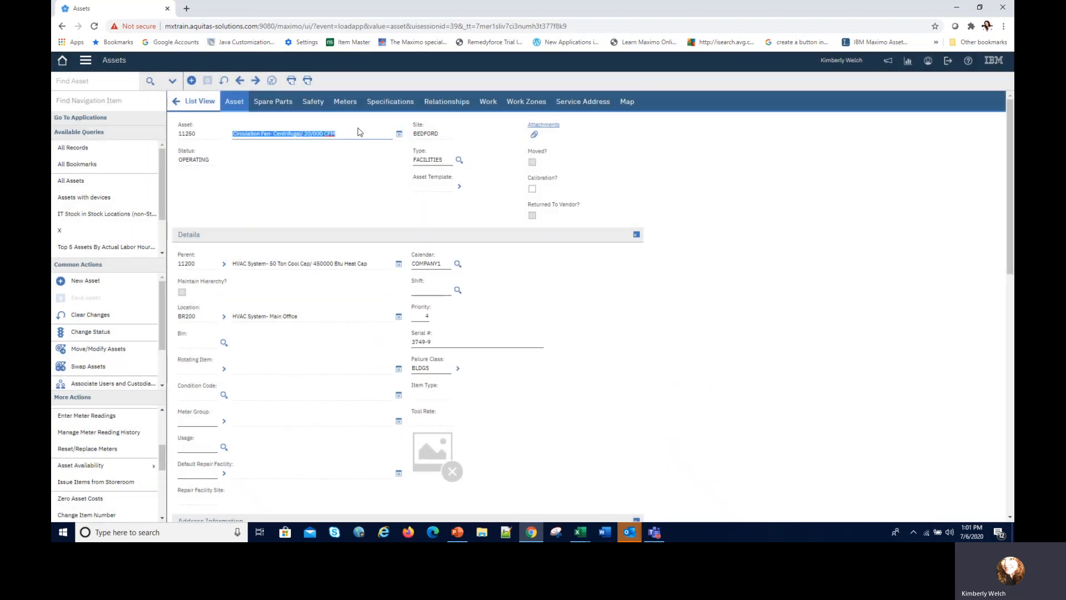
- Switch to Locations, add a location maintenance row, then cancel without saving
{"action": "left_click", "coordinate": [84, 60]}
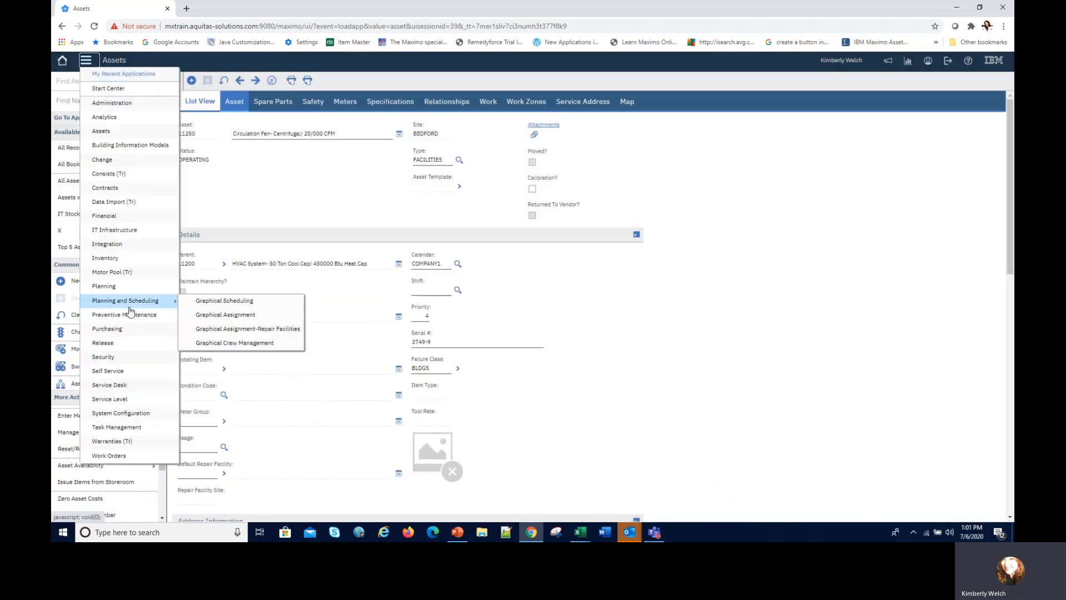
{"action": "mouse_move", "coordinate": [101, 131]}
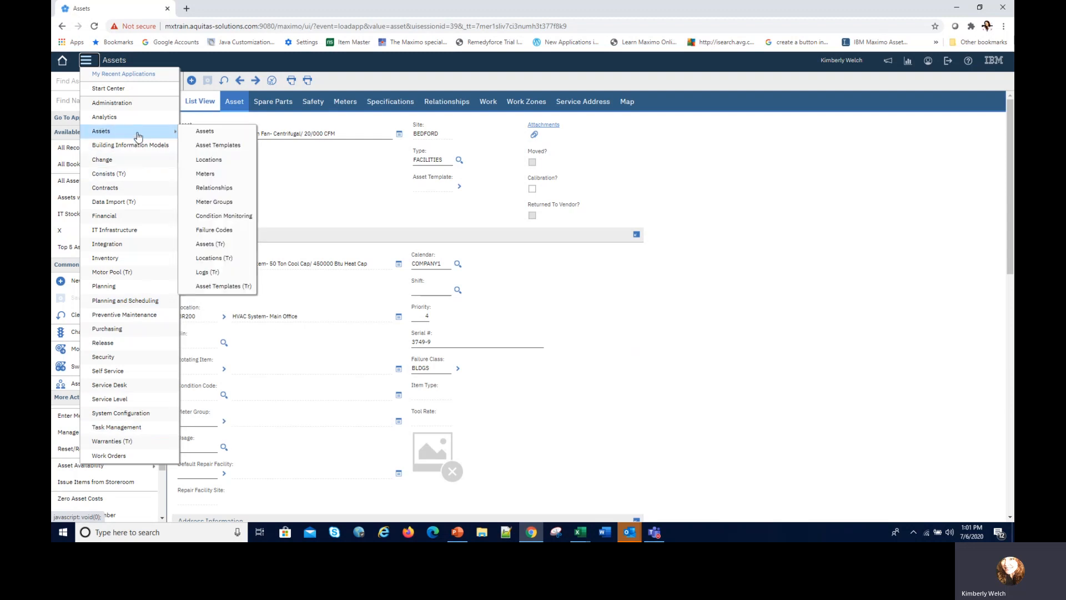
{"action": "mouse_move", "coordinate": [207, 173]}
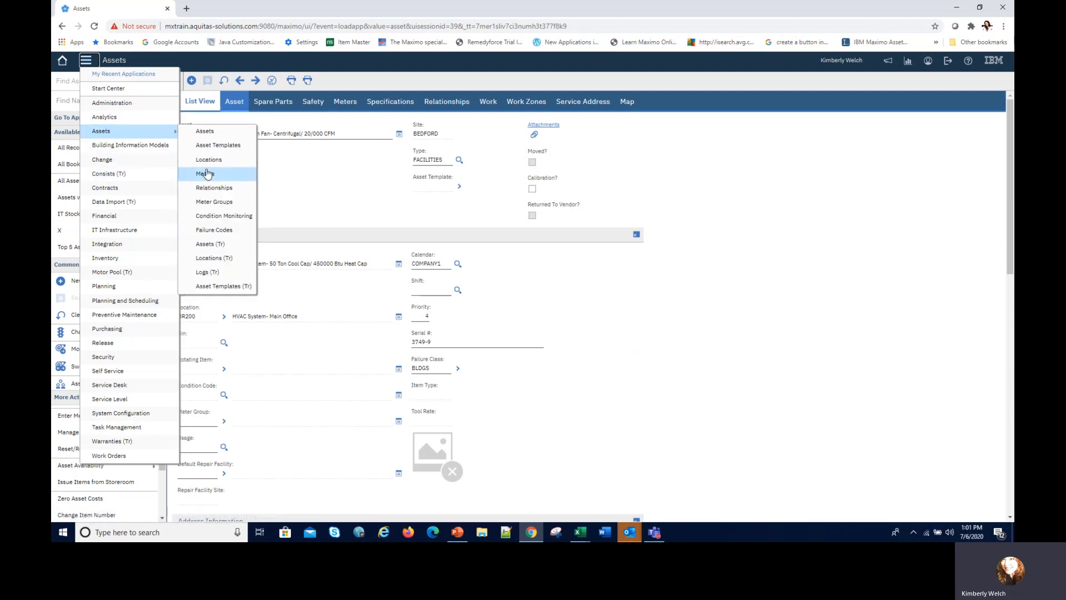
{"action": "left_click", "coordinate": [205, 173]}
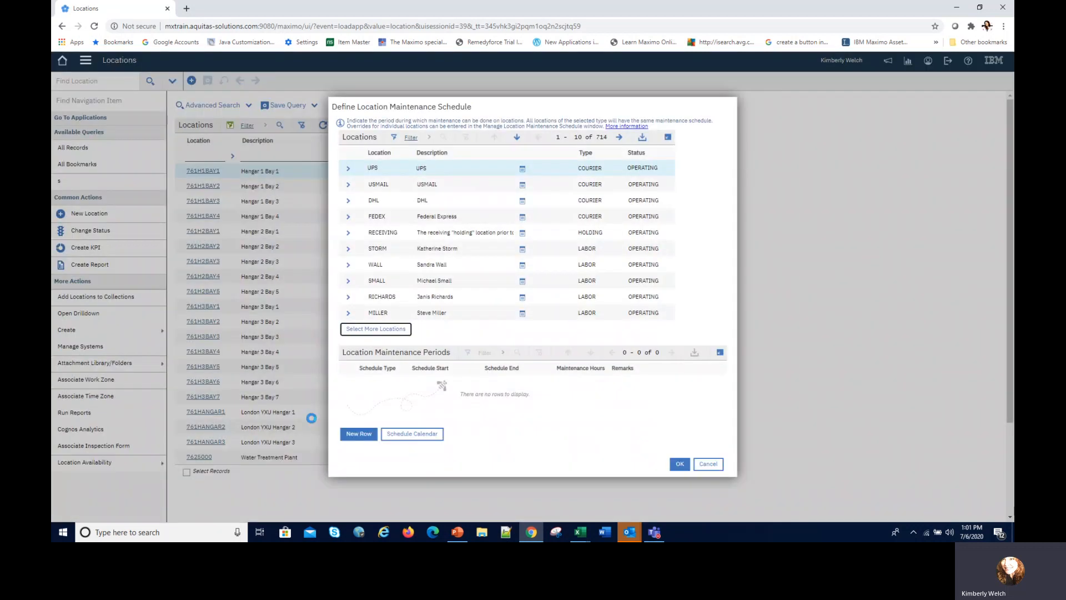
{"action": "mouse_move", "coordinate": [606, 144]}
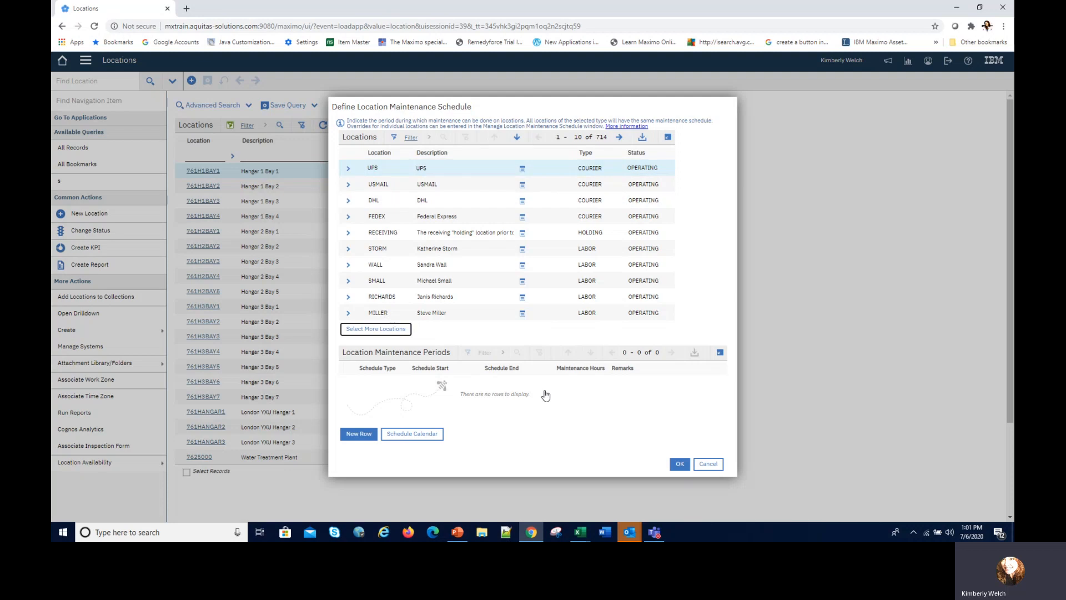
{"action": "mouse_move", "coordinate": [600, 420]}
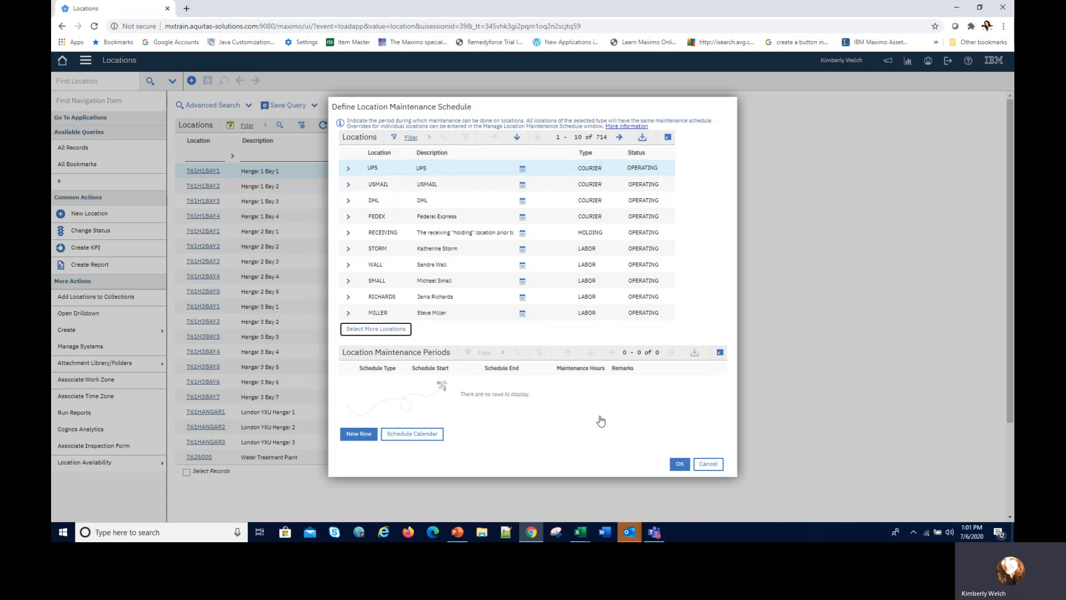
{"action": "left_click", "coordinate": [358, 433]}
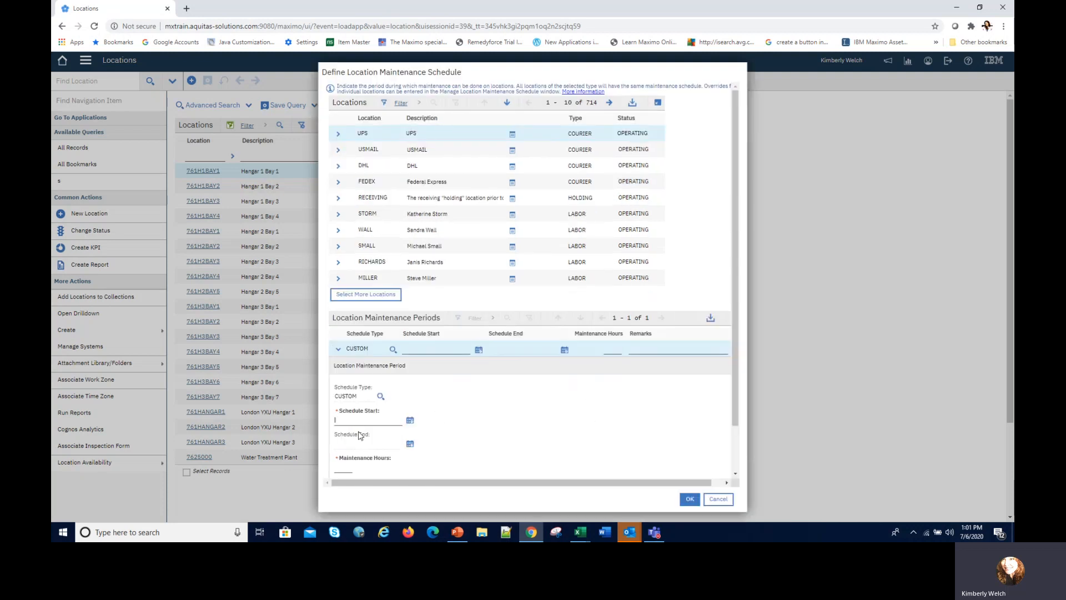
{"action": "mouse_move", "coordinate": [410, 420]}
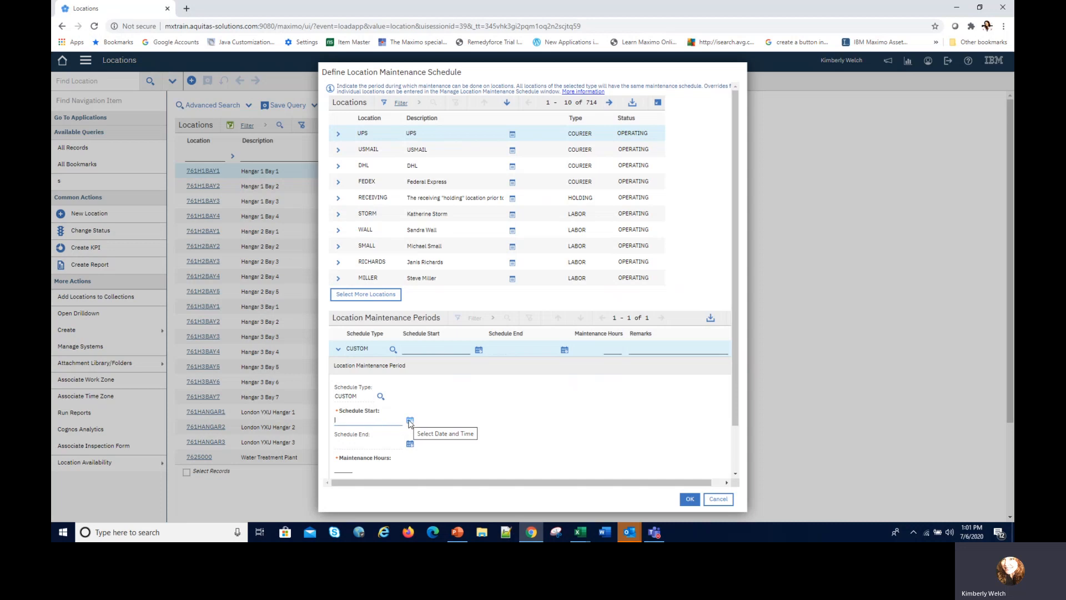
{"action": "mouse_move", "coordinate": [410, 445]}
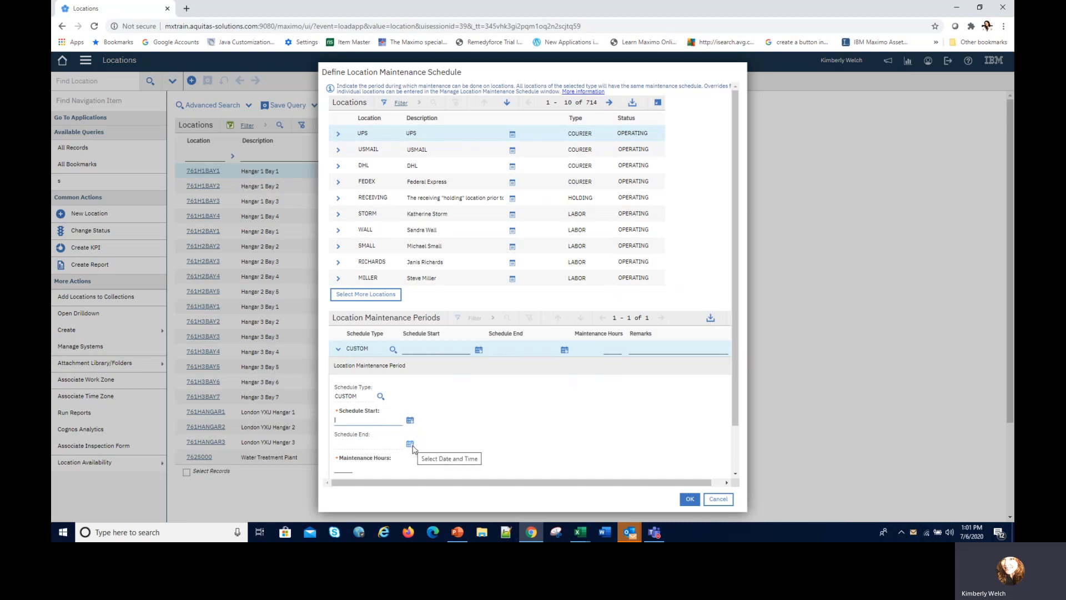
{"action": "mouse_move", "coordinate": [717, 499]}
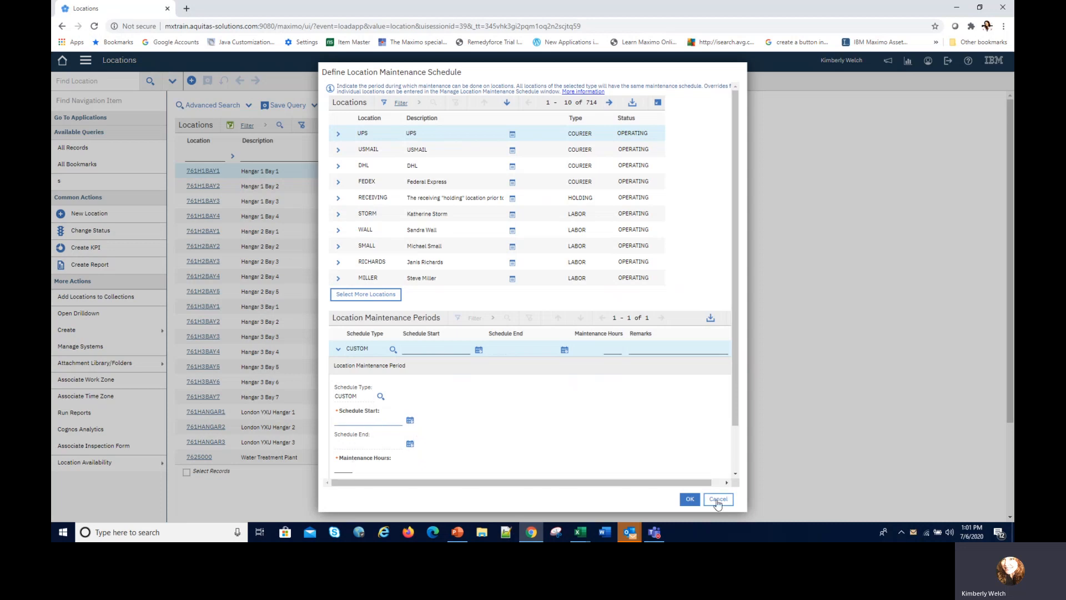
{"action": "left_click", "coordinate": [717, 498]}
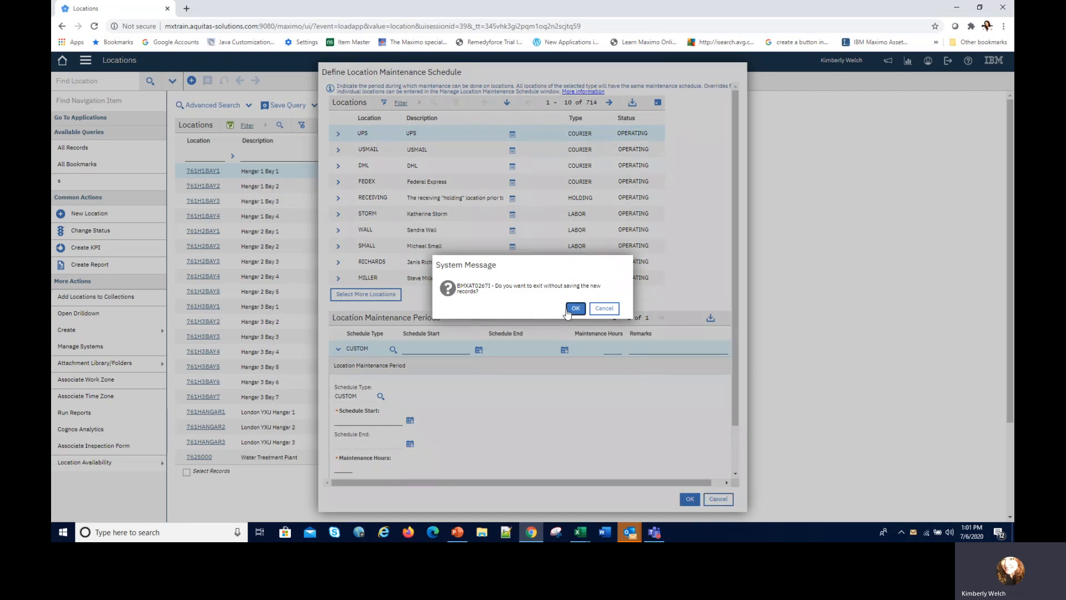
{"action": "left_click", "coordinate": [575, 308]}
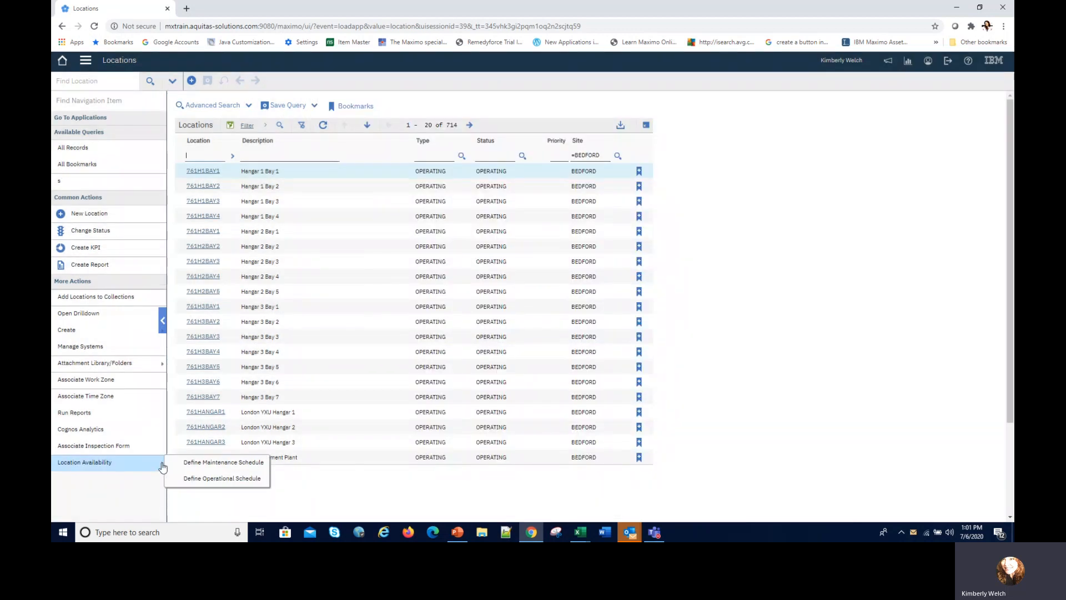
{"action": "mouse_move", "coordinate": [192, 481]}
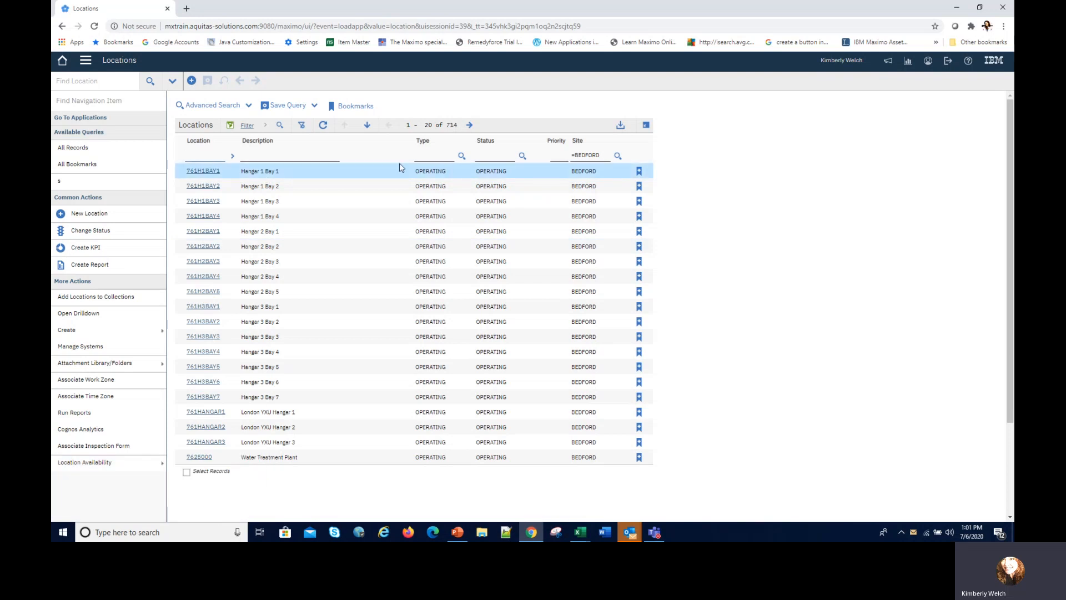
- Filter locations by 'b' and open the BR430 condensate return pump record
{"action": "type", "text": "br"}
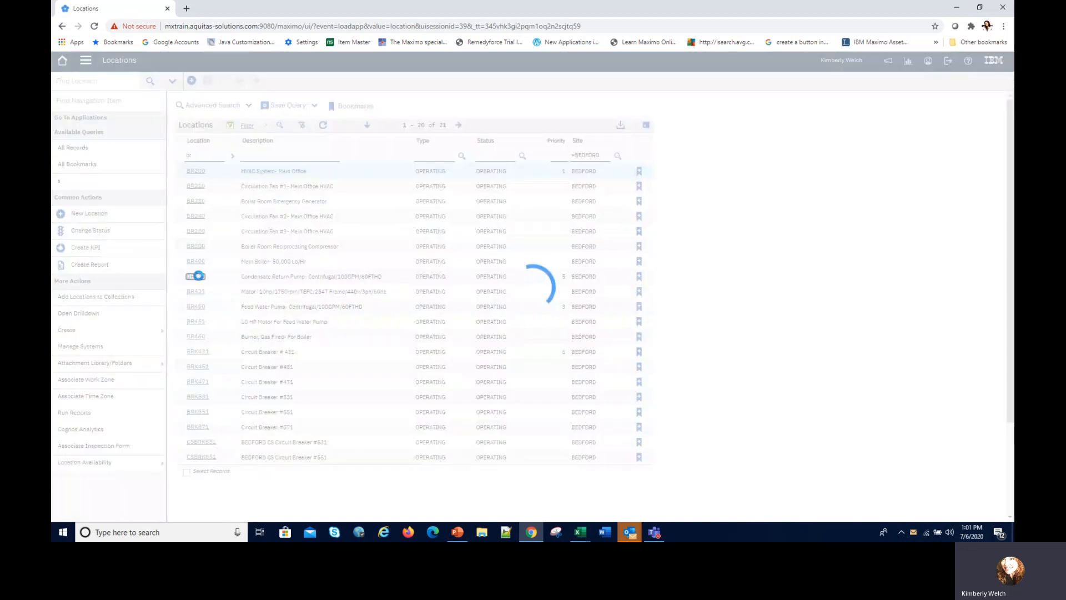
{"action": "left_click", "coordinate": [195, 275]}
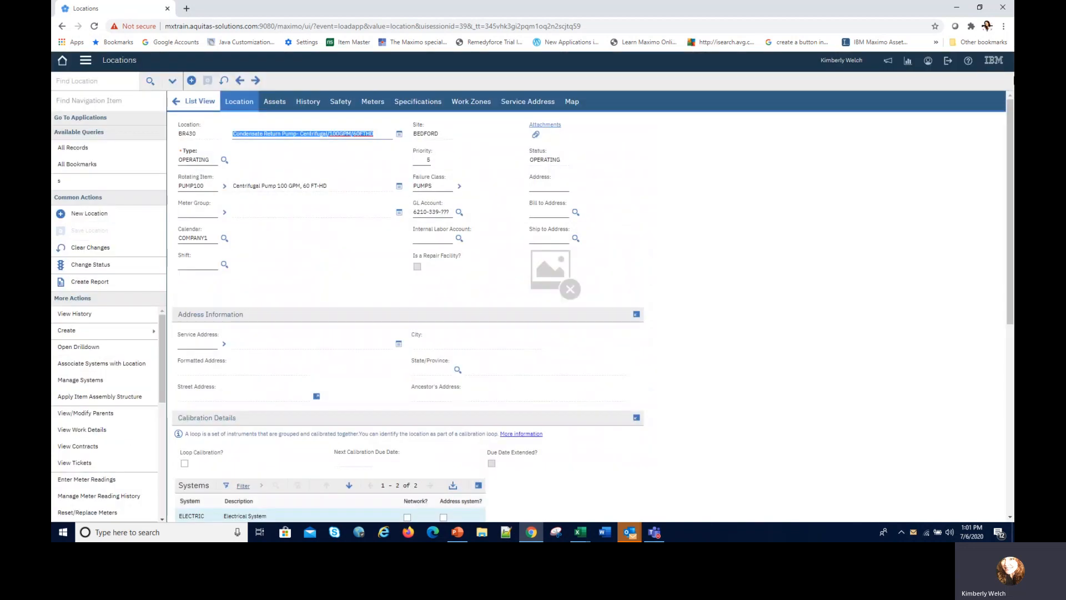
{"action": "scroll", "scroll_direction": "down", "scroll_amount": 3}
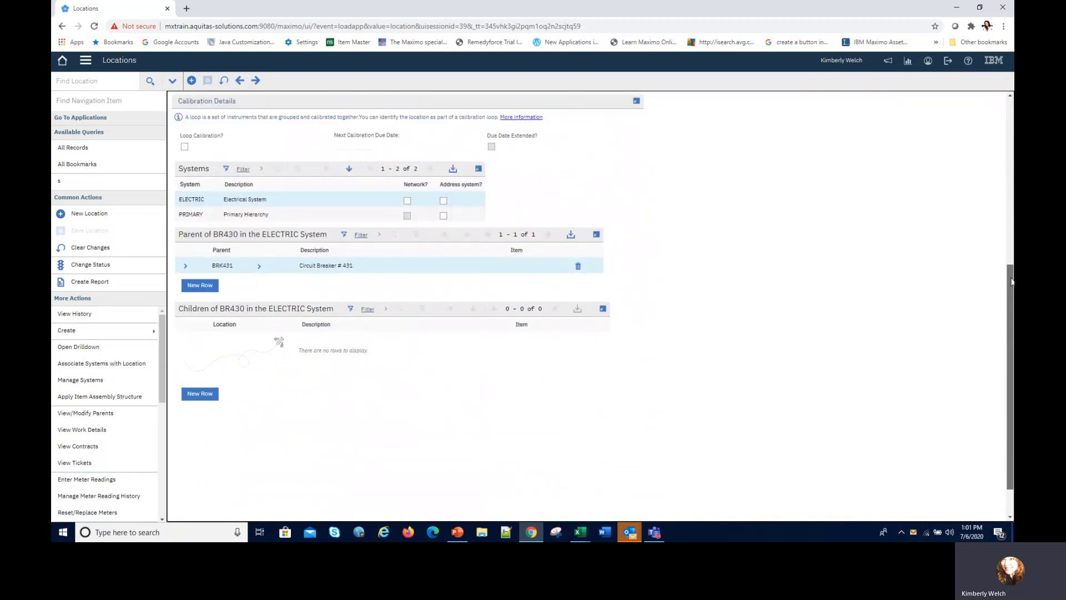
{"action": "scroll", "scroll_direction": "down", "scroll_amount": 3}
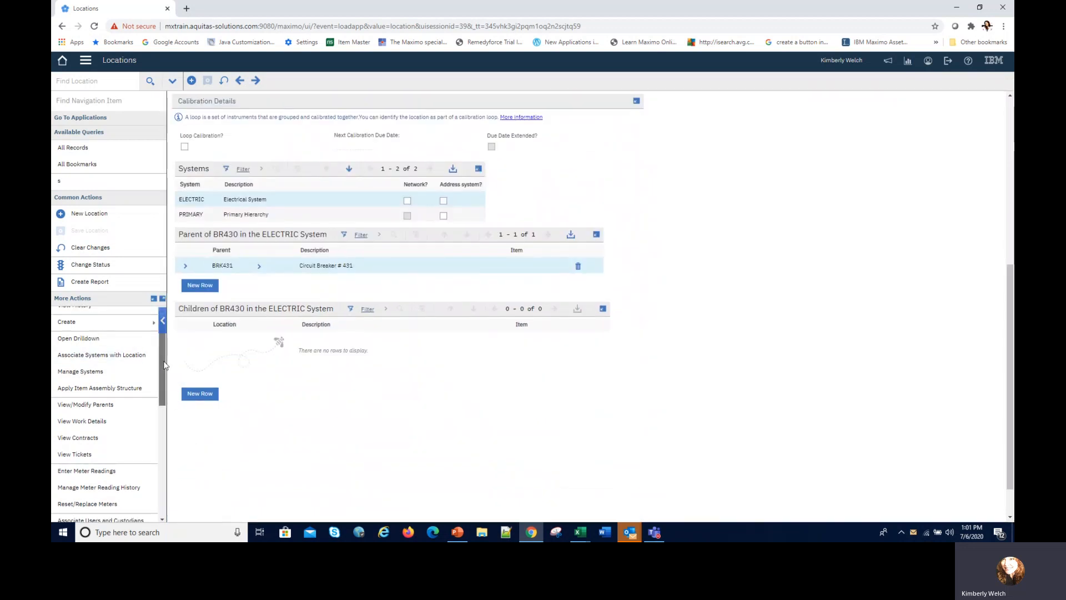
{"action": "scroll", "scroll_direction": "down", "scroll_amount": 3}
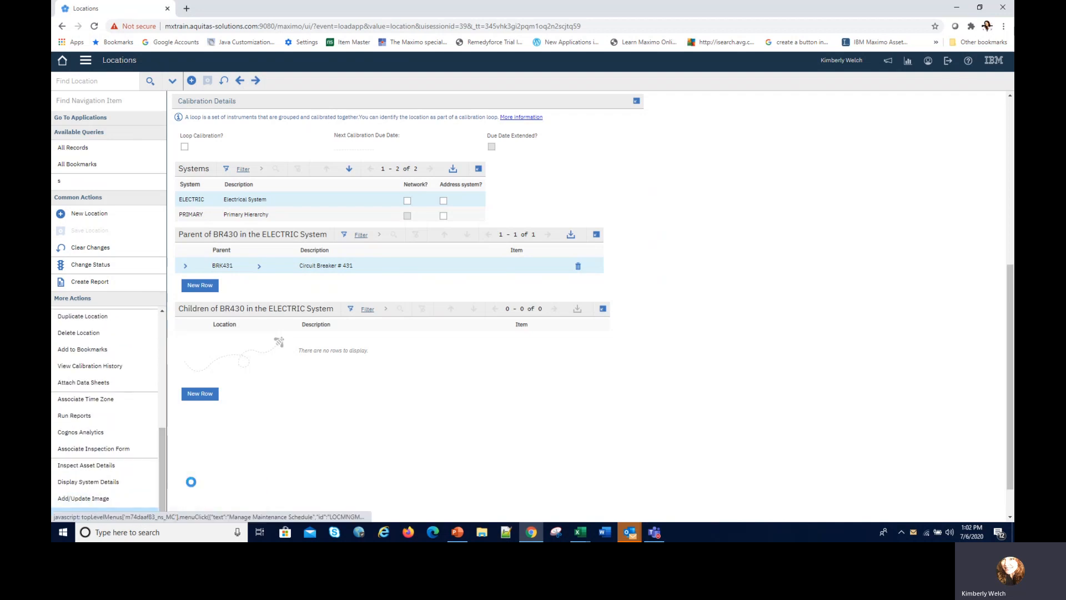
- Add a 7-hour BR430 maintenance period from 7/13/20 12:00 AM and apply it
{"action": "left_click", "coordinate": [84, 515]}
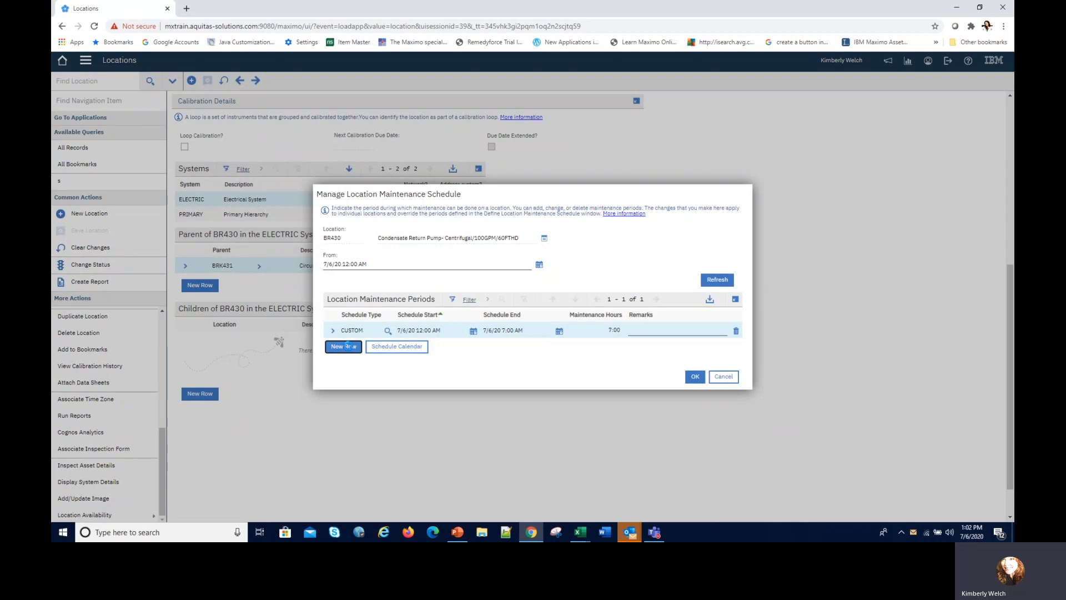
{"action": "left_click", "coordinate": [341, 346]}
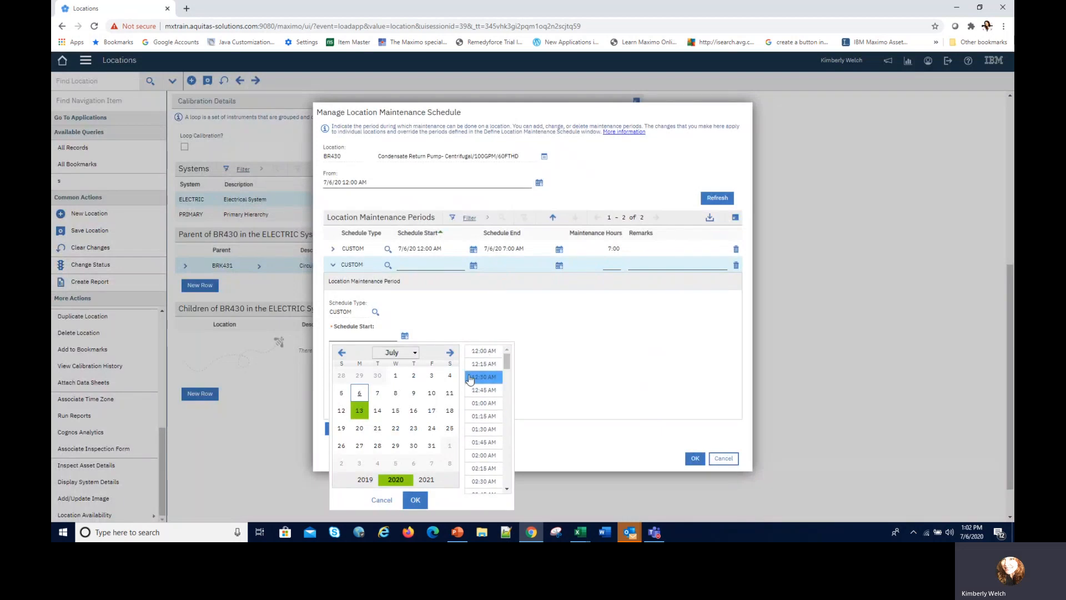
{"action": "left_click", "coordinate": [483, 350]}
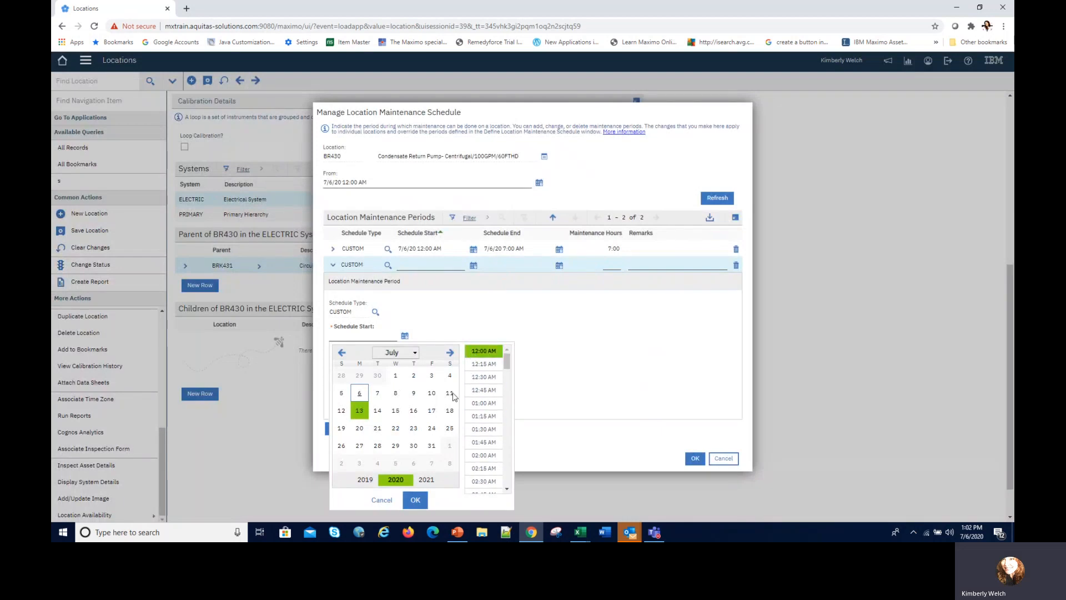
{"action": "left_click", "coordinate": [415, 499]}
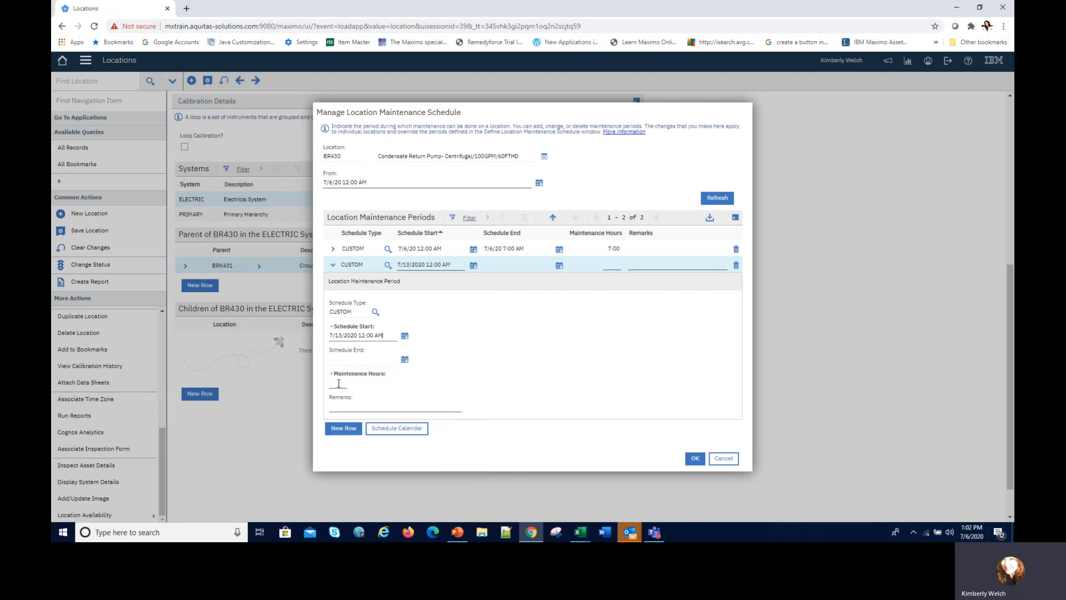
{"action": "type", "text": "7:00"}
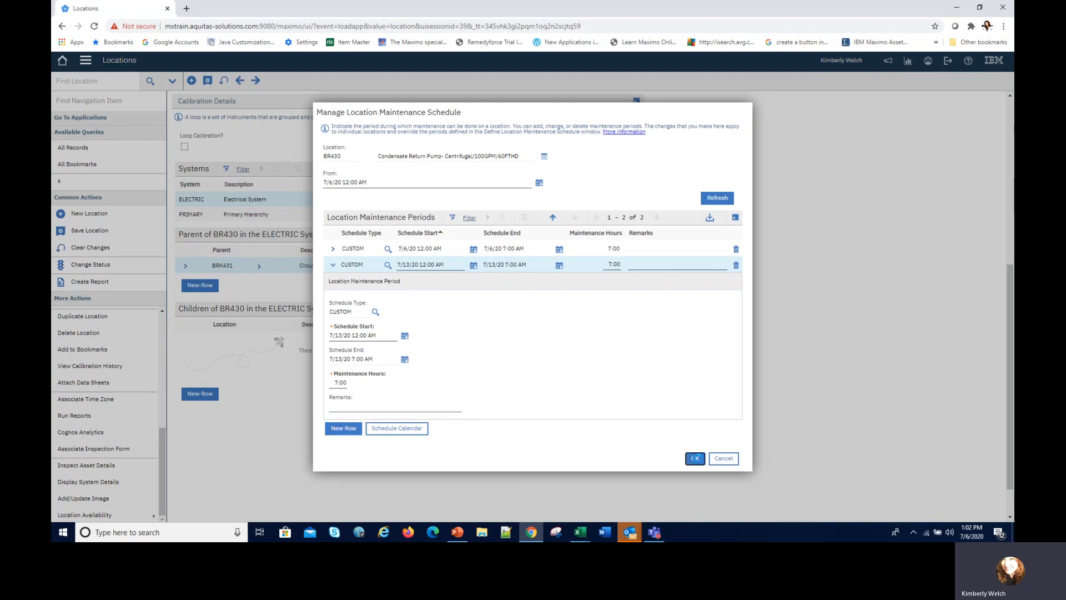
{"action": "left_click", "coordinate": [694, 458]}
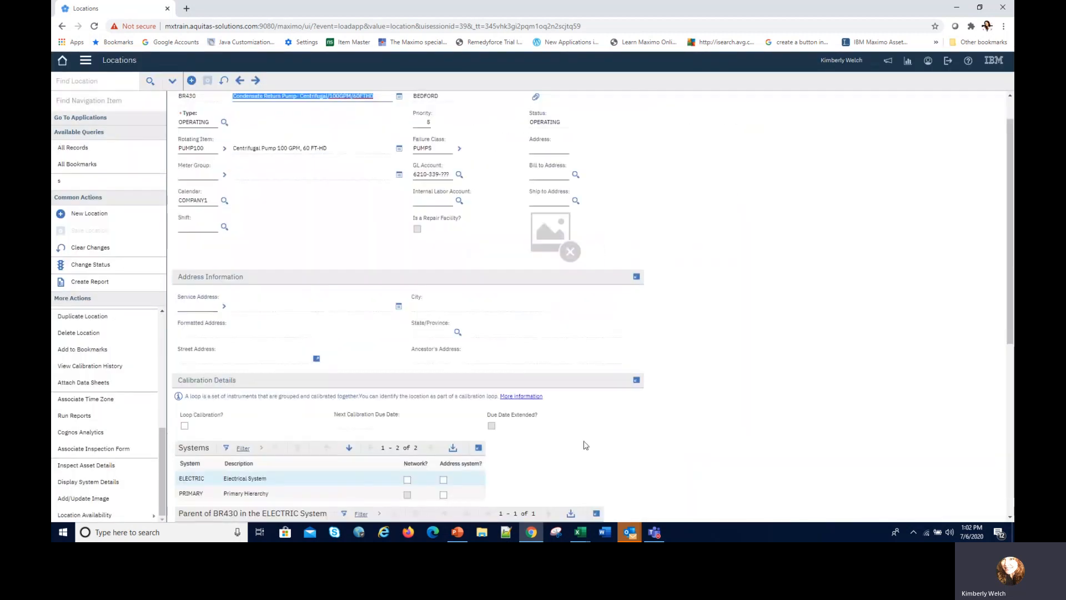
- Add a 7-hour BR430 operational period, 7/13/20 12:00–7:00 PM, and apply it
{"action": "scroll", "scroll_direction": "down", "scroll_amount": 3}
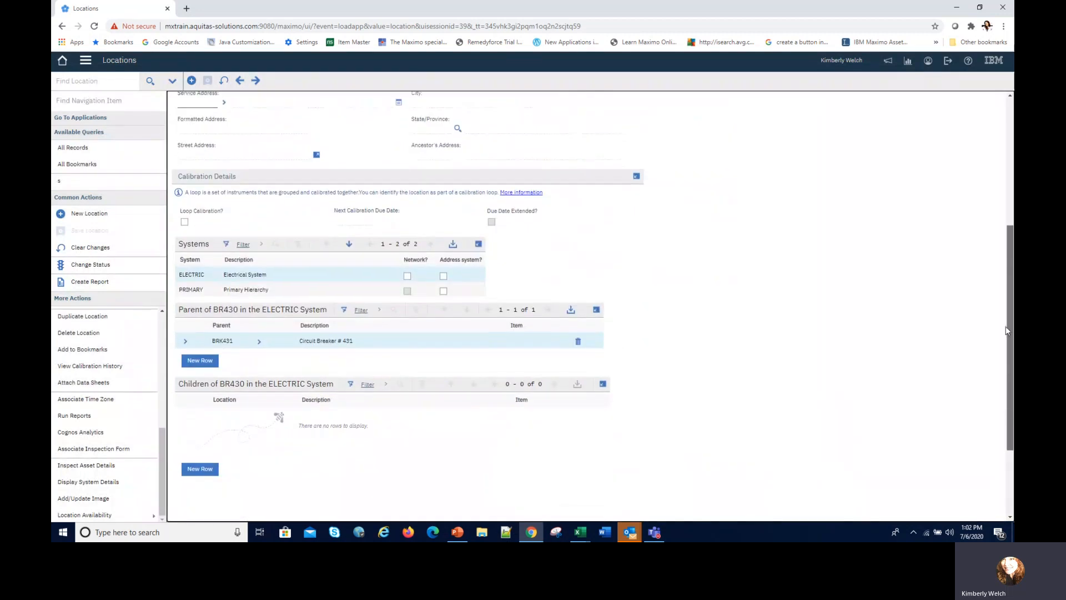
{"action": "scroll", "scroll_direction": "down", "scroll_amount": 3}
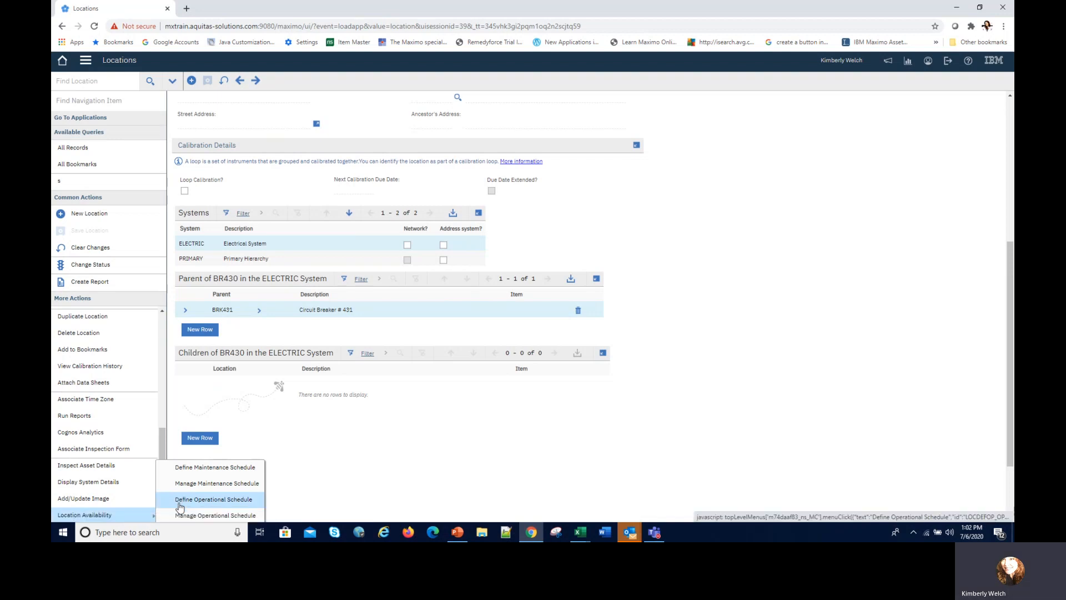
{"action": "left_click", "coordinate": [213, 499]}
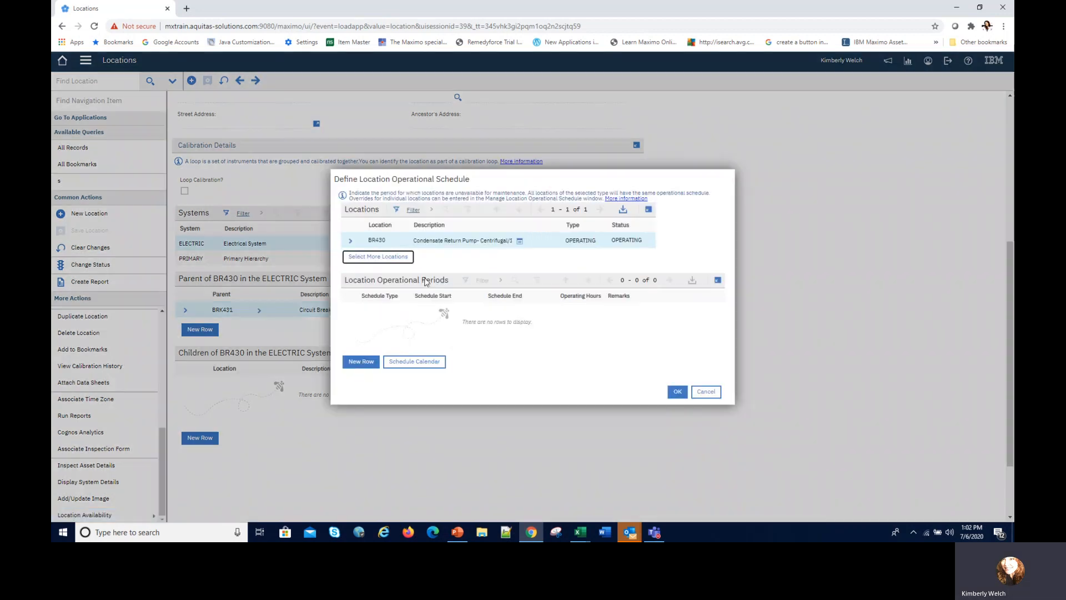
{"action": "left_click", "coordinate": [361, 362]}
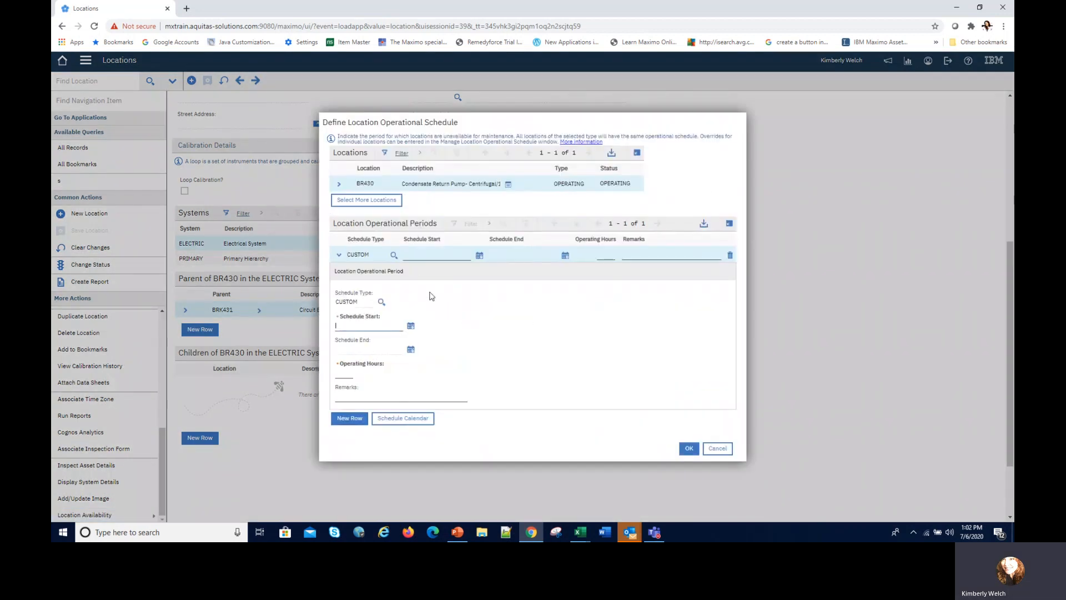
{"action": "left_click", "coordinate": [410, 325]}
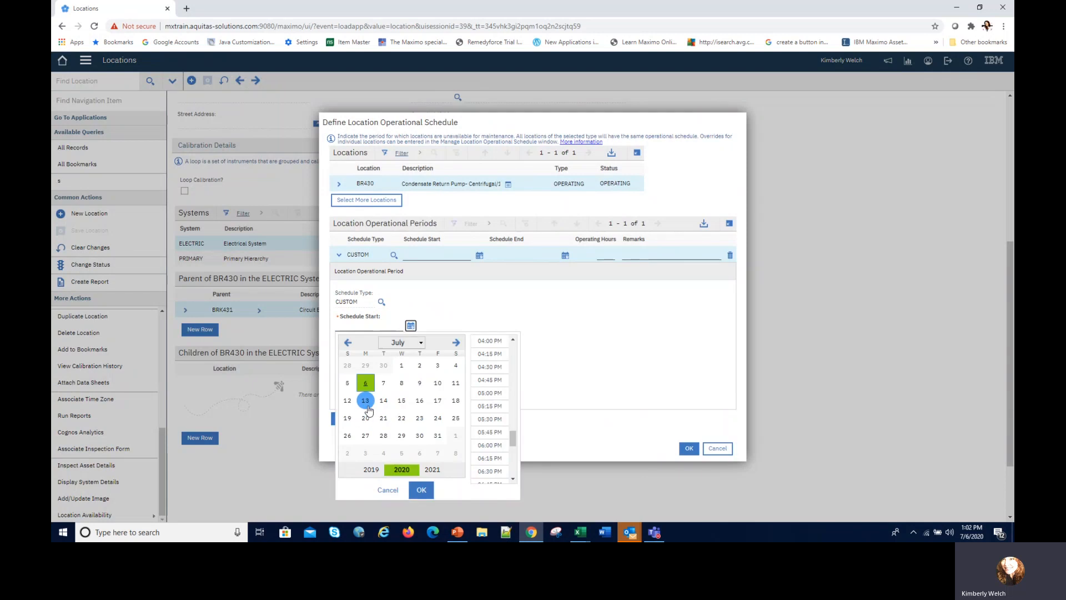
{"action": "left_click", "coordinate": [365, 400]}
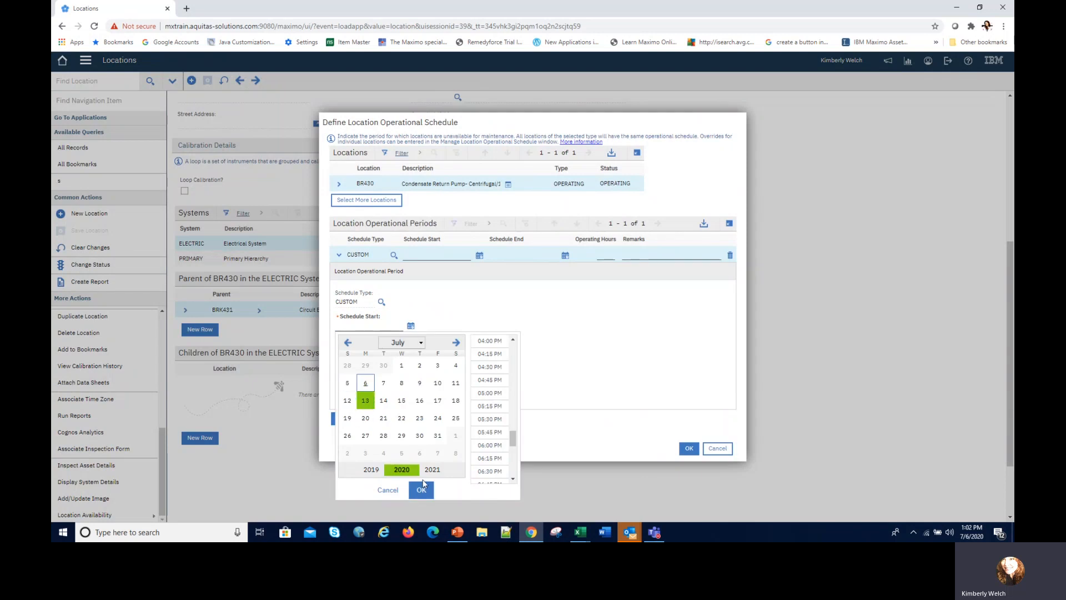
{"action": "mouse_move", "coordinate": [515, 450]}
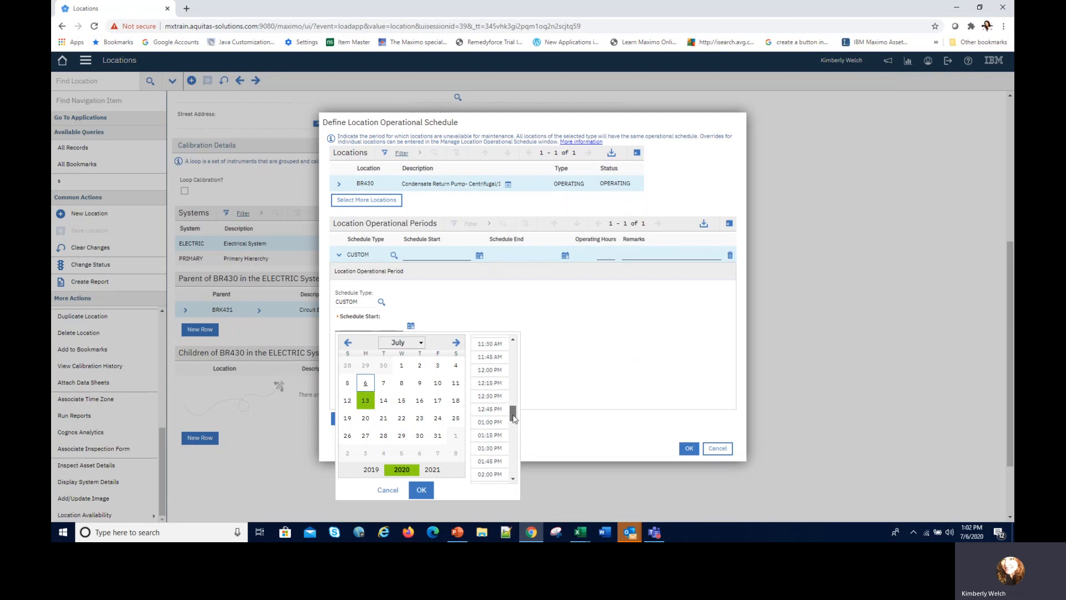
{"action": "scroll", "scroll_direction": "down", "scroll_amount": 3}
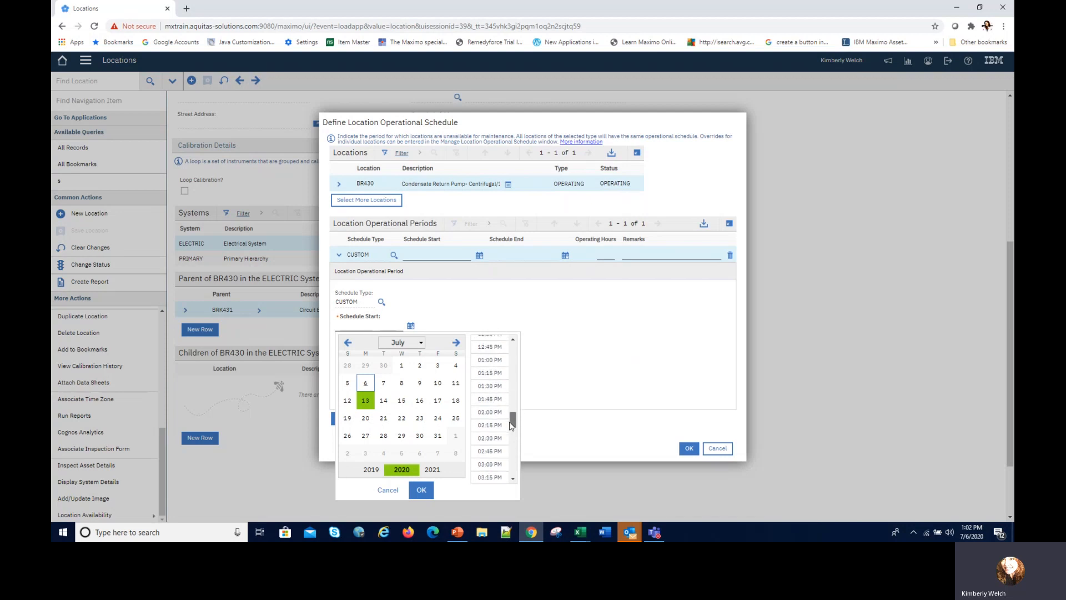
{"action": "scroll", "scroll_direction": "down", "scroll_amount": 3}
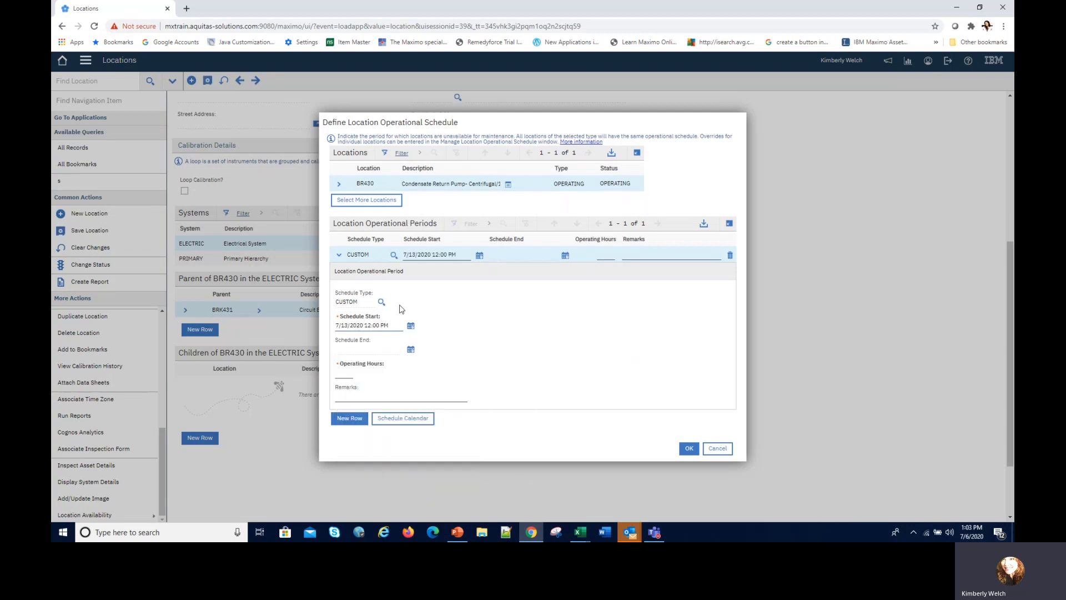
{"action": "type", "text": "7:00"}
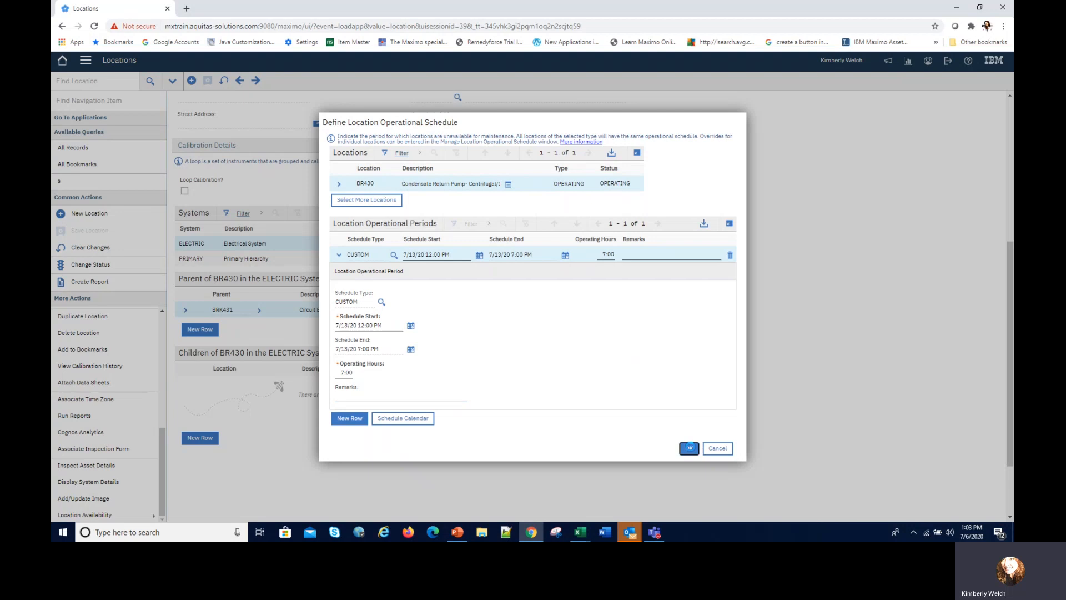
{"action": "left_click", "coordinate": [688, 448]}
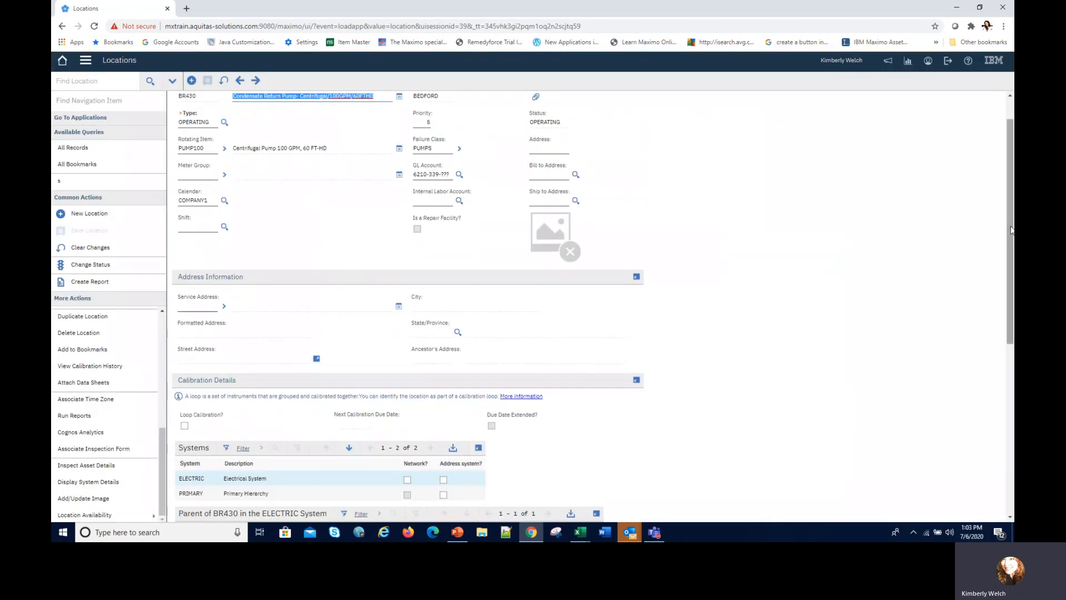
- Scroll BR430's Systems tab to confirm parent BRK431 in the ELECTRIC system
{"action": "scroll", "scroll_direction": "down", "scroll_amount": 3}
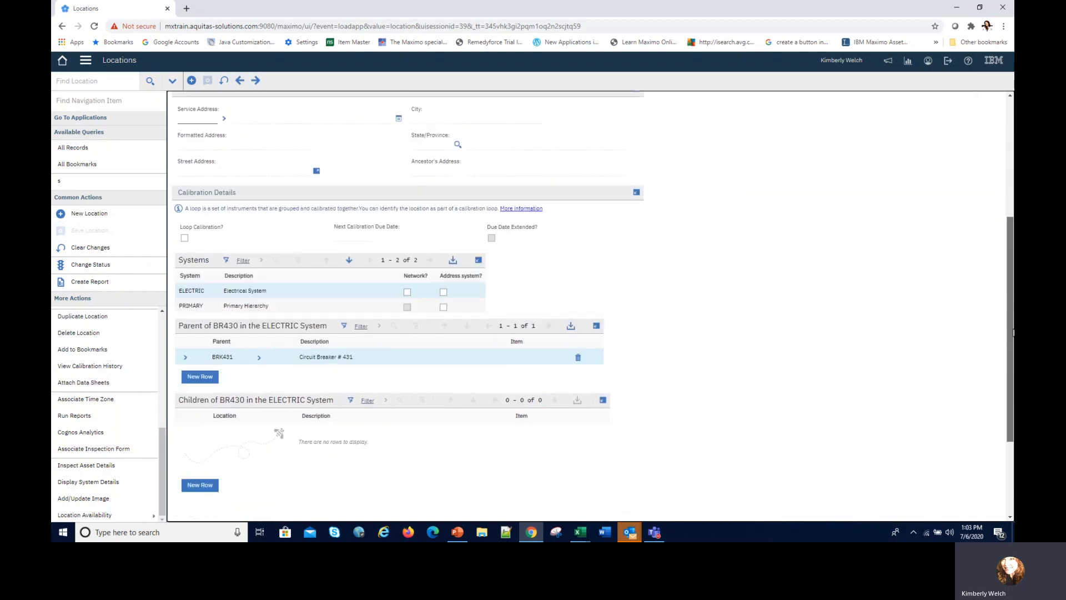
{"action": "scroll", "scroll_direction": "down", "scroll_amount": 3}
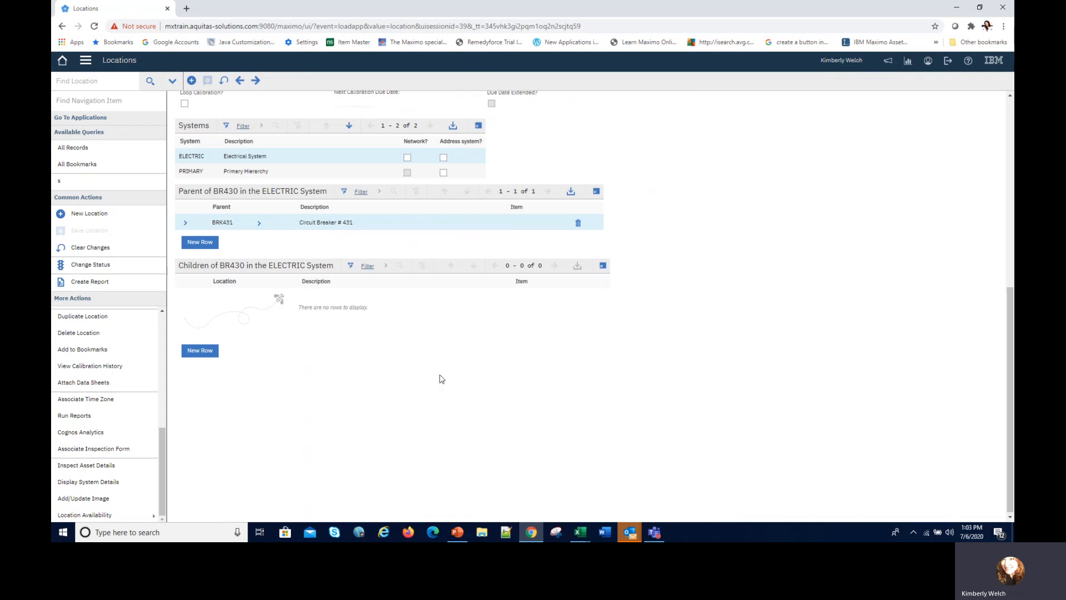
{"action": "mouse_move", "coordinate": [583, 366]}
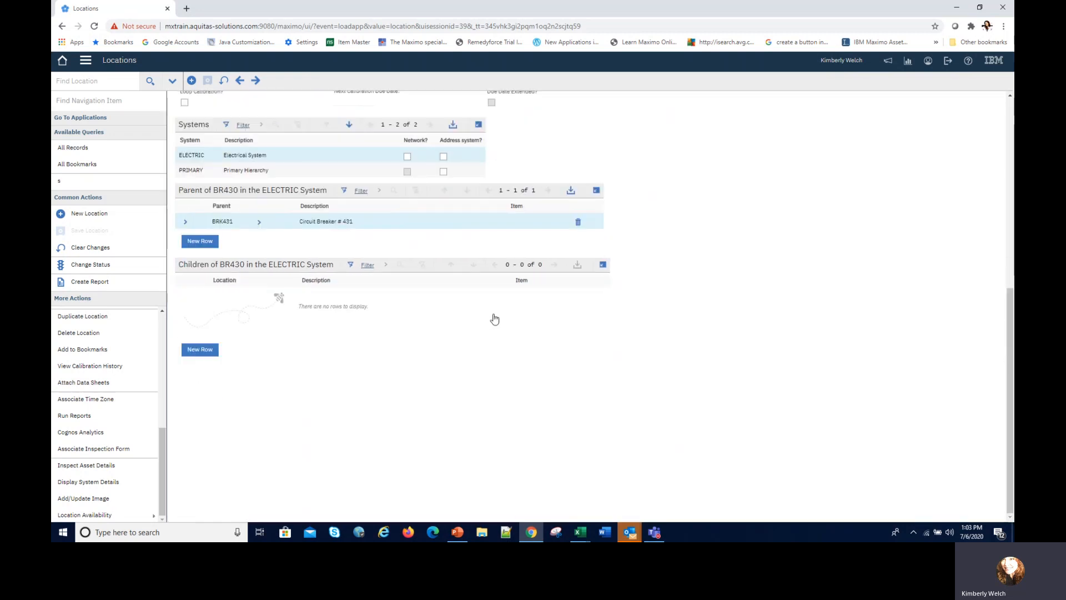
{"action": "mouse_move", "coordinate": [395, 341]}
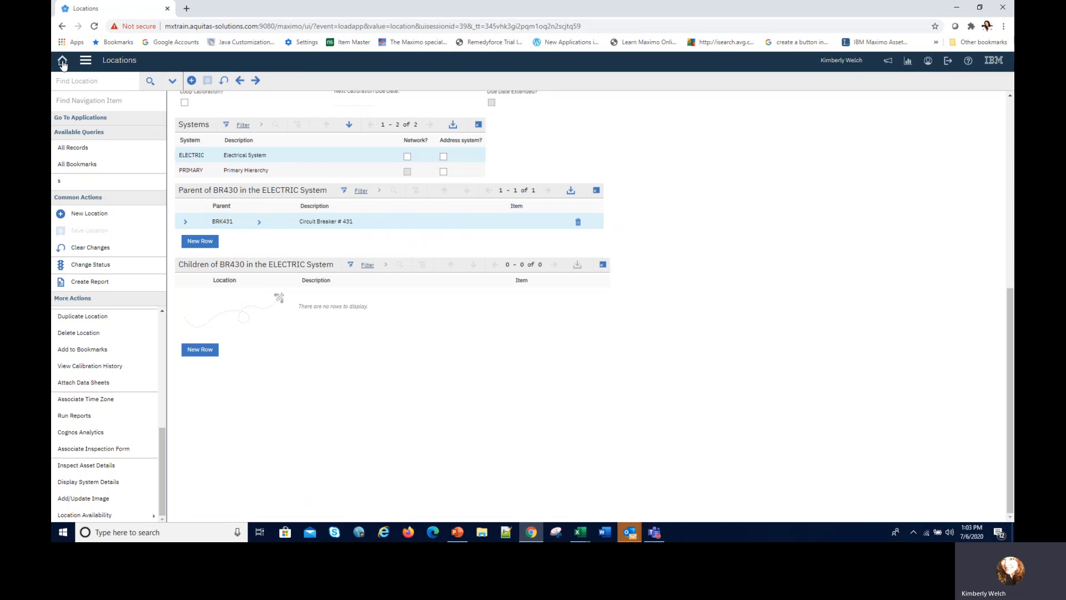
- Filter Graphical Scheduling to DEMO SCHEDULES and open the BRSCHEDKW weekly schedule
{"action": "left_click", "coordinate": [62, 61]}
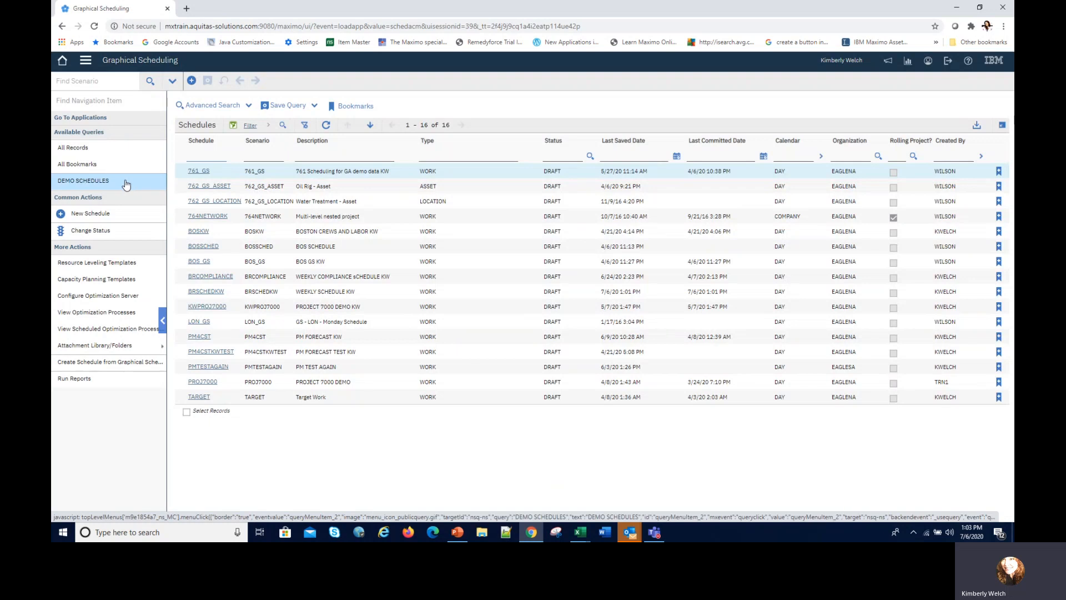
{"action": "left_click", "coordinate": [76, 164]}
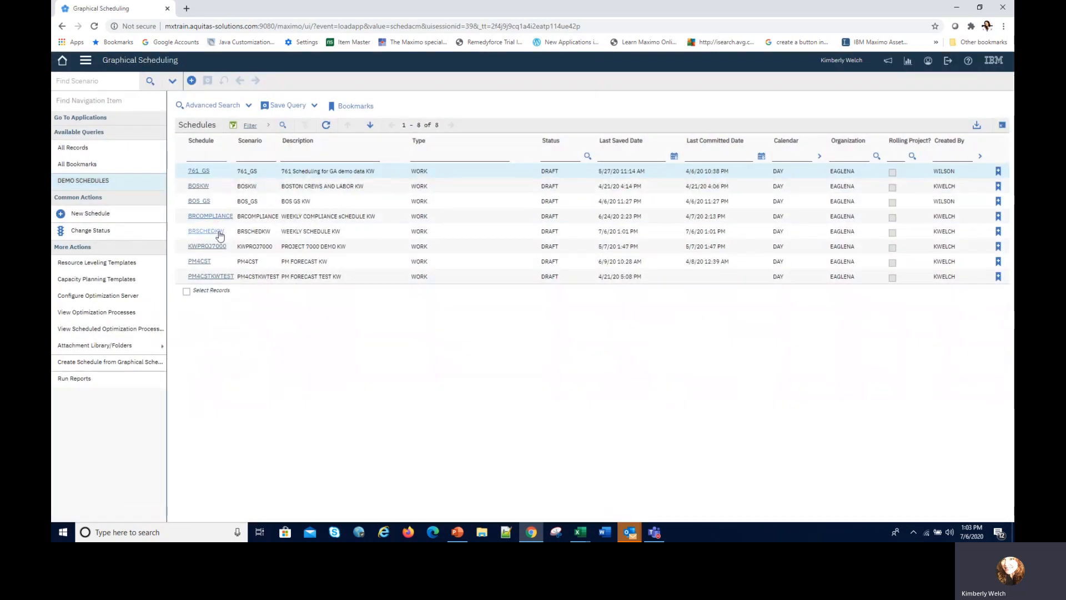
{"action": "left_click", "coordinate": [205, 231]}
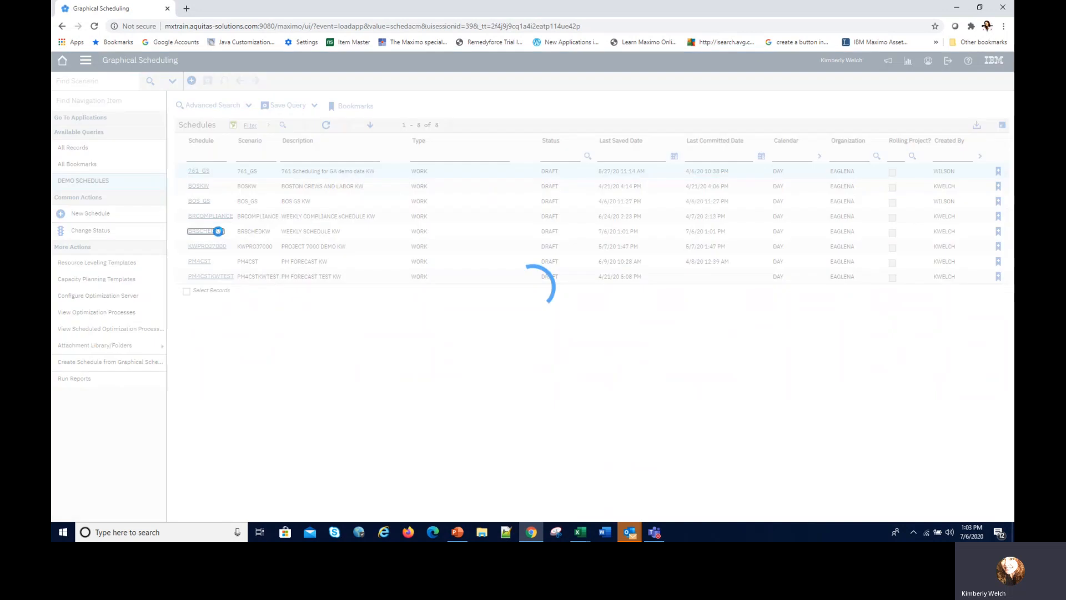
{"action": "left_click", "coordinate": [200, 230]}
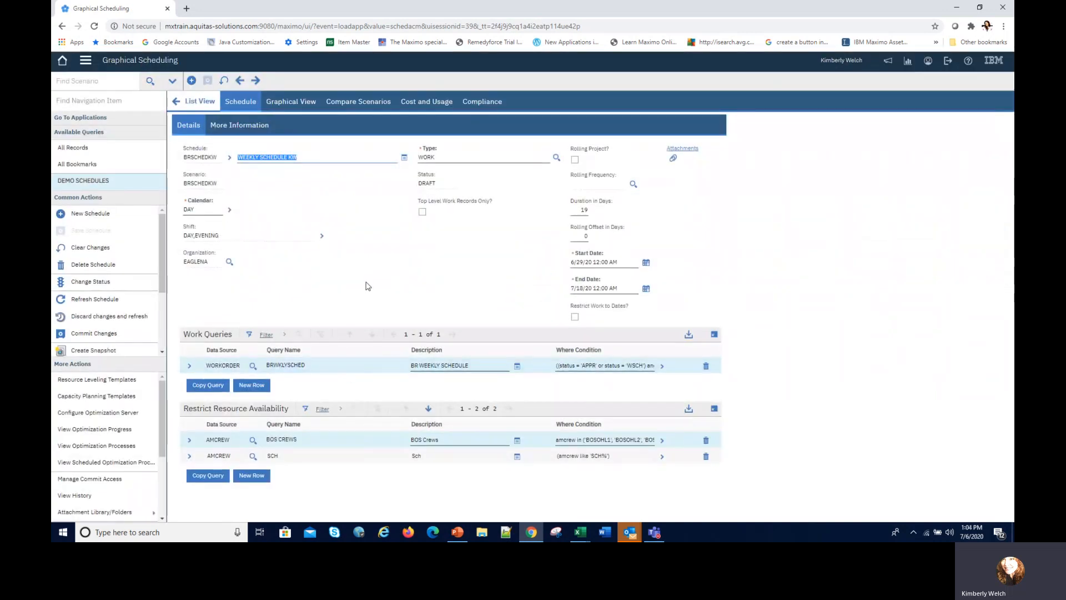
{"action": "mouse_move", "coordinate": [293, 113]}
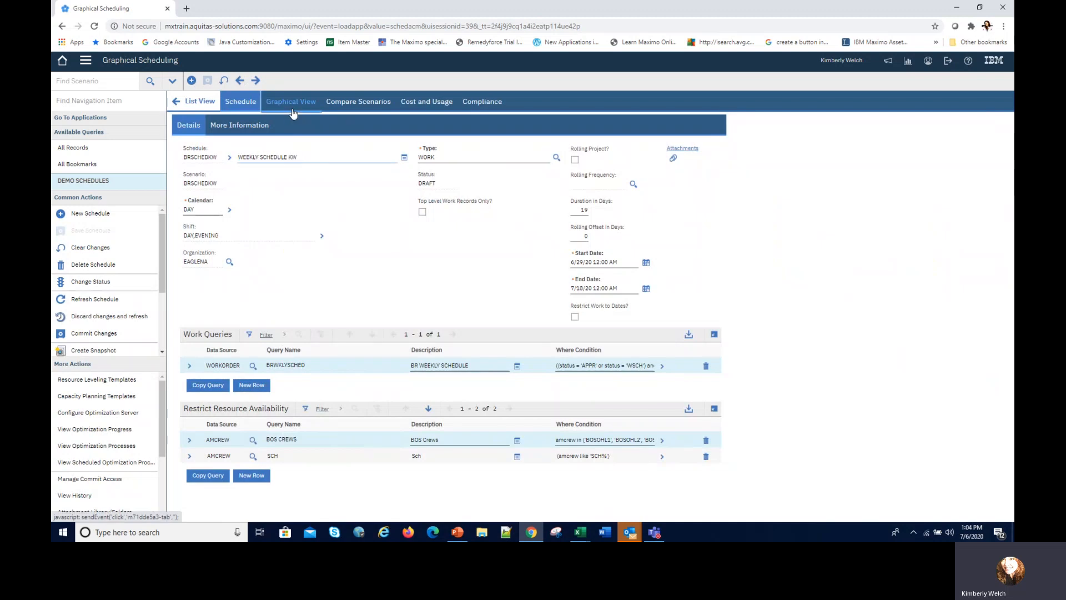
- Show the BRSCHEDKW Gantt chart and quick-filter it to 'br430'
{"action": "left_click", "coordinate": [290, 102]}
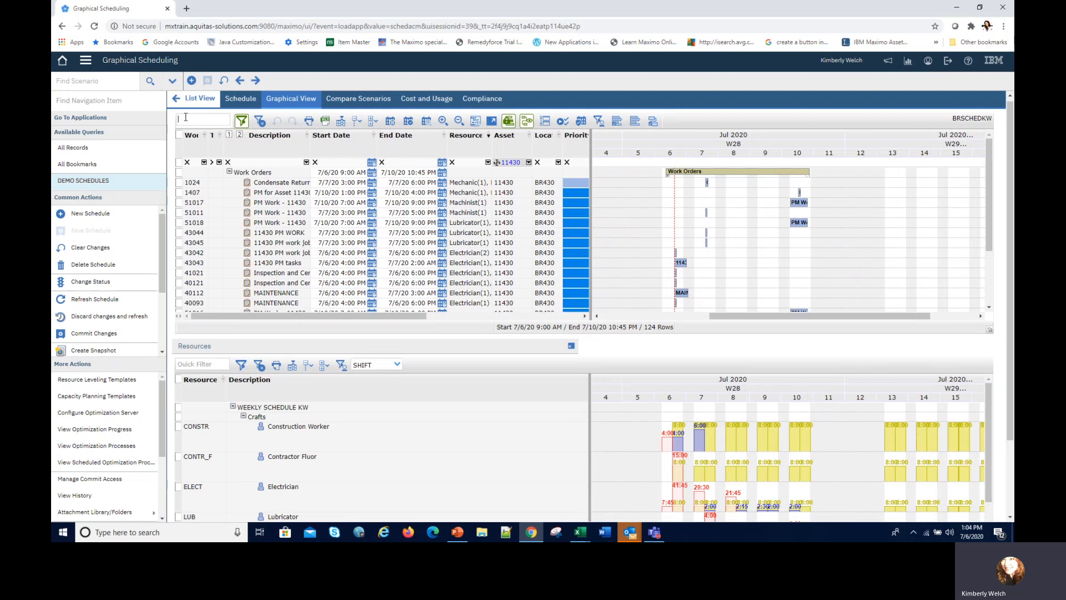
{"action": "type", "text": "br"}
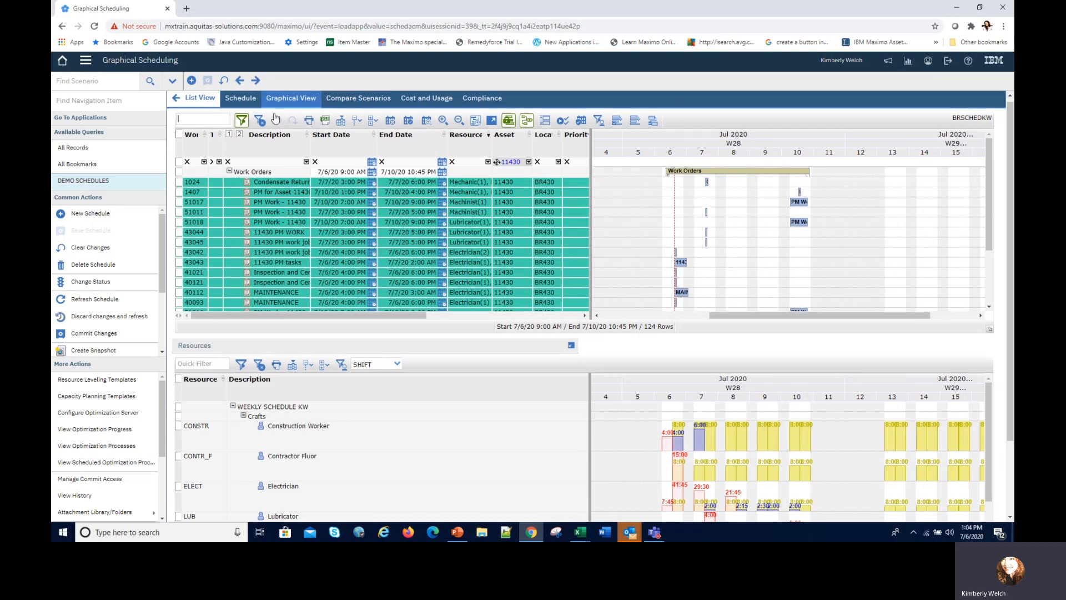
{"action": "type", "text": "br430"}
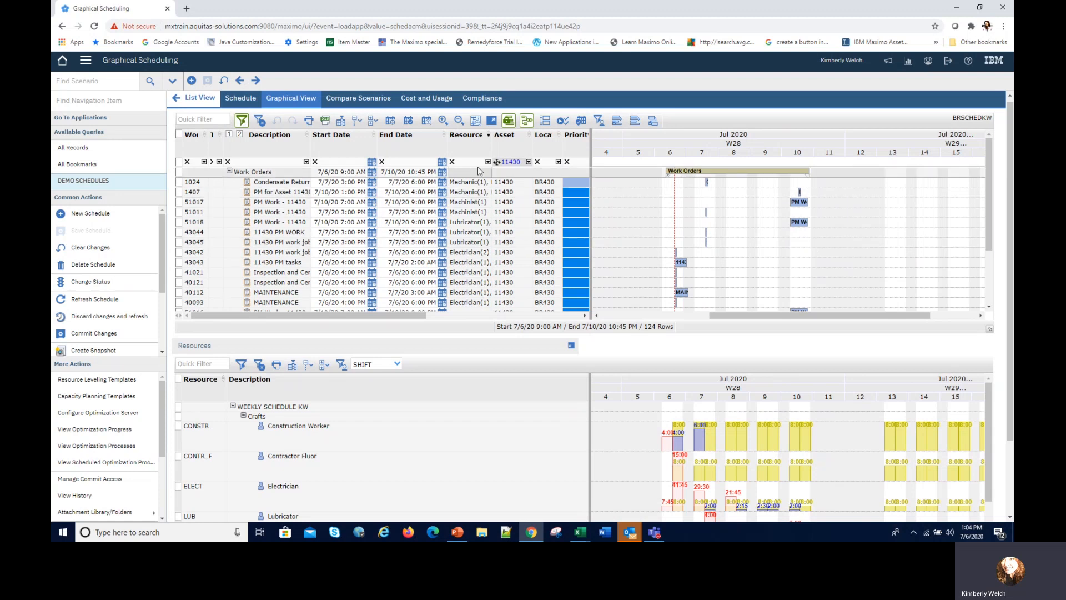
{"action": "mouse_move", "coordinate": [507, 172]}
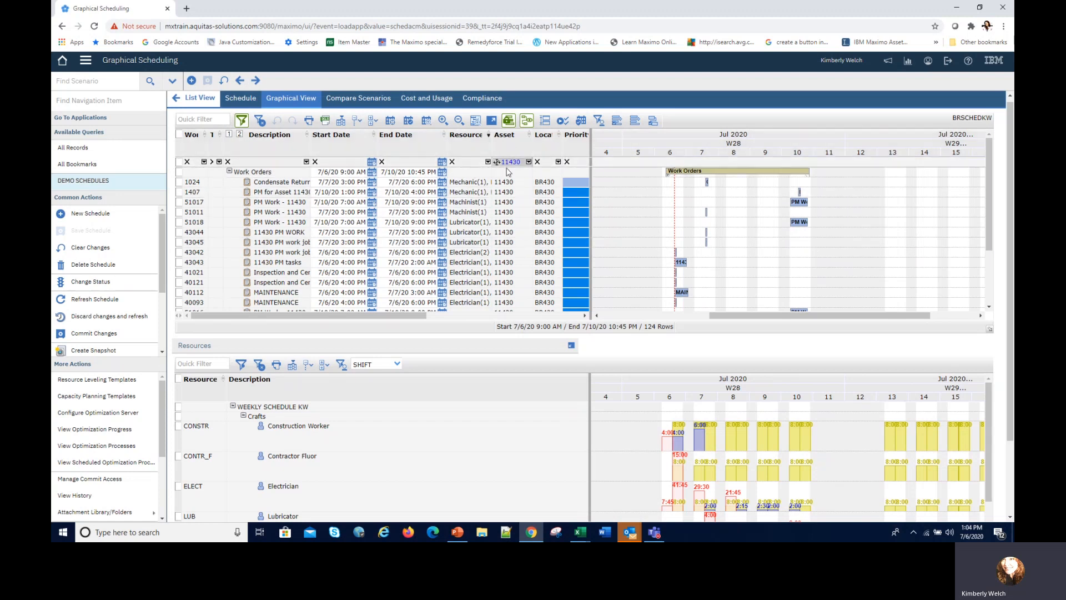
{"action": "mouse_move", "coordinate": [706, 182]}
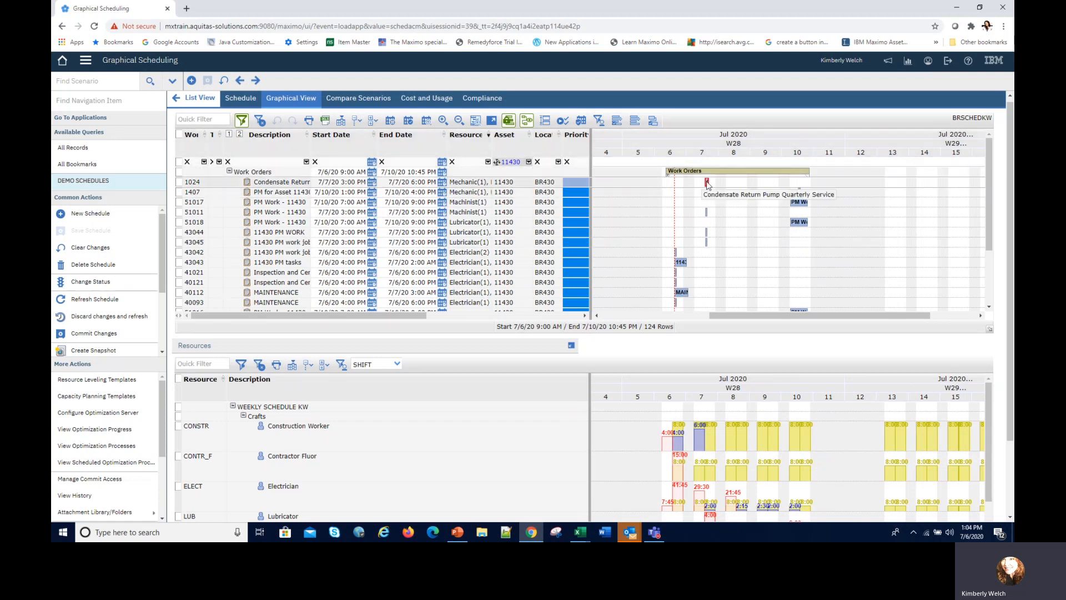
{"action": "mouse_move", "coordinate": [695, 186]}
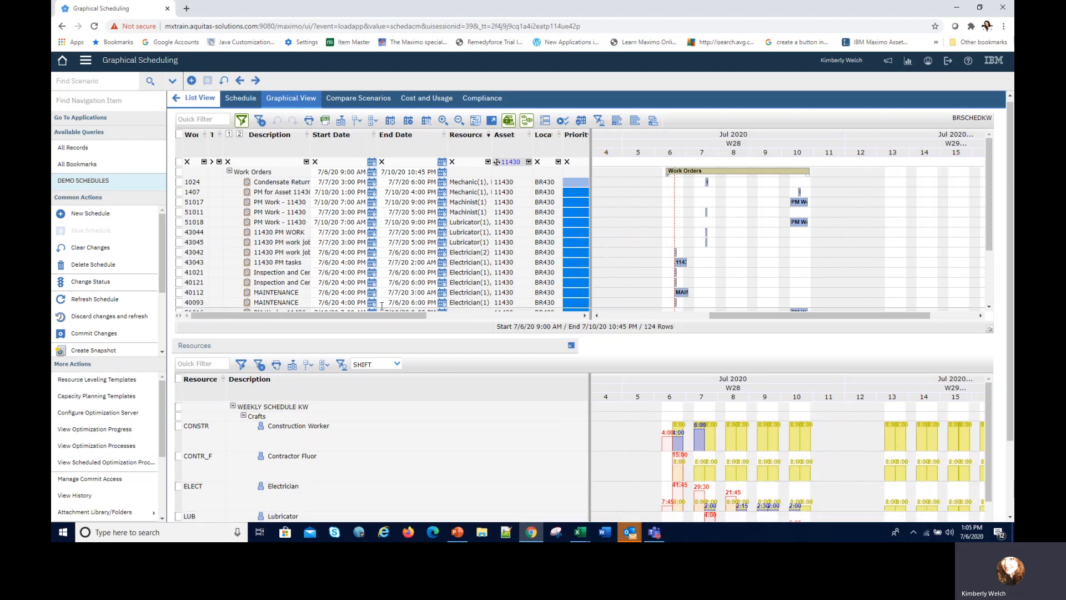
{"action": "mouse_move", "coordinate": [750, 458]}
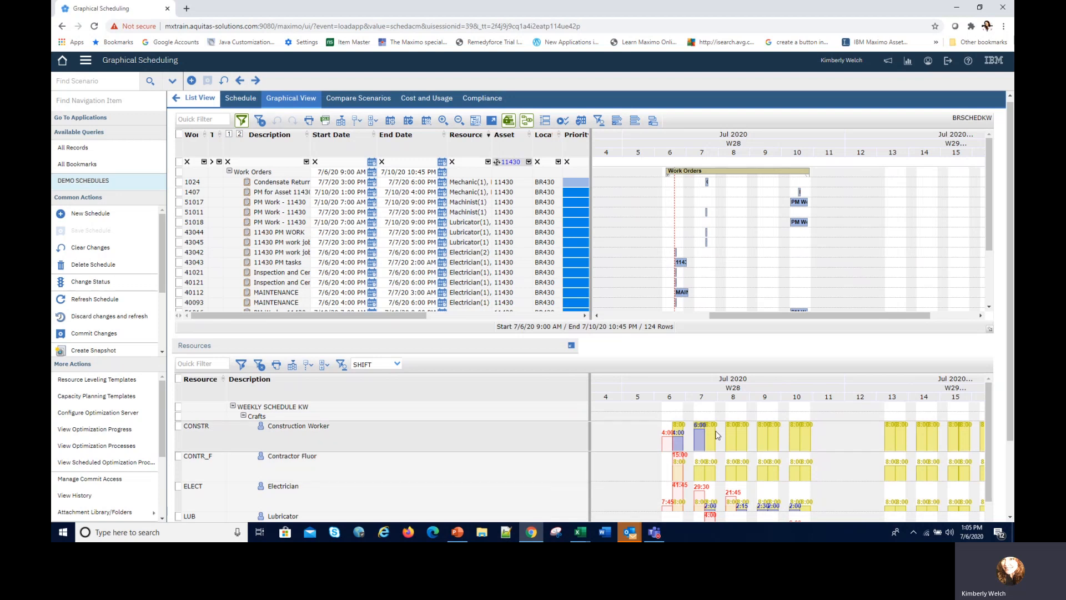
{"action": "mouse_move", "coordinate": [707, 435]}
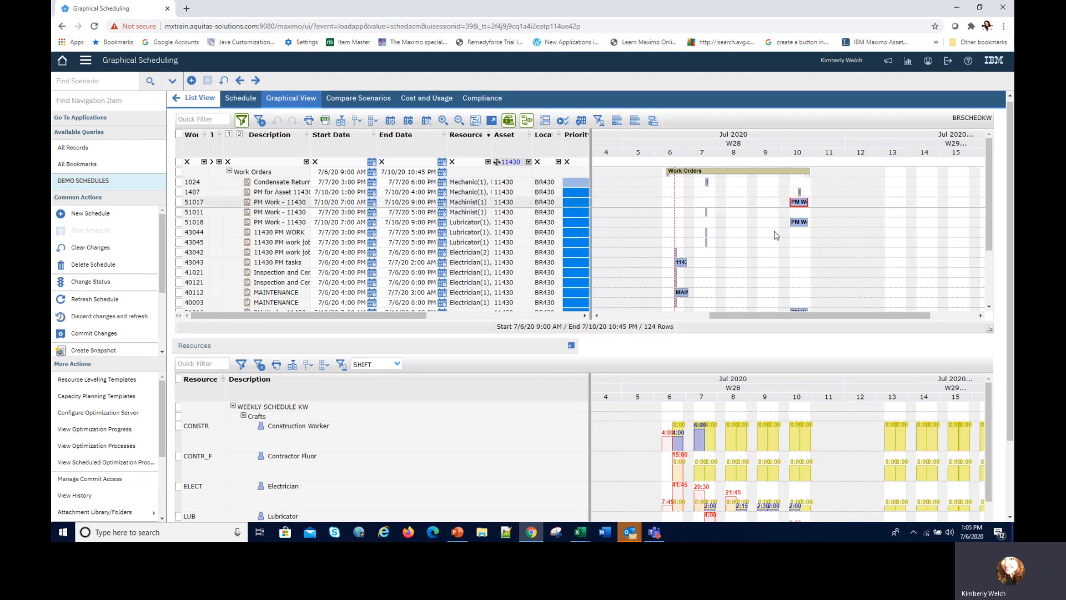
{"action": "mouse_move", "coordinate": [678, 263]}
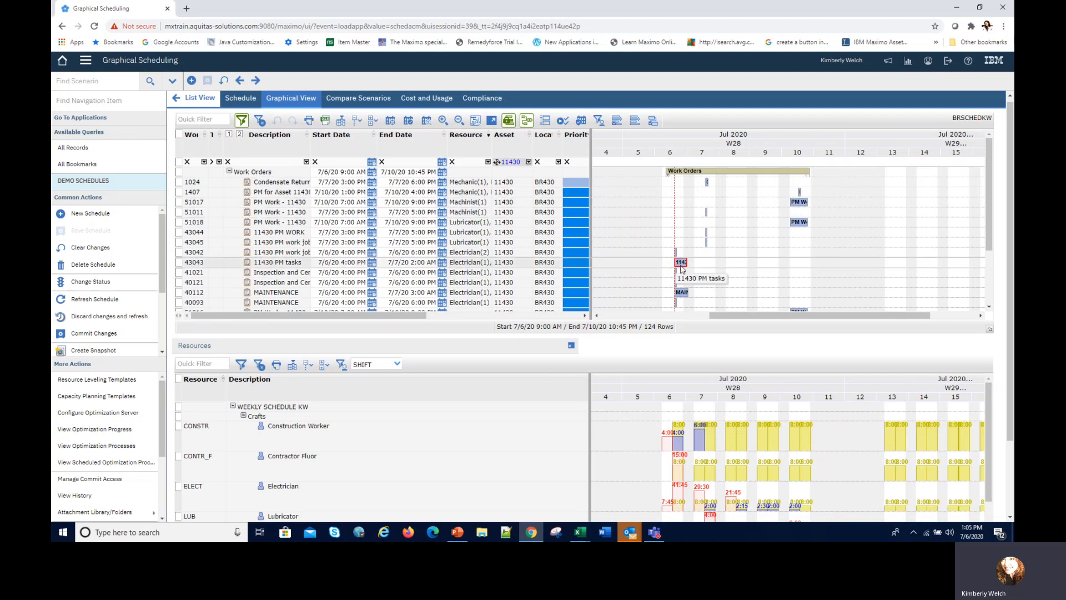
{"action": "mouse_move", "coordinate": [705, 183]}
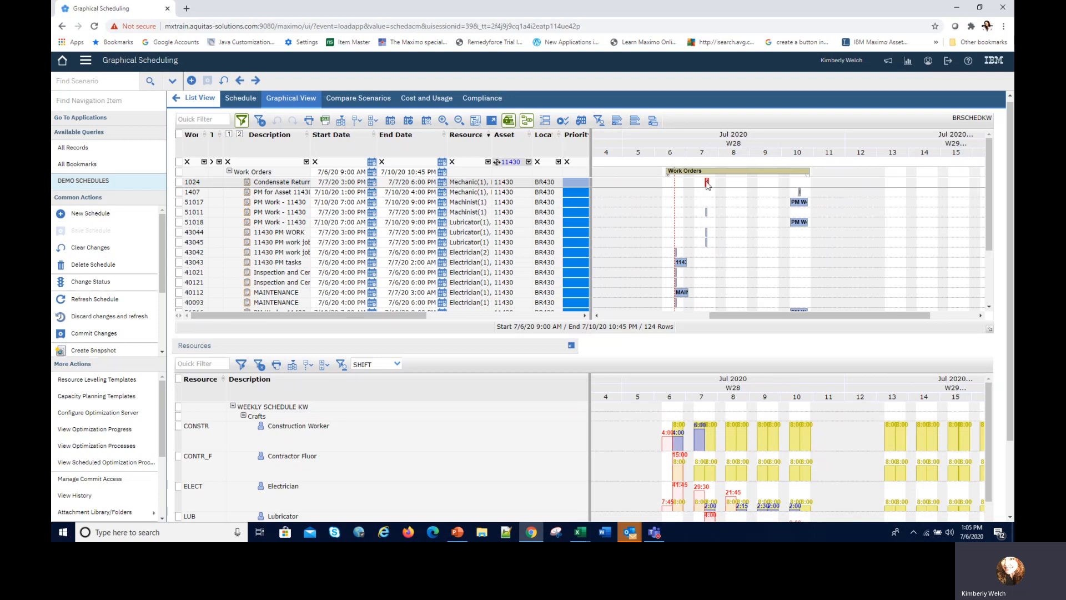
{"action": "right_click", "coordinate": [706, 183]}
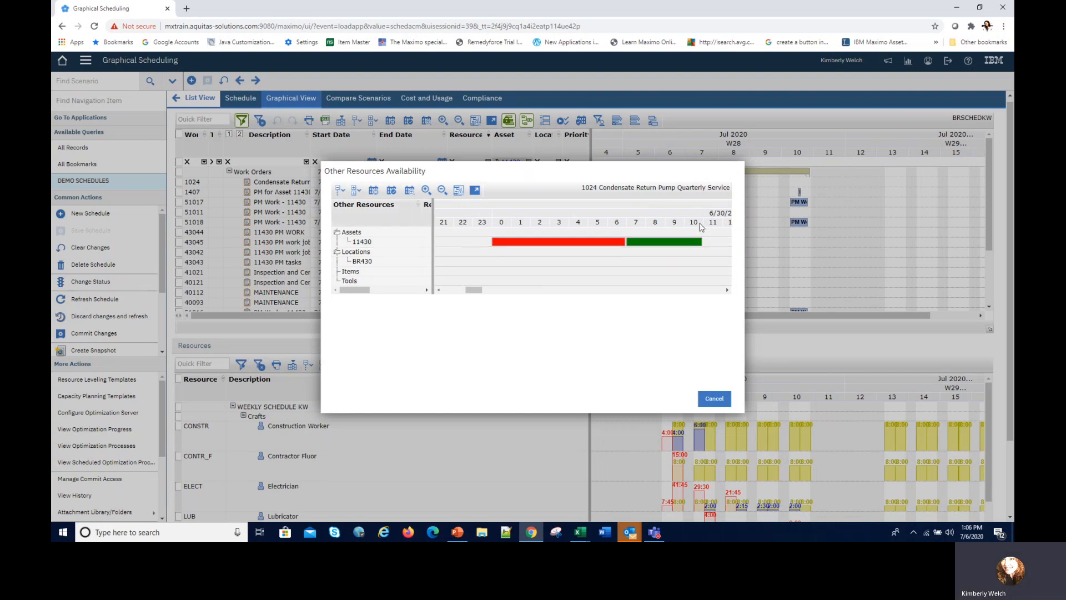
{"action": "mouse_move", "coordinate": [630, 253]}
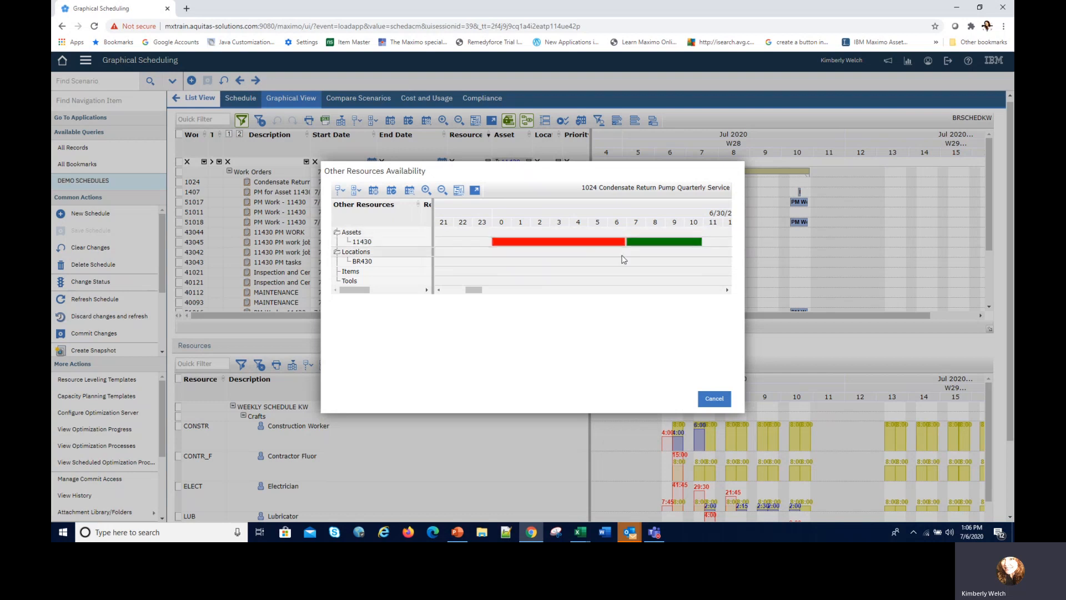
{"action": "mouse_move", "coordinate": [574, 406]}
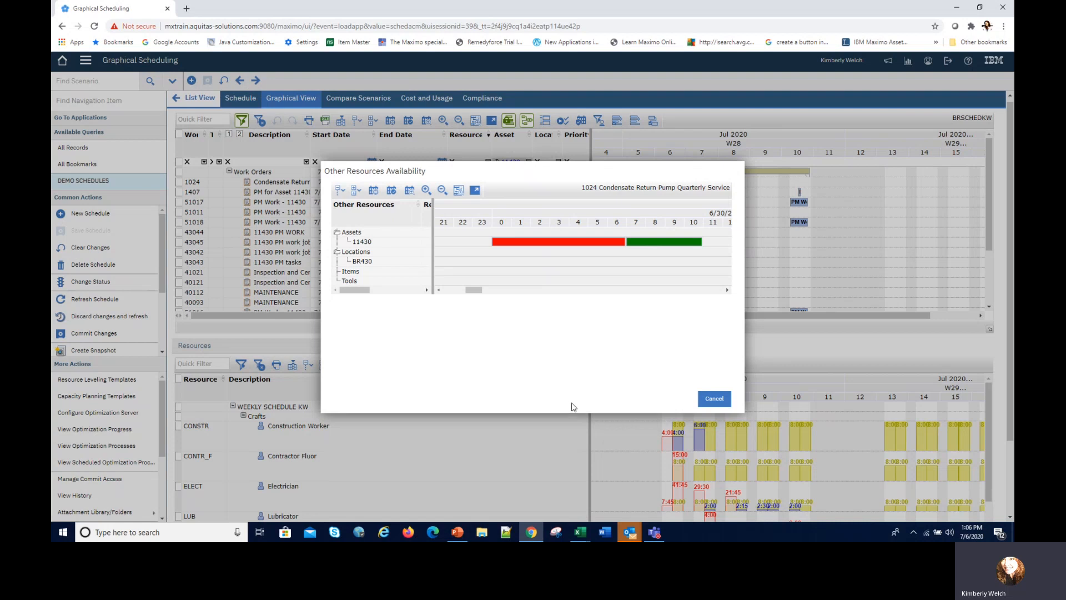
{"action": "mouse_move", "coordinate": [714, 398]}
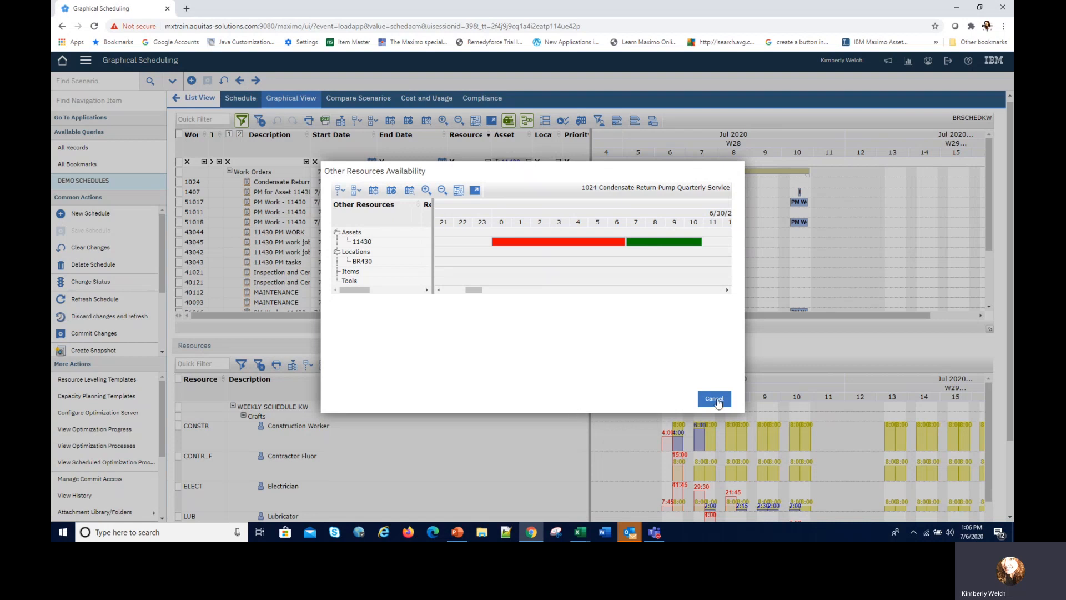
{"action": "left_click", "coordinate": [714, 398]}
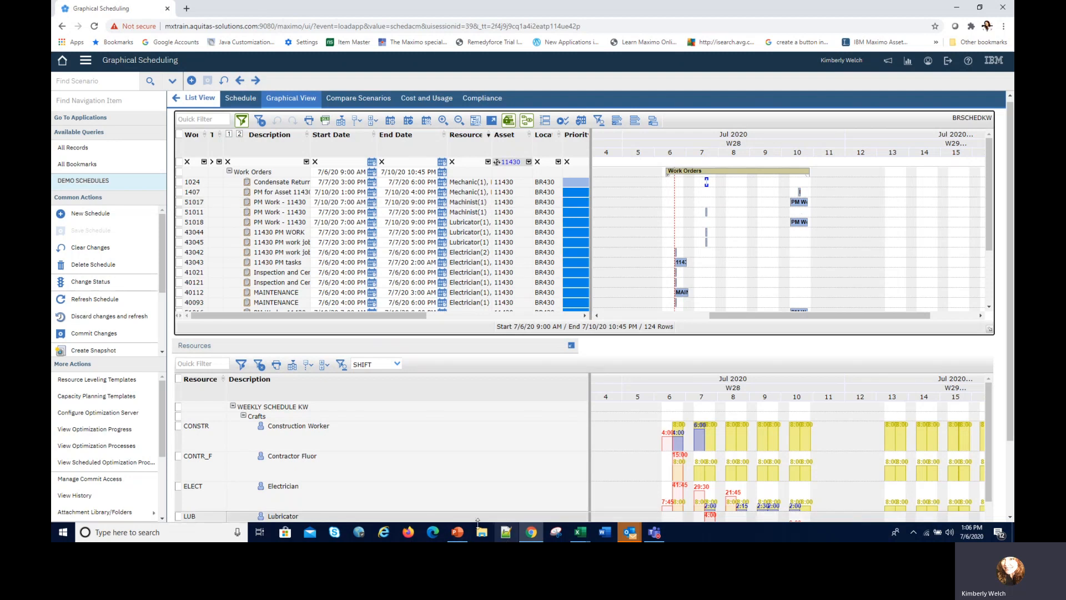
{"action": "left_click", "coordinate": [456, 532]}
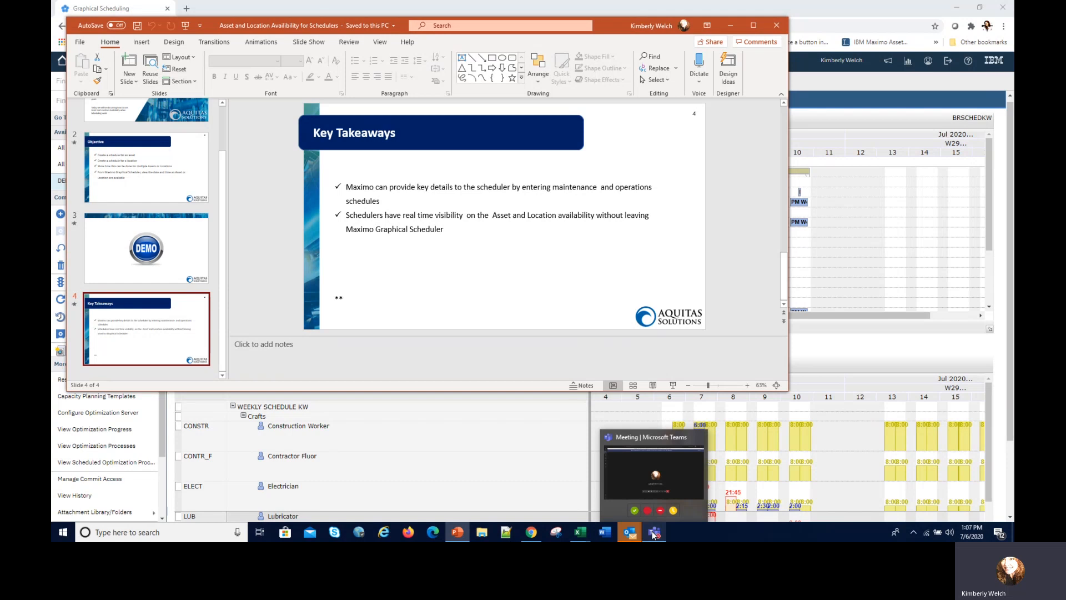
{"action": "mouse_move", "coordinate": [571, 503]}
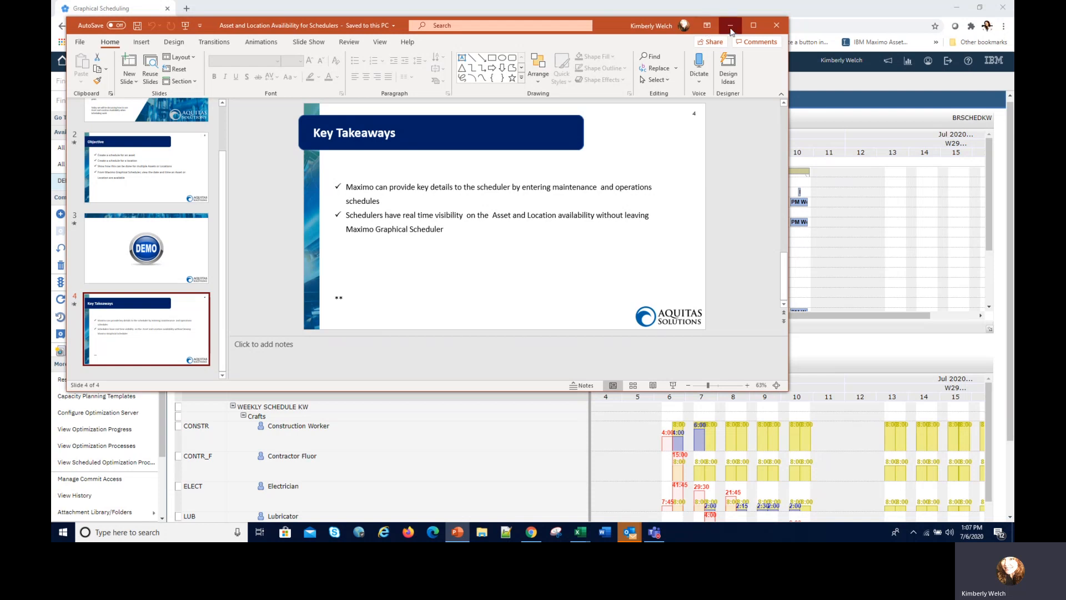
- Minimize the Key Takeaways PowerPoint window to reveal the Maximo Gantt chart
{"action": "left_click", "coordinate": [730, 26]}
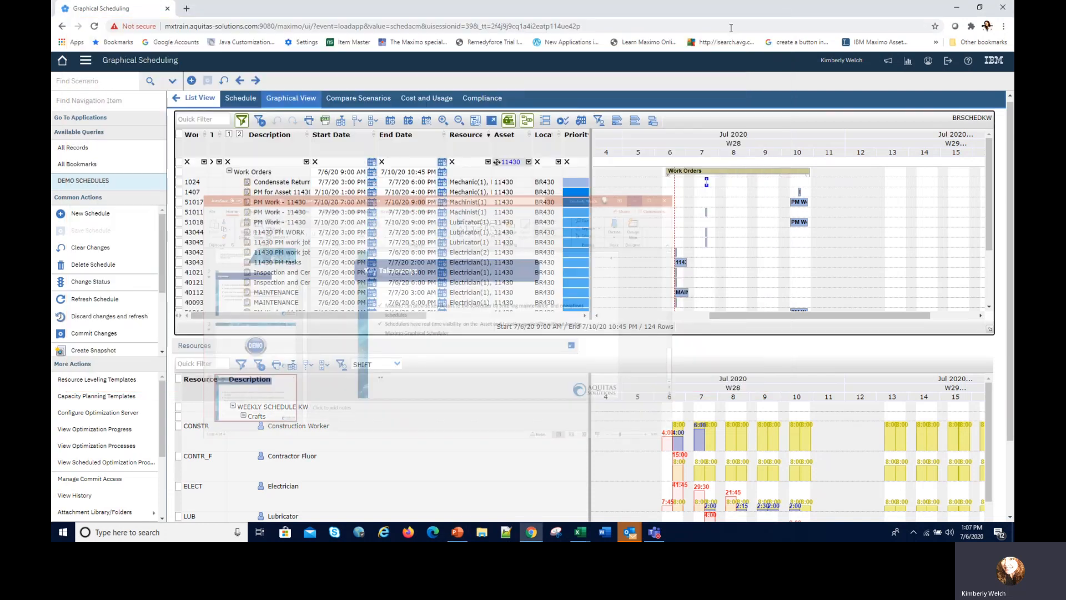